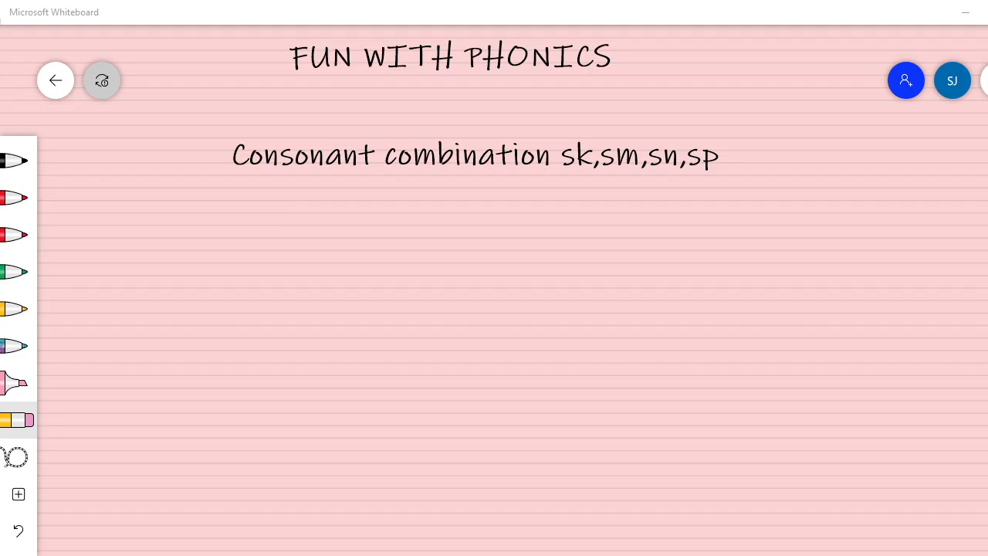
pyautogui.moveTo(584, 427)
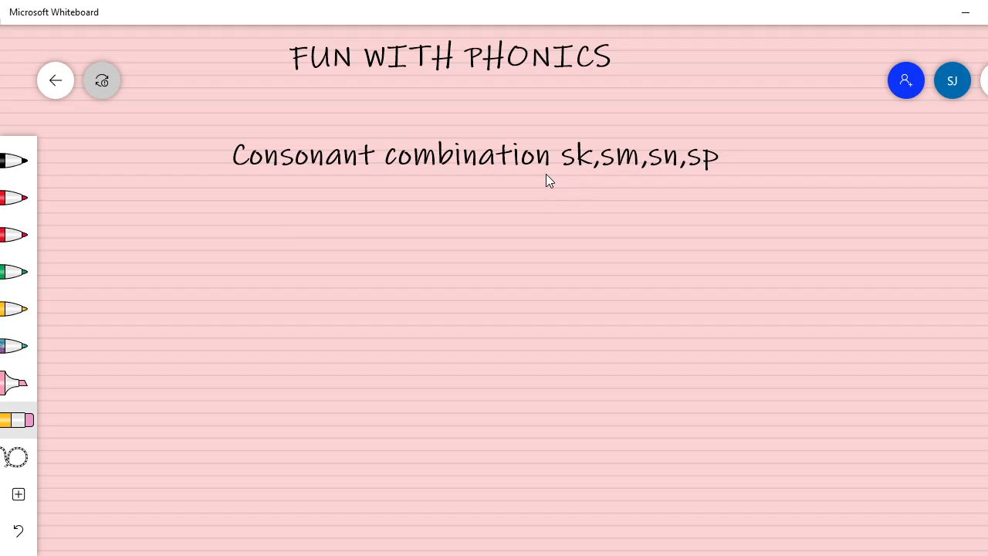
pyautogui.moveTo(554, 174)
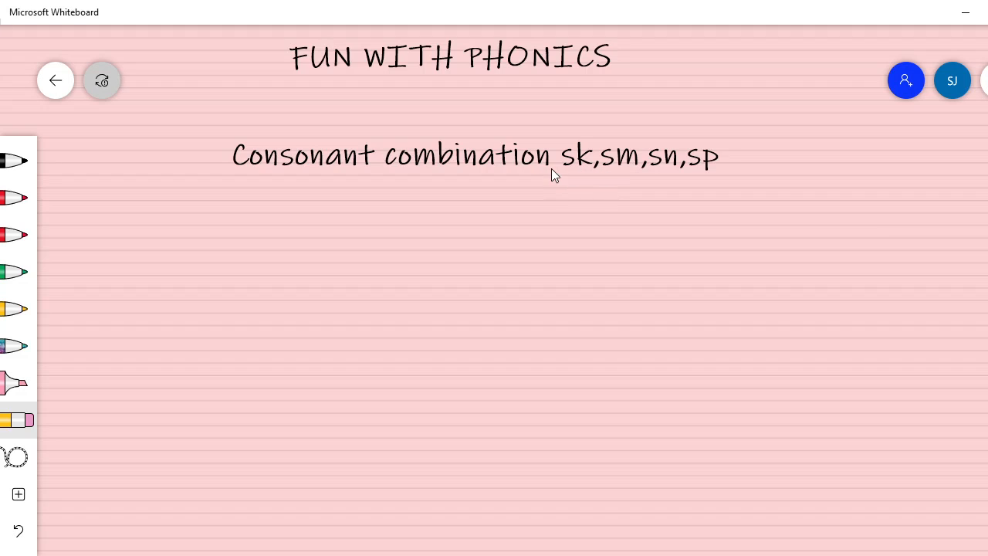
pyautogui.moveTo(564, 176)
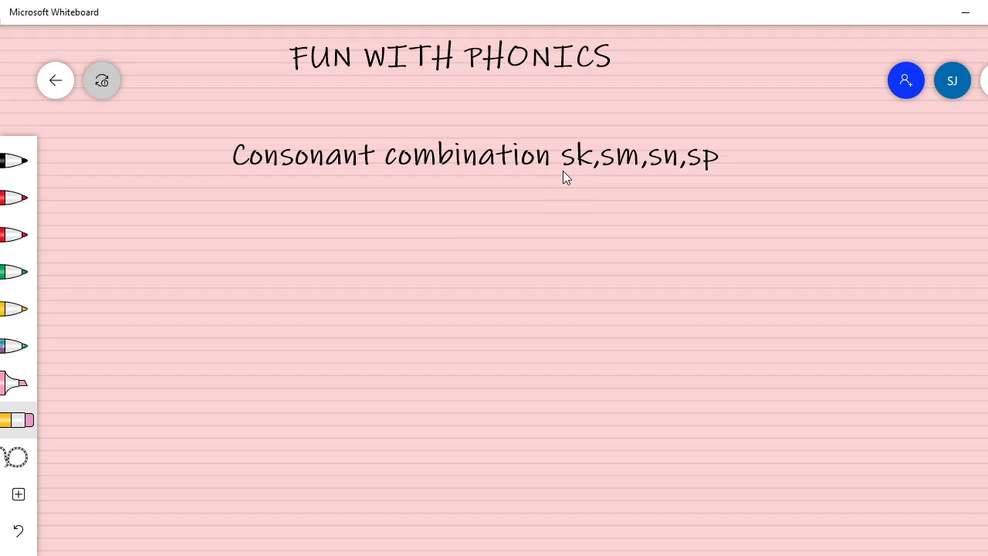
pyautogui.moveTo(581, 179)
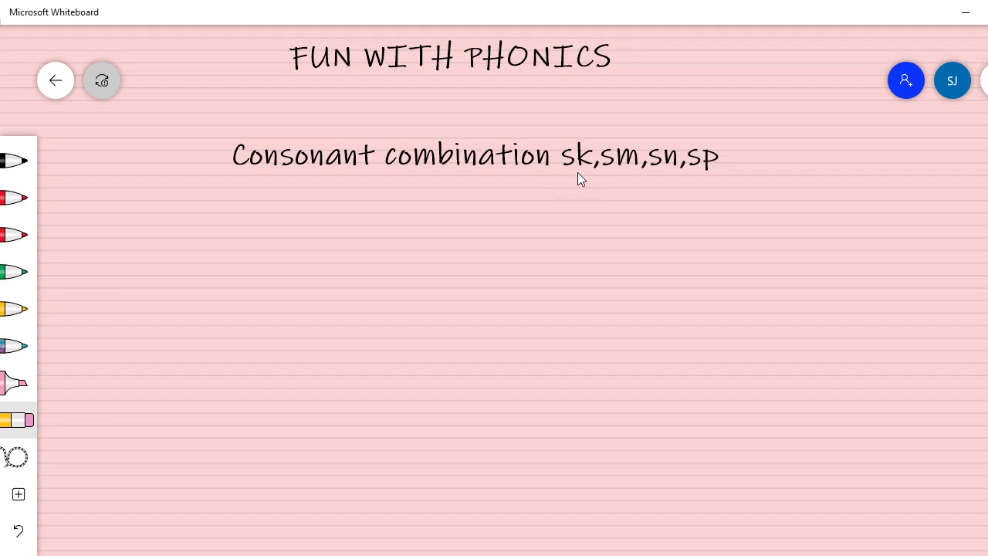
pyautogui.moveTo(9, 197)
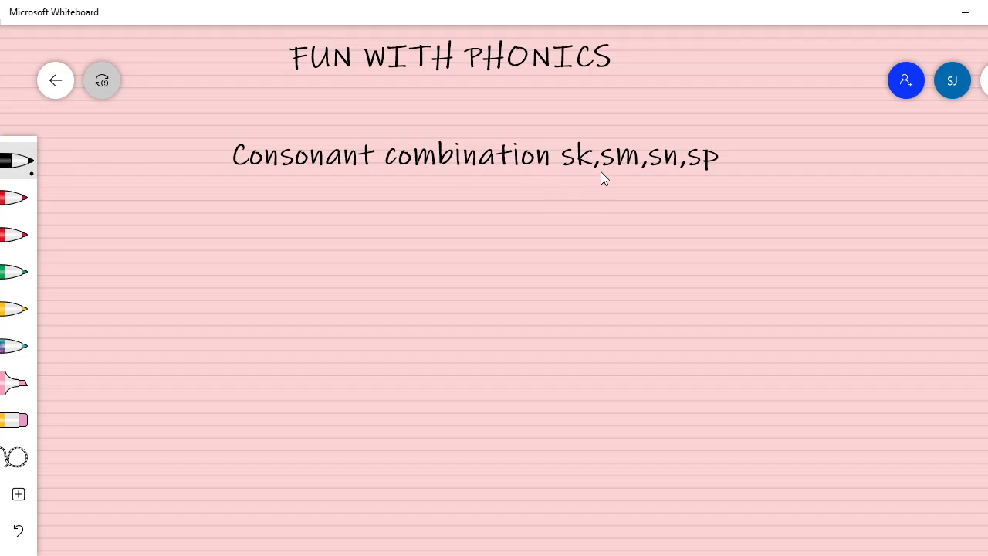
pyautogui.moveTo(633, 177)
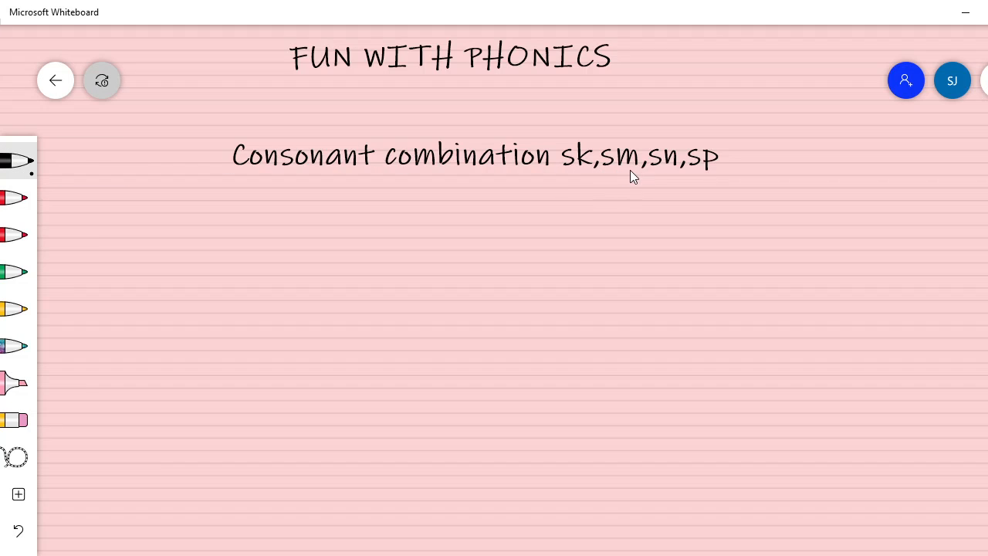
pyautogui.moveTo(668, 176)
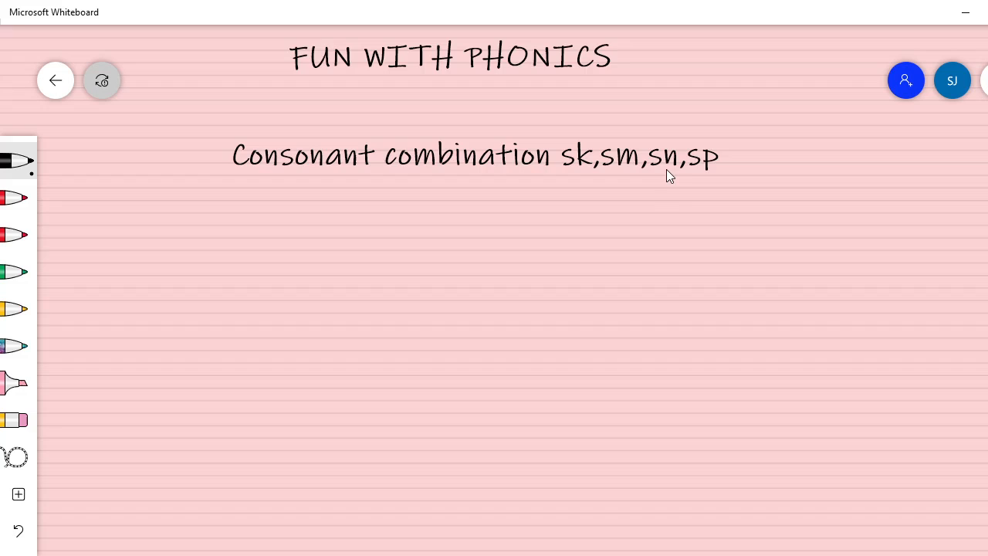
pyautogui.moveTo(696, 179)
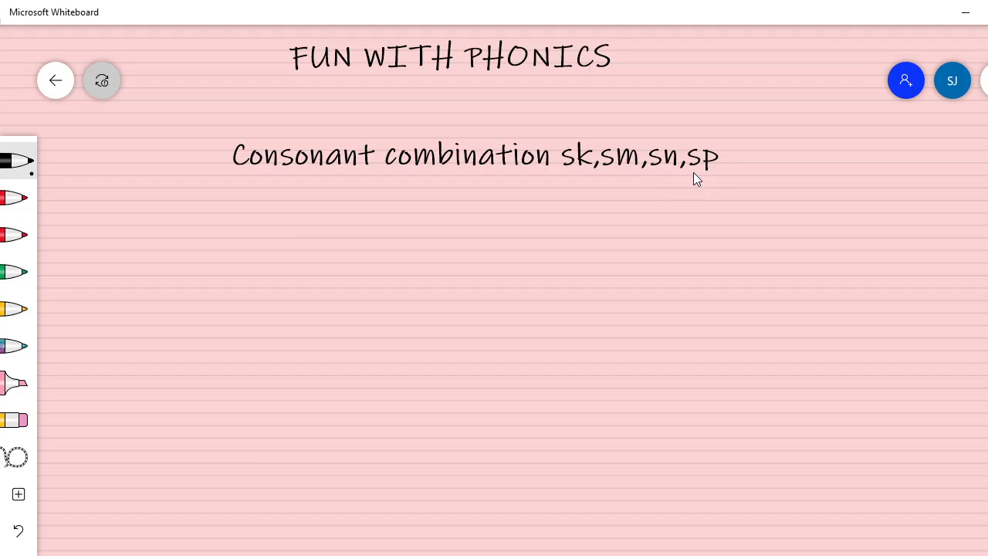
pyautogui.moveTo(713, 178)
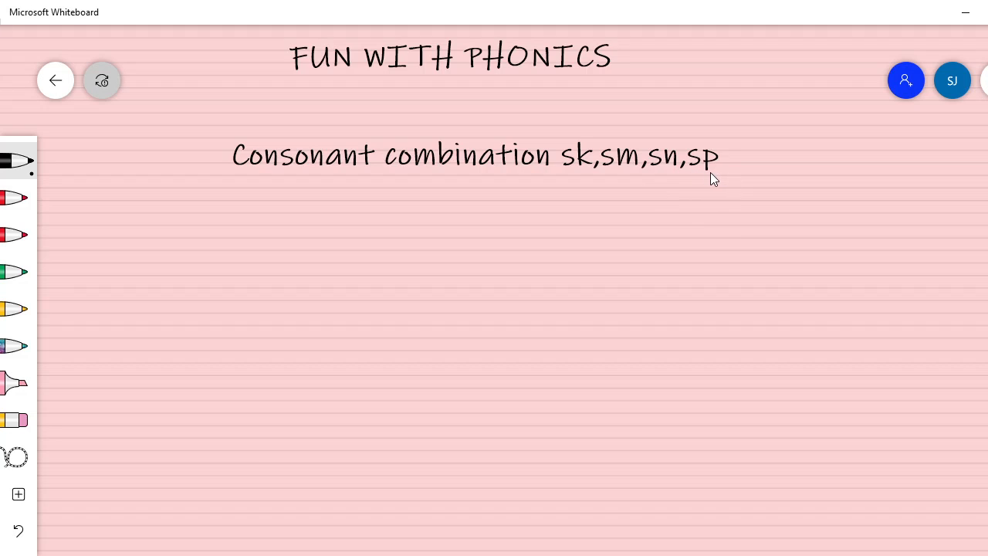
pyautogui.moveTo(610, 184)
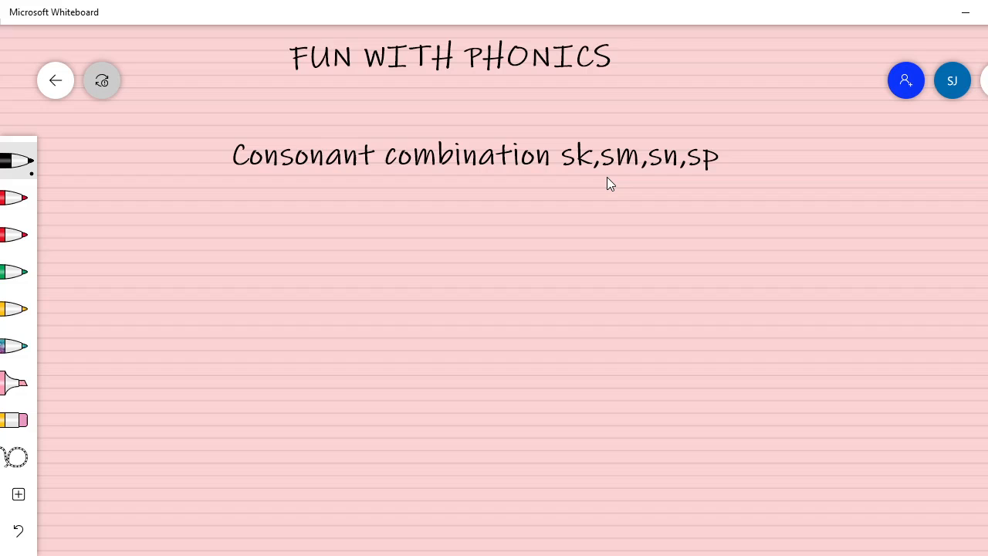
pyautogui.moveTo(388, 149)
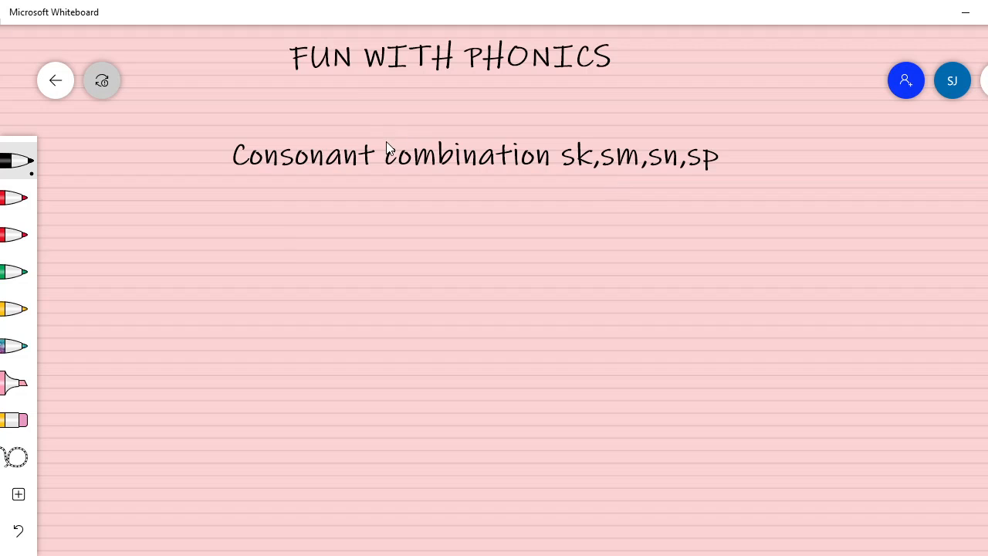
pyautogui.moveTo(276, 207)
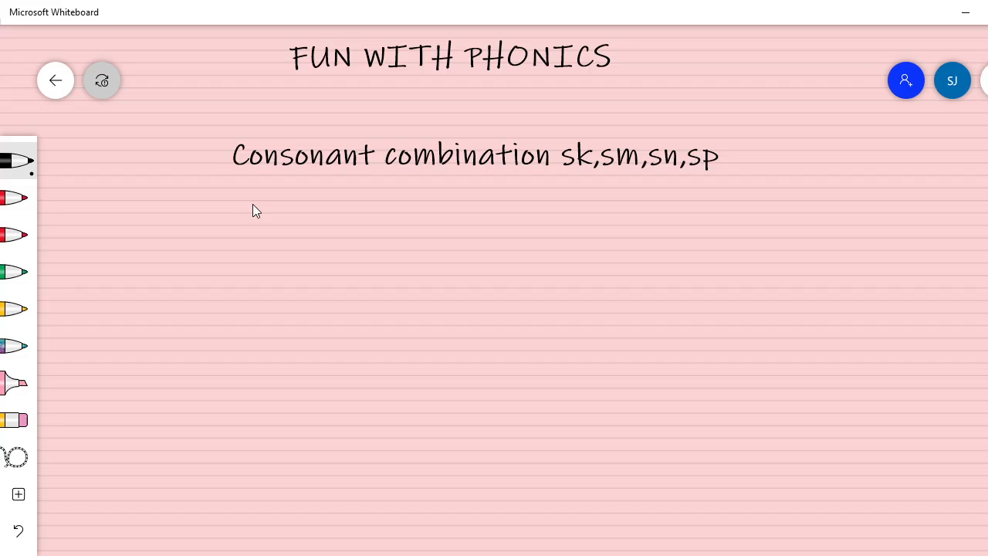
pyautogui.moveTo(270, 221)
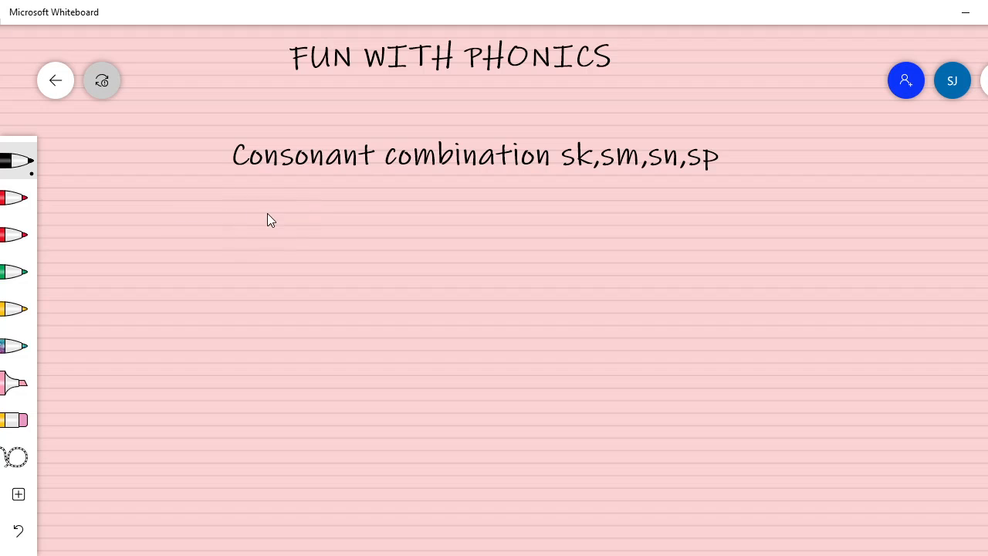
pyautogui.moveTo(263, 208)
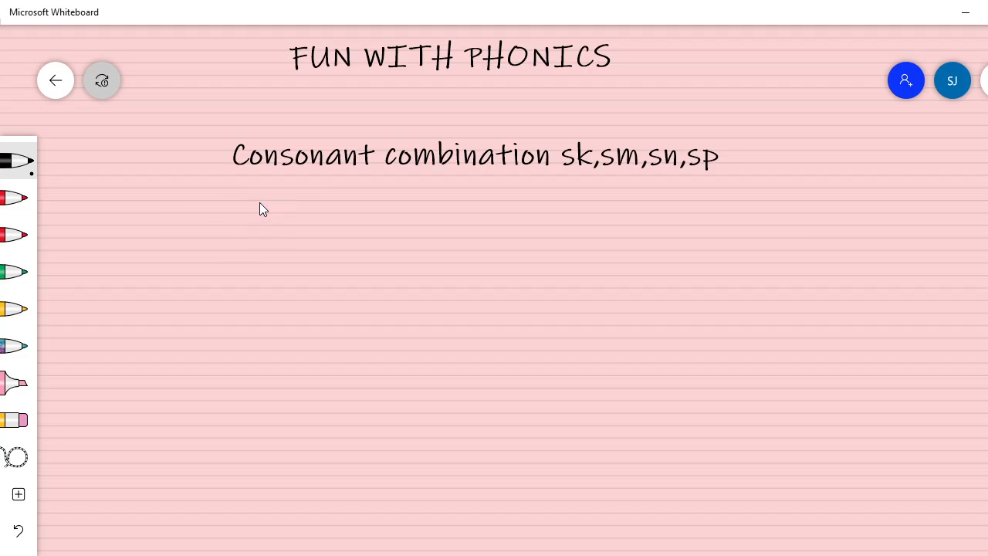
# Handwrite 'Sky' and then 'skin' beside it on the line under the heading.
pyautogui.moveTo(274, 197); pyautogui.dragTo(262, 231)
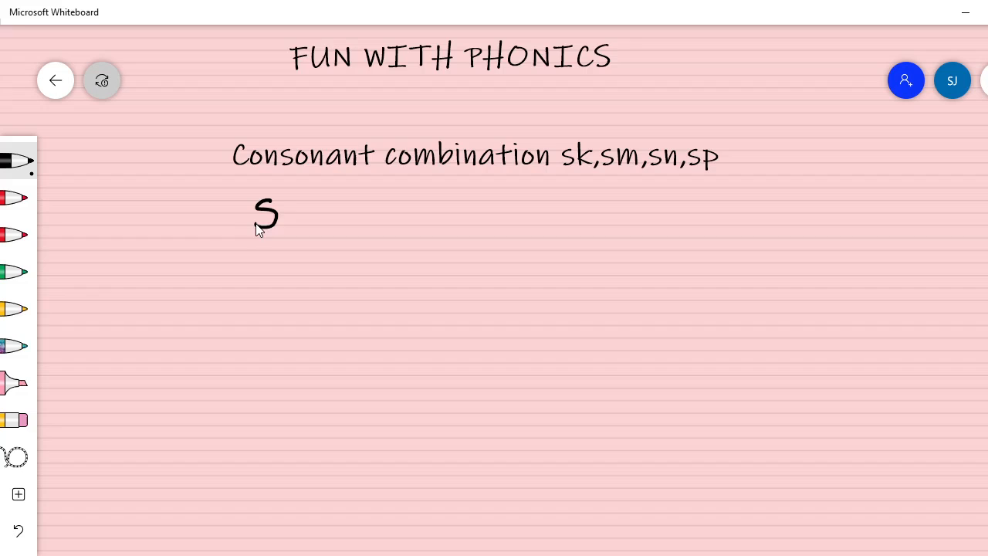
pyautogui.moveTo(278, 200); pyautogui.dragTo(287, 228)
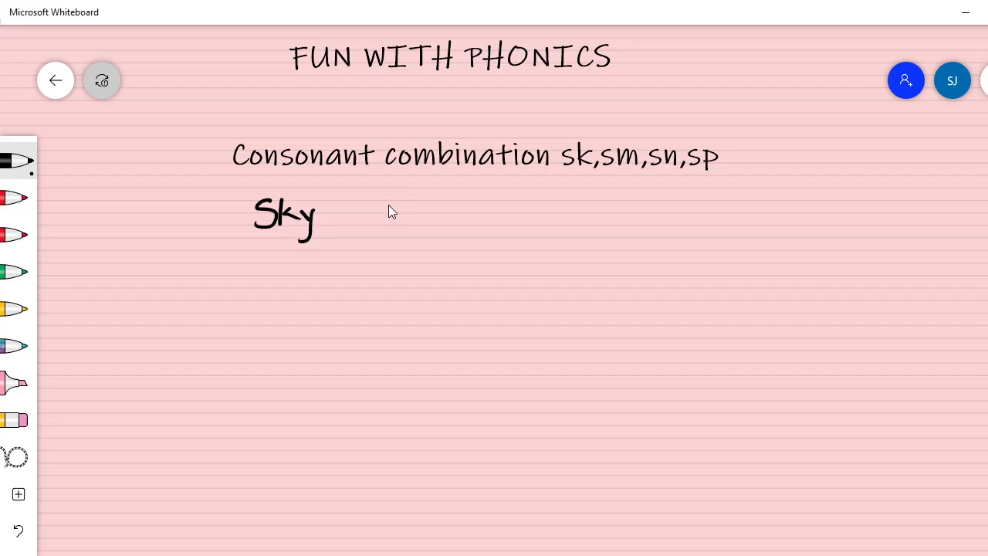
pyautogui.moveTo(436, 205)
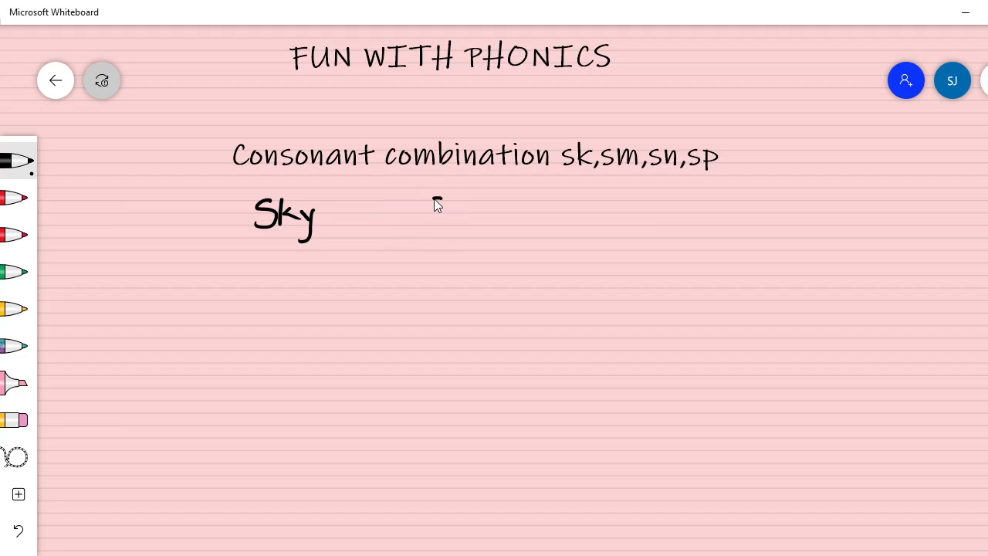
pyautogui.moveTo(428, 197); pyautogui.dragTo(456, 224)
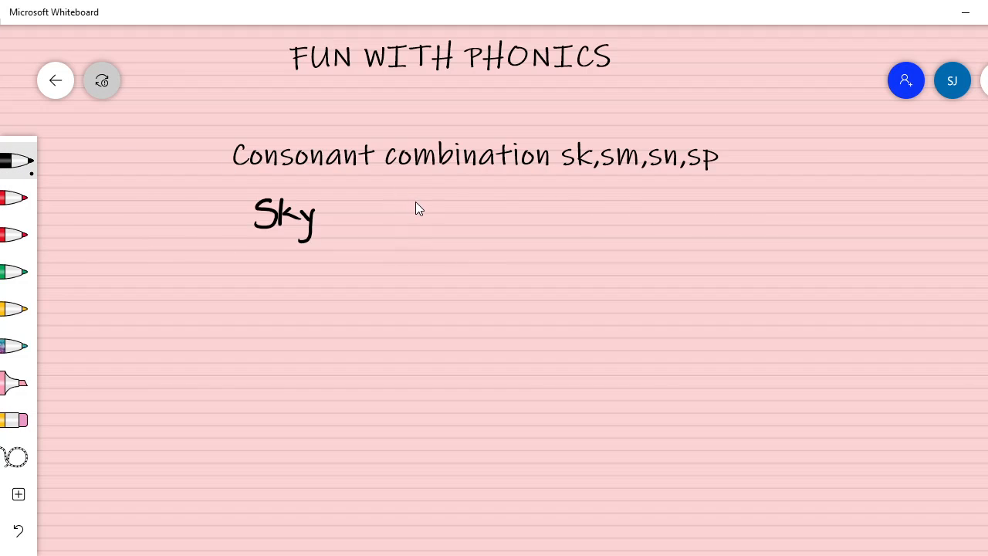
pyautogui.moveTo(405, 204); pyautogui.dragTo(444, 224)
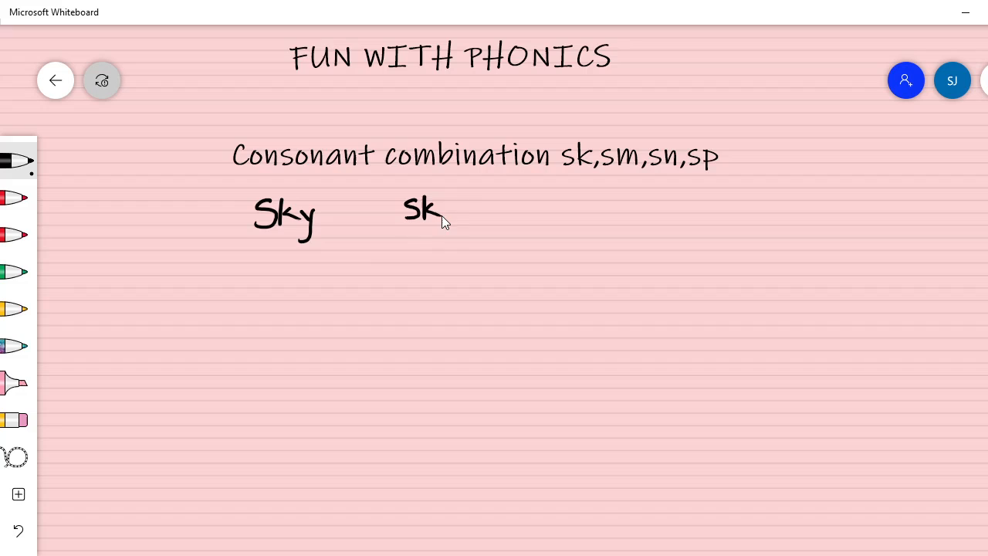
pyautogui.moveTo(440, 208); pyautogui.dragTo(467, 220)
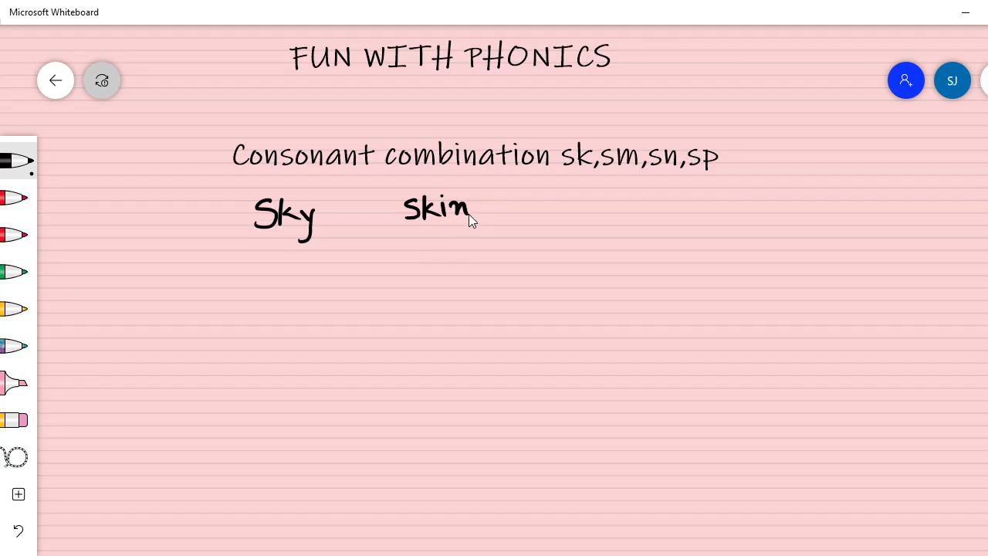
pyautogui.moveTo(562, 206)
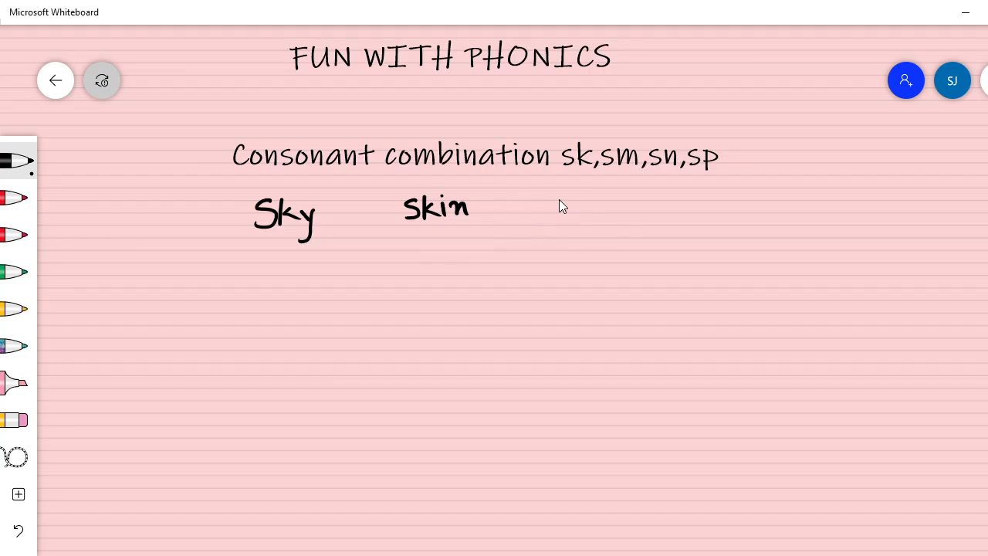
# Handwrite 'skill' and 'skip' to complete the row of sk words.
pyautogui.moveTo(550, 206); pyautogui.dragTo(575, 220)
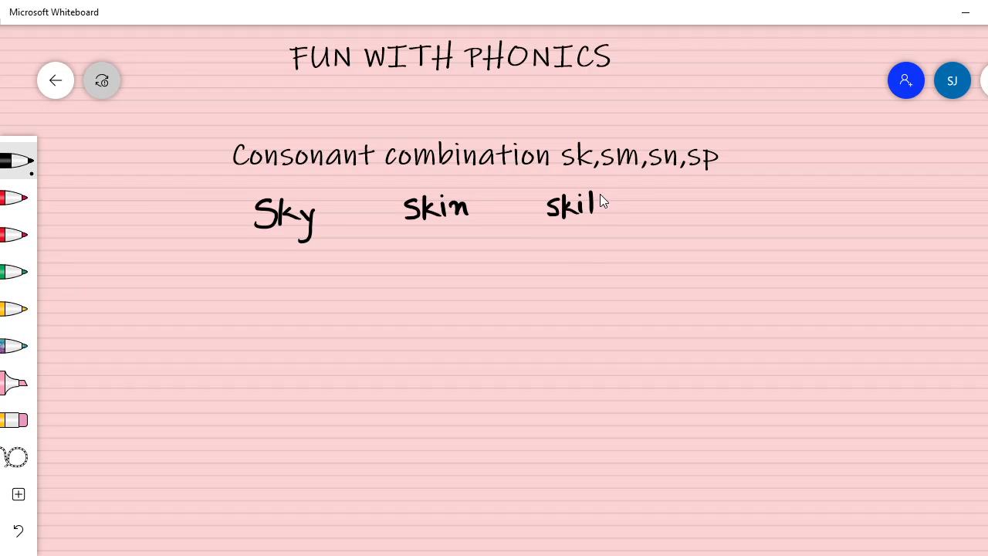
pyautogui.moveTo(593, 202); pyautogui.dragTo(602, 220)
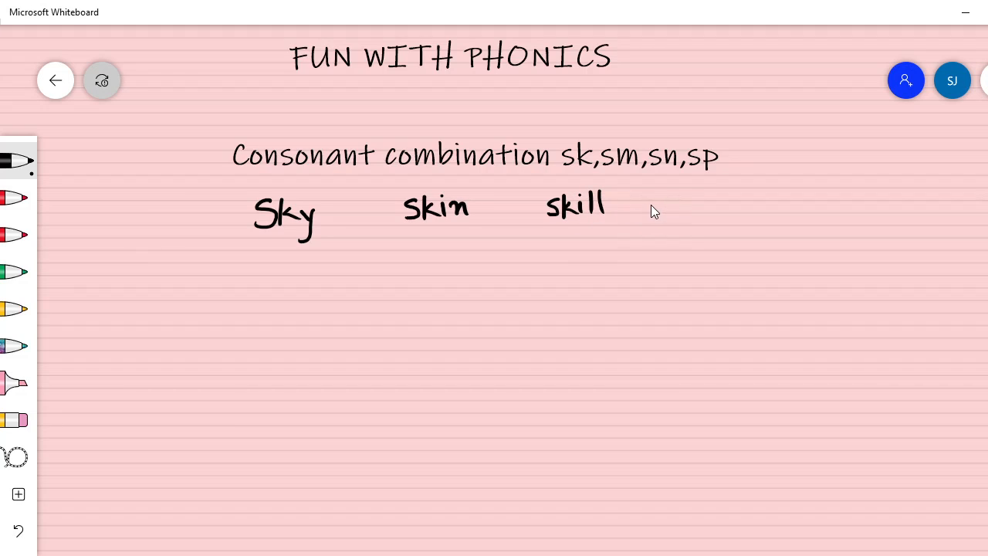
pyautogui.moveTo(664, 209)
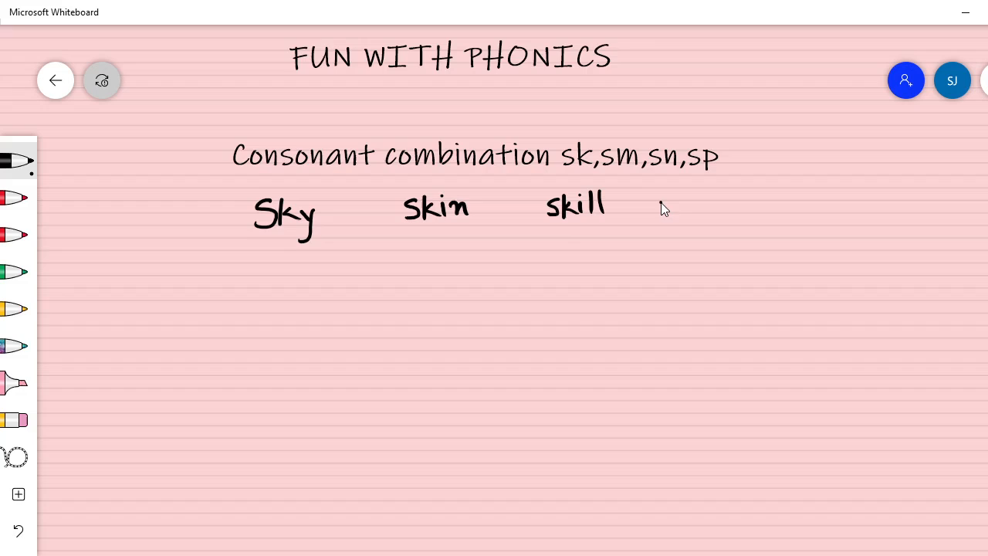
pyautogui.moveTo(648, 197); pyautogui.dragTo(664, 224)
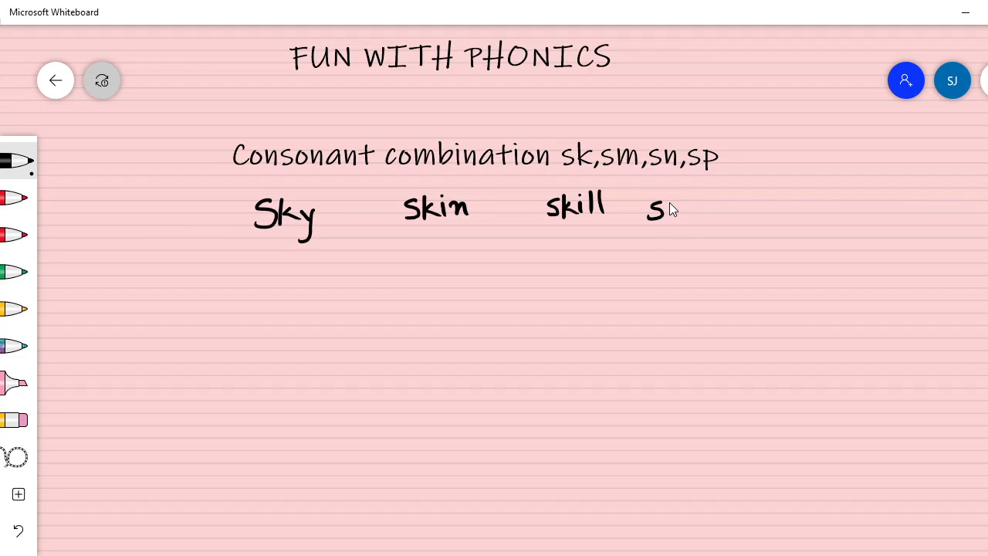
pyautogui.moveTo(660, 208); pyautogui.dragTo(680, 223)
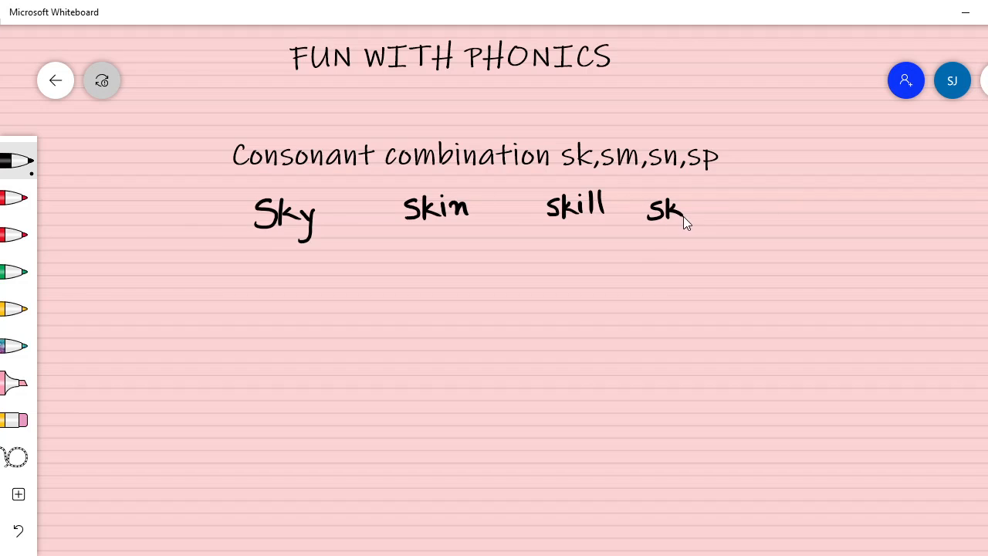
pyautogui.moveTo(685, 224); pyautogui.dragTo(699, 228)
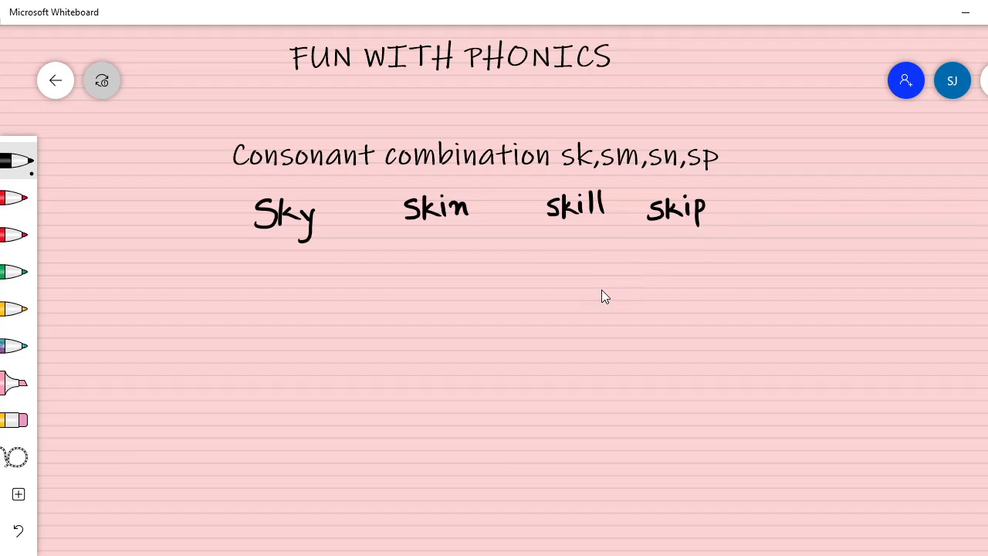
pyautogui.moveTo(275, 275)
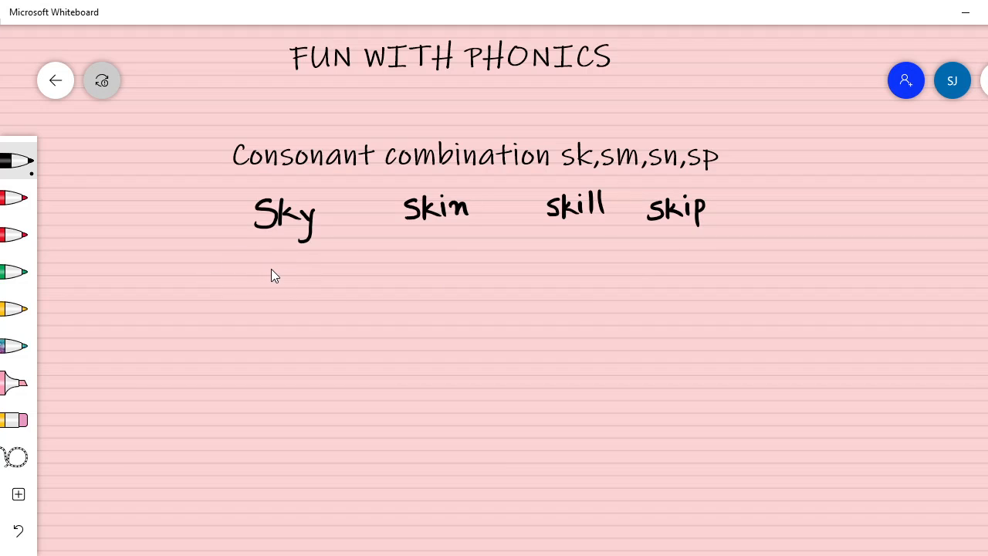
# Handwrite 'Small' and 'Smell' on the line below the sk words.
pyautogui.moveTo(263, 267); pyautogui.dragTo(302, 289)
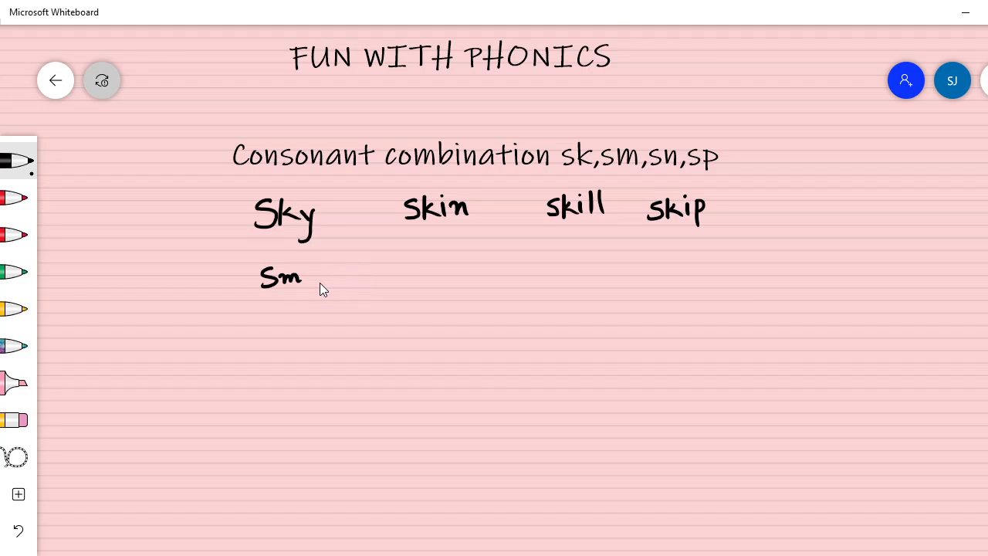
pyautogui.moveTo(302, 278); pyautogui.dragTo(328, 278)
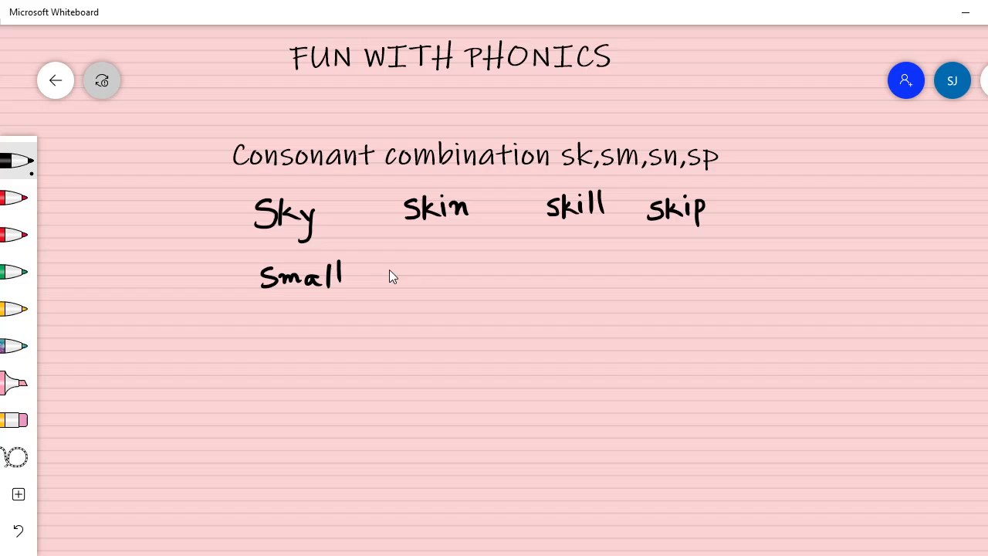
pyautogui.moveTo(443, 279)
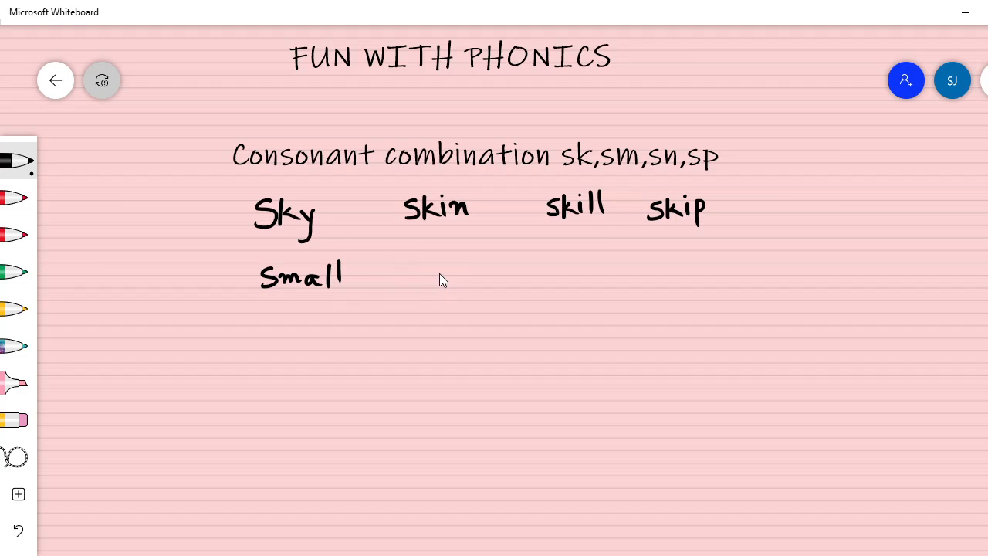
pyautogui.moveTo(417, 267); pyautogui.dragTo(423, 290)
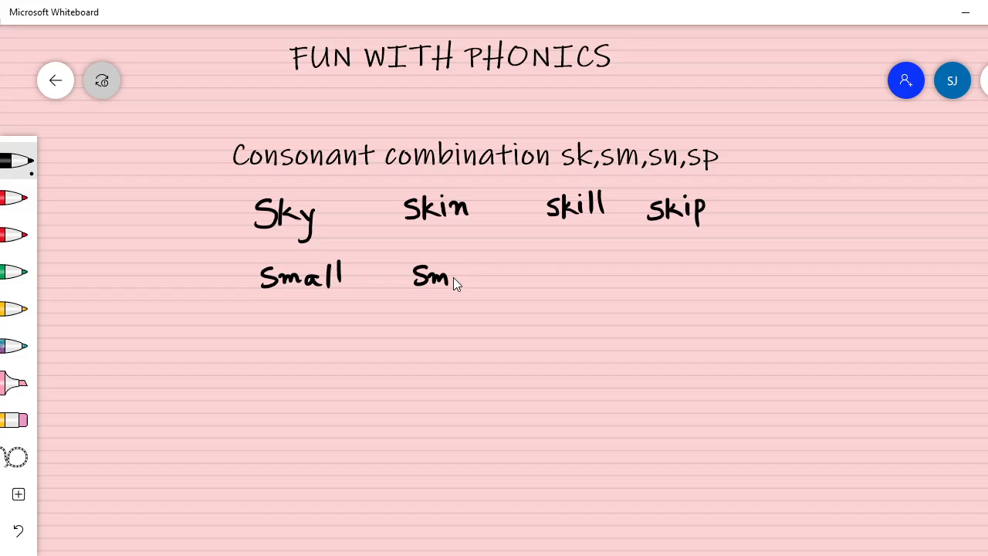
pyautogui.moveTo(451, 278); pyautogui.dragTo(475, 274)
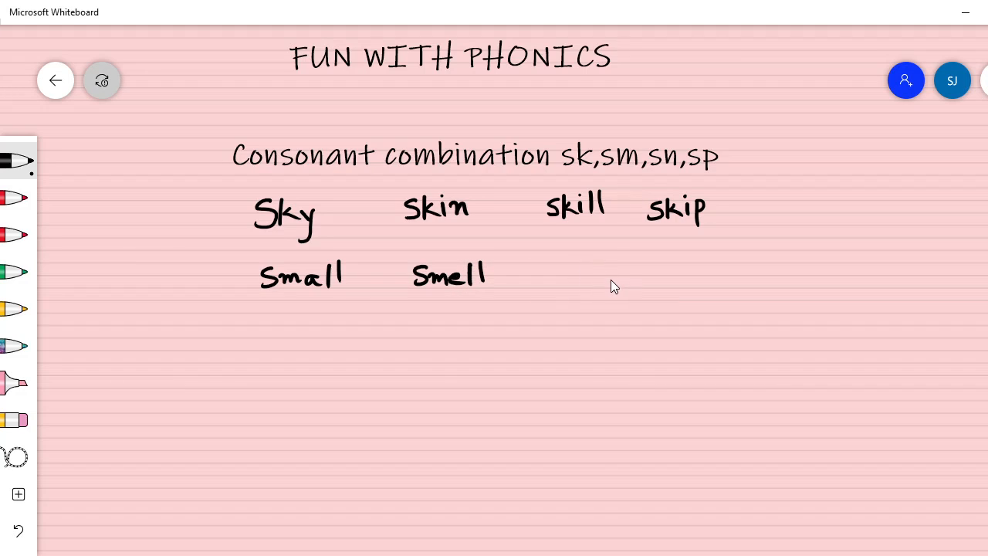
pyautogui.moveTo(589, 285)
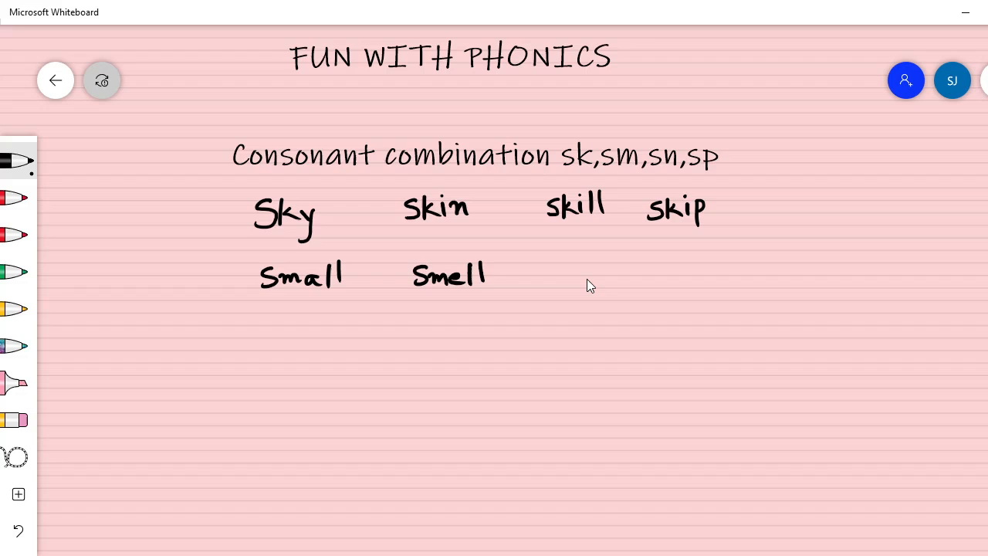
pyautogui.moveTo(286, 343)
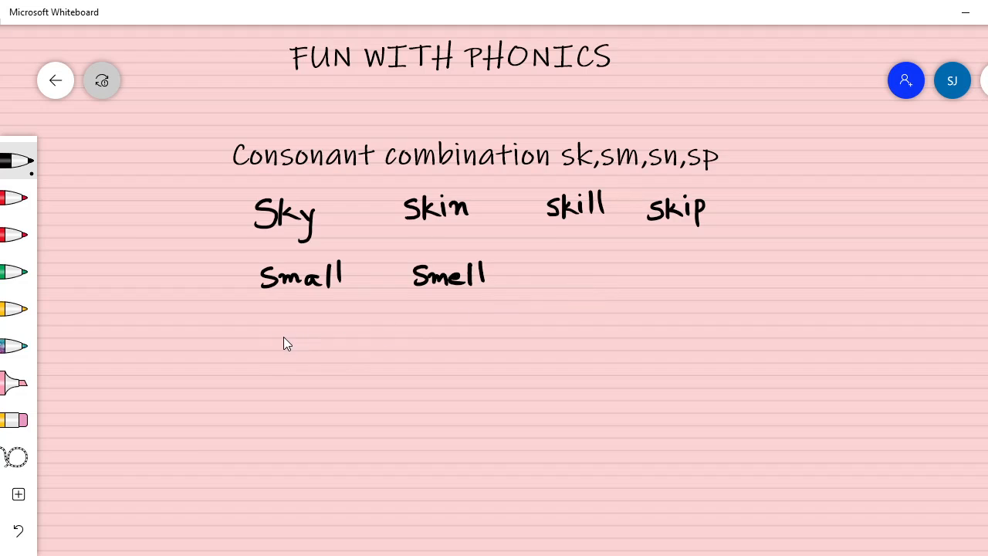
pyautogui.moveTo(564, 275)
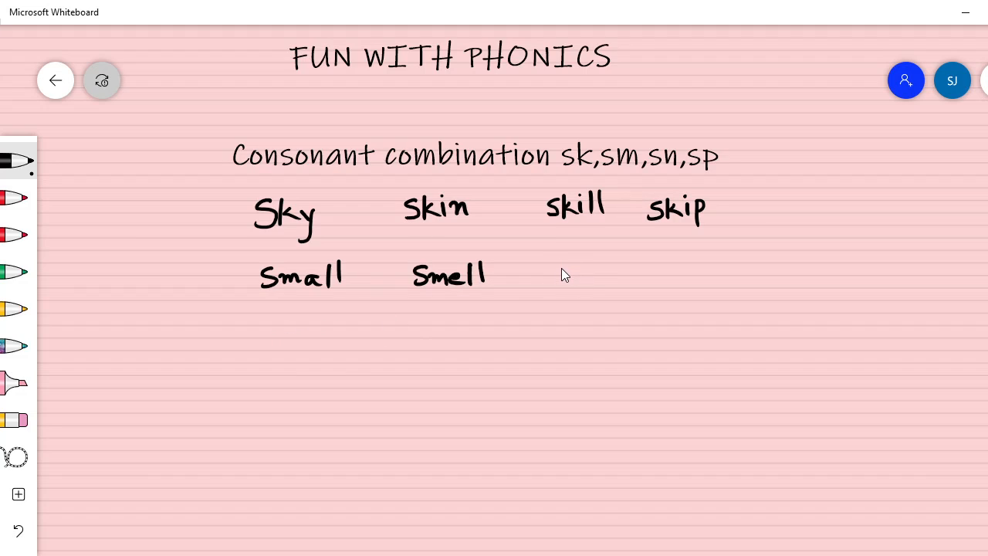
# Handwrite 'Smart' and 'Smile' to finish the sm row.
pyautogui.moveTo(552, 274); pyautogui.dragTo(587, 278)
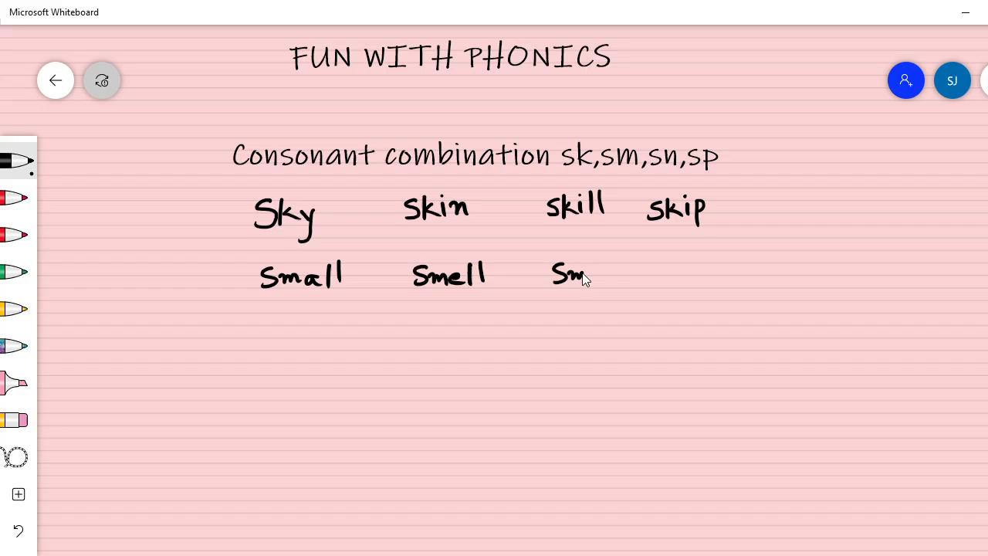
pyautogui.moveTo(585, 275); pyautogui.dragTo(610, 278)
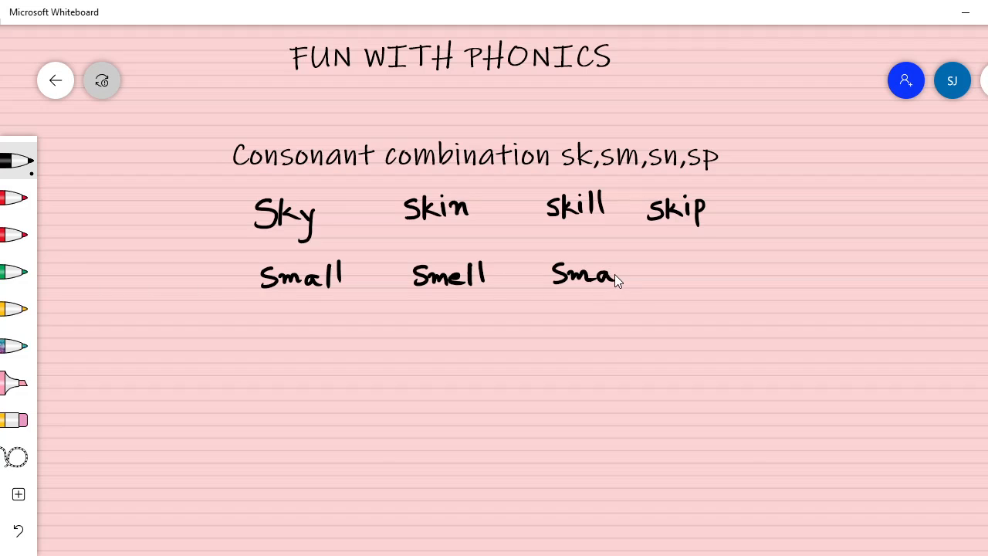
pyautogui.moveTo(617, 278); pyautogui.dragTo(641, 274)
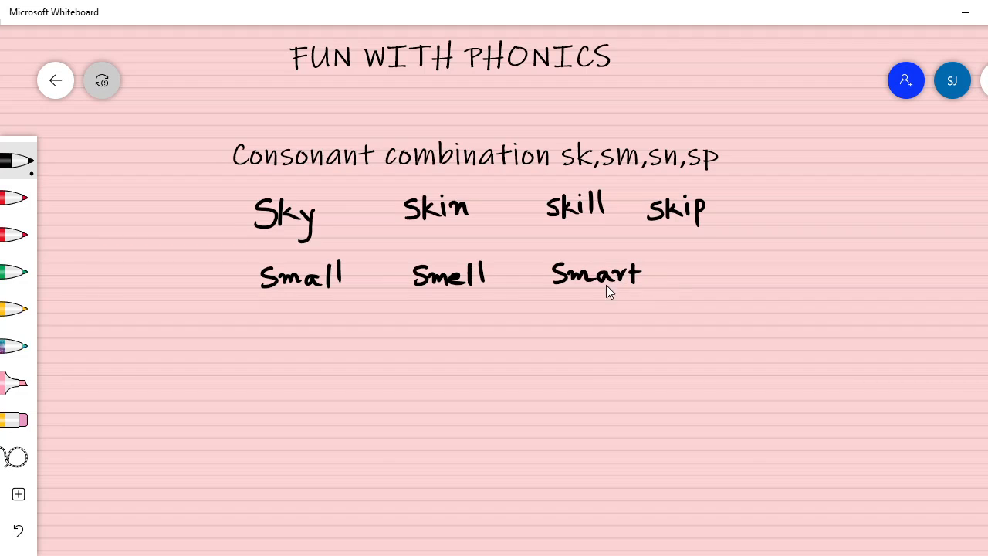
pyautogui.moveTo(726, 257)
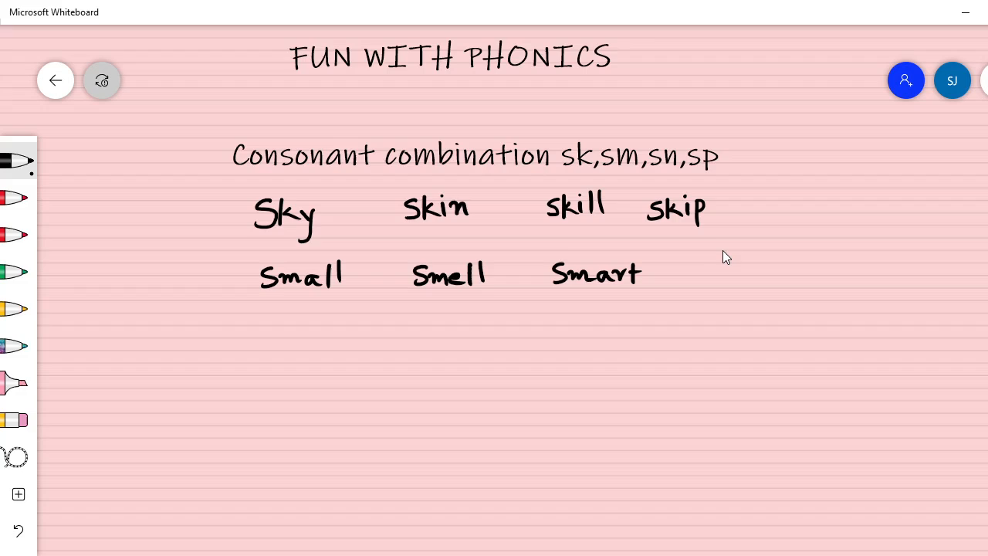
pyautogui.moveTo(303, 327)
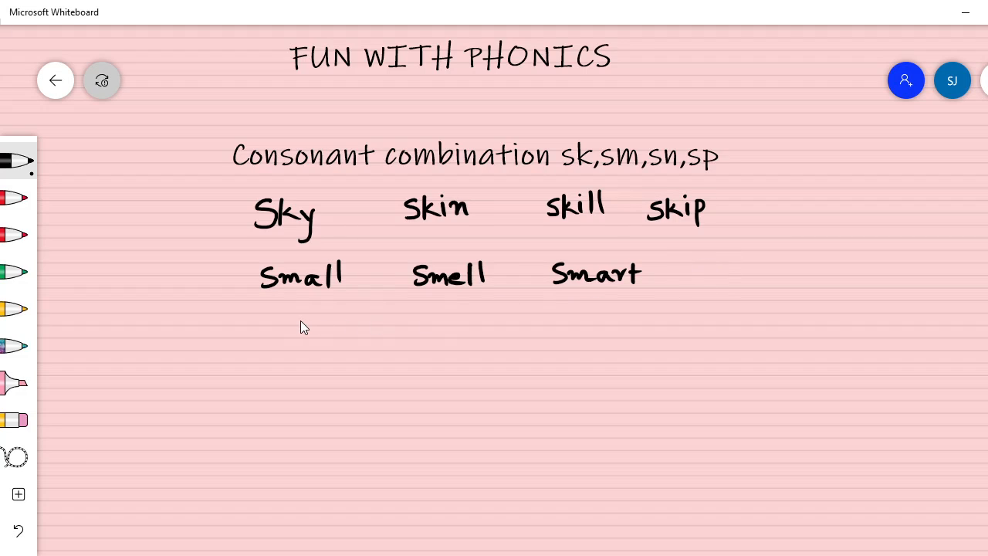
pyautogui.moveTo(286, 332)
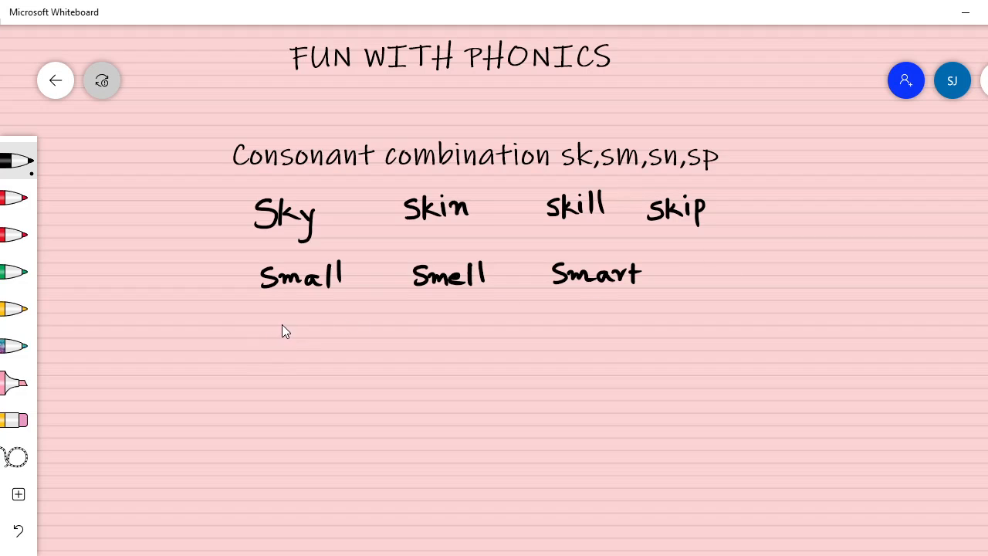
pyautogui.moveTo(703, 262); pyautogui.dragTo(719, 285)
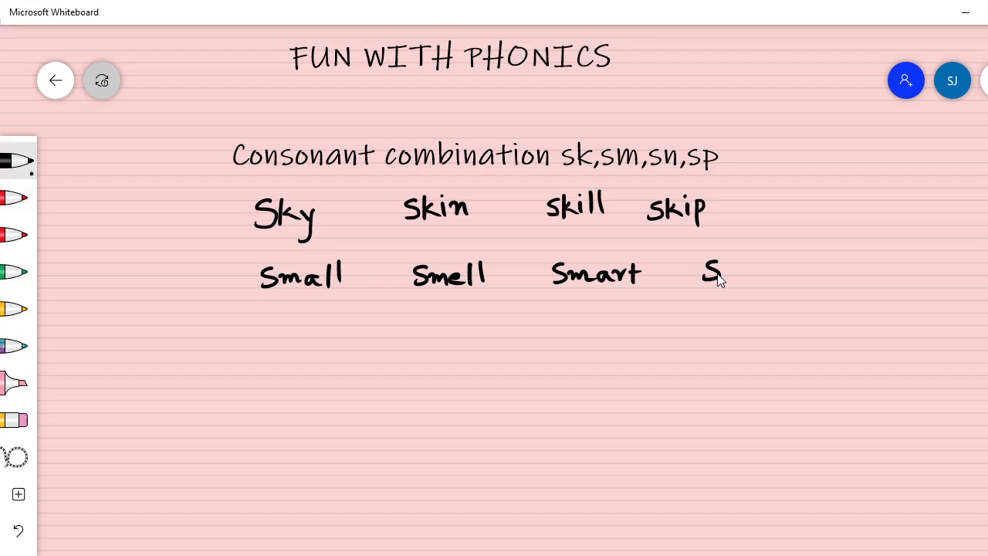
pyautogui.moveTo(718, 274); pyautogui.dragTo(749, 275)
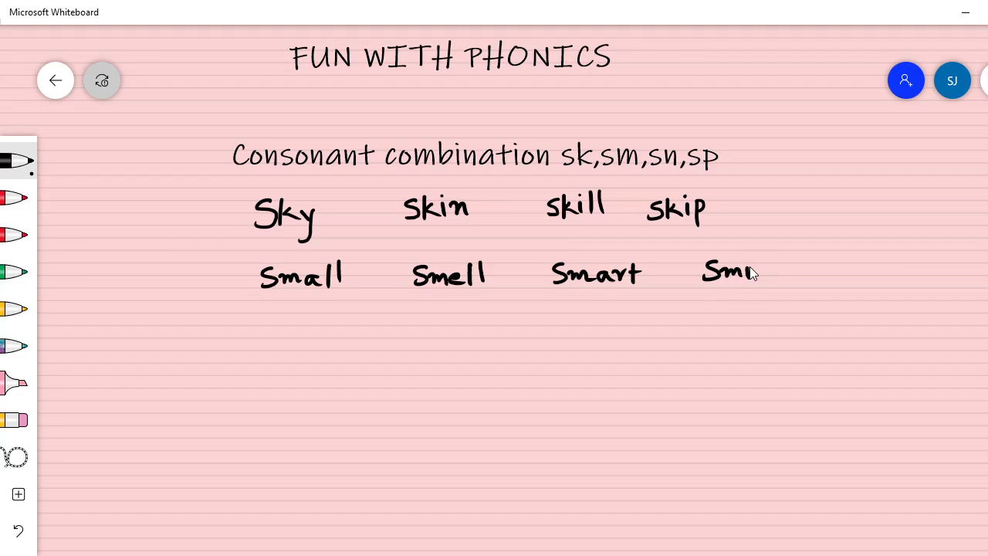
pyautogui.moveTo(741, 271); pyautogui.dragTo(772, 278)
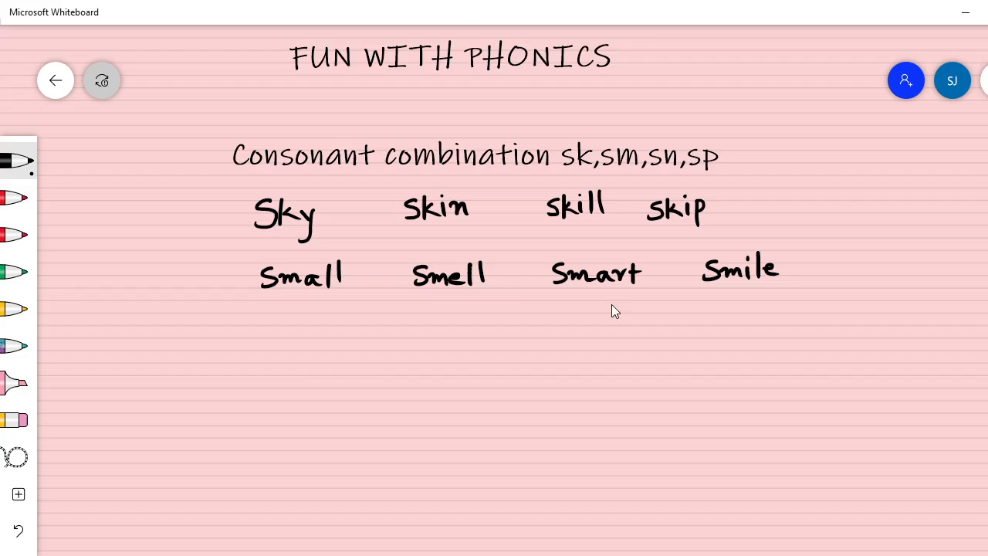
pyautogui.moveTo(277, 332)
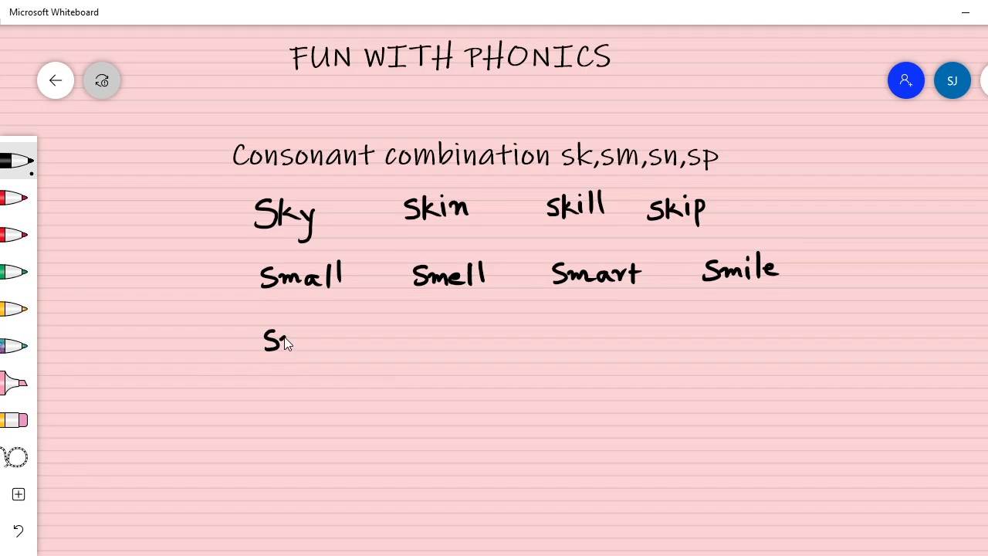
# Handwrite 'Snow', 'Snake' and 'Snap' on a new line below the sm words.
pyautogui.moveTo(280, 340); pyautogui.dragTo(301, 343)
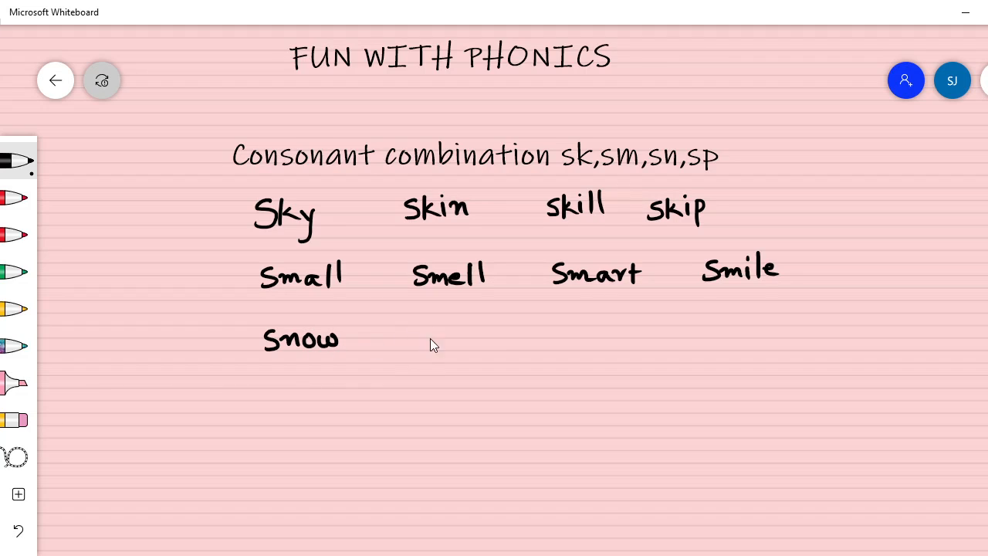
pyautogui.moveTo(435, 341)
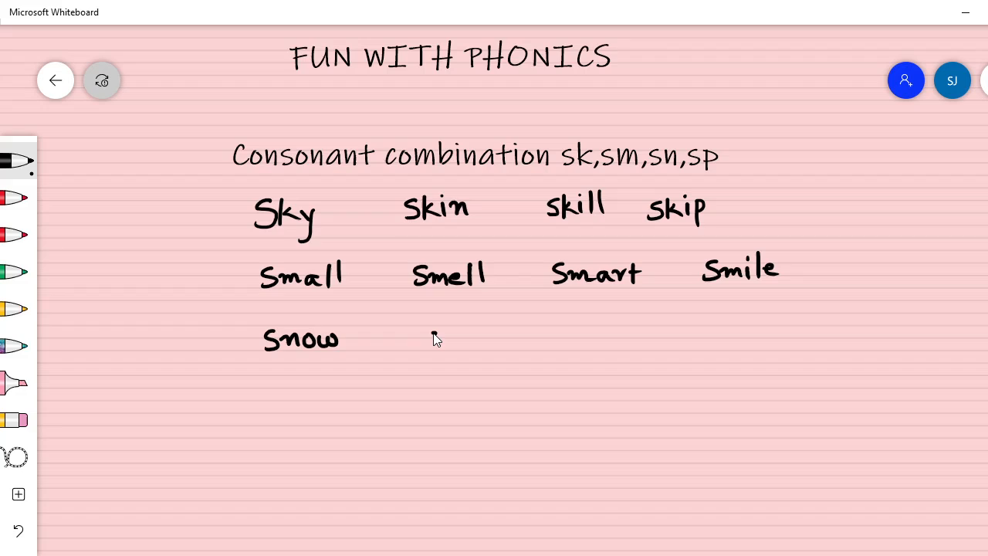
pyautogui.moveTo(425, 339); pyautogui.dragTo(464, 343)
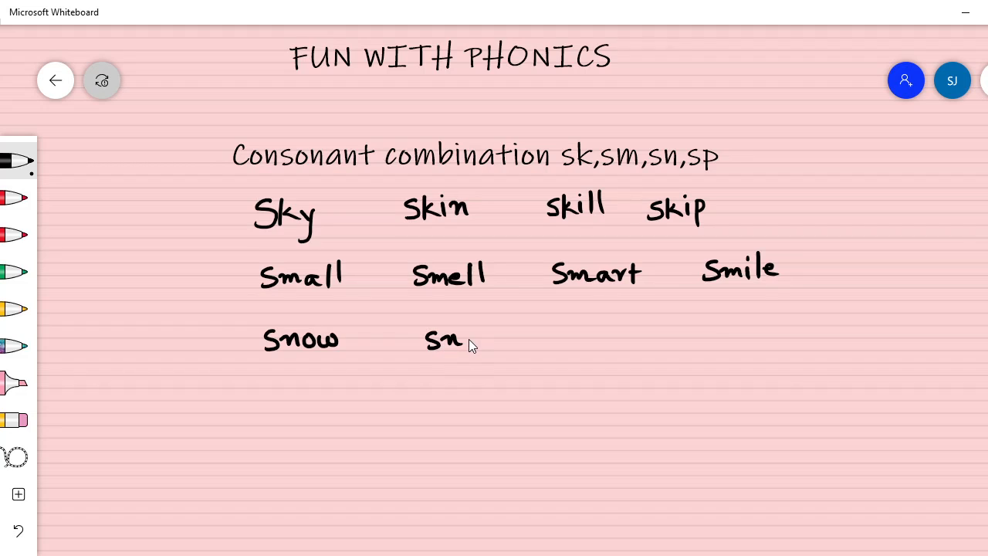
pyautogui.moveTo(463, 340); pyautogui.dragTo(498, 339)
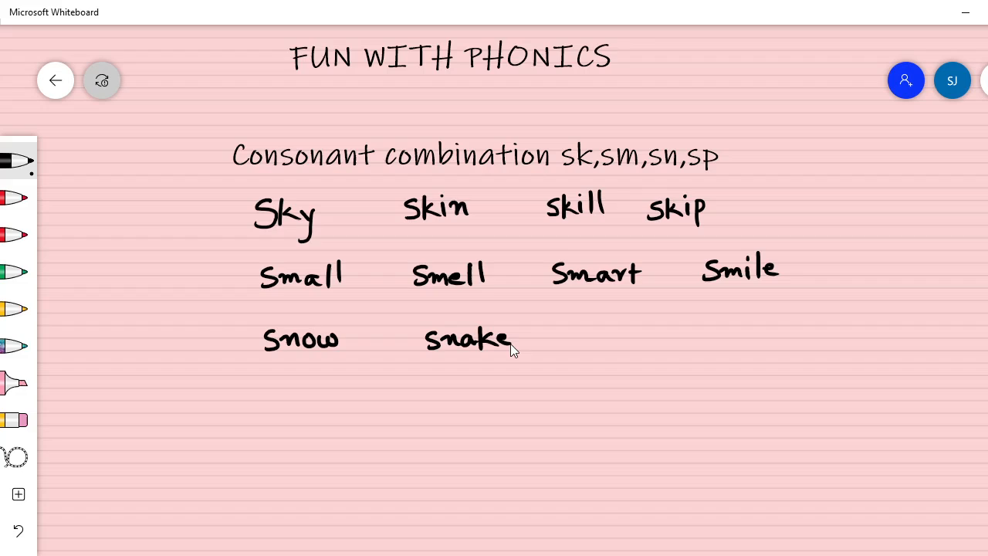
pyautogui.moveTo(507, 364)
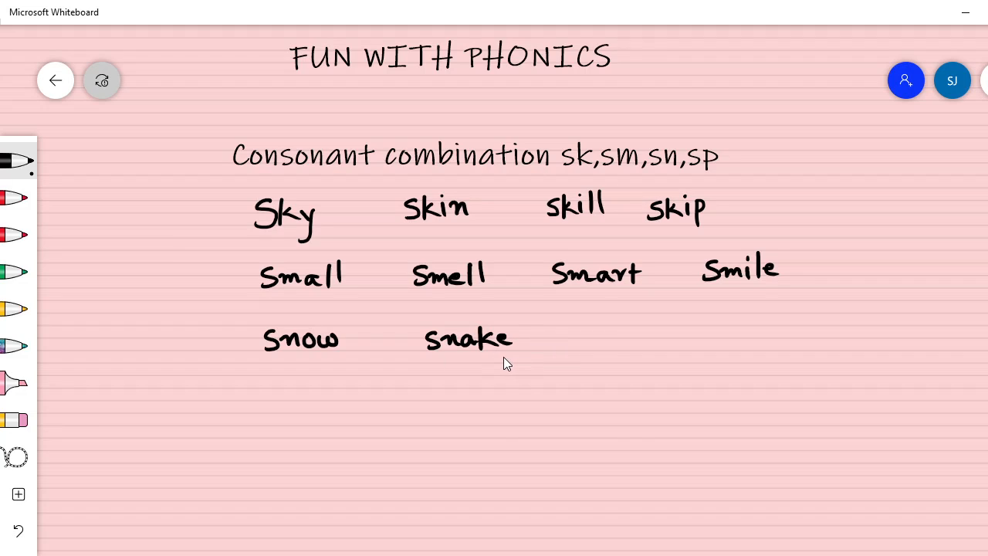
pyautogui.moveTo(590, 336)
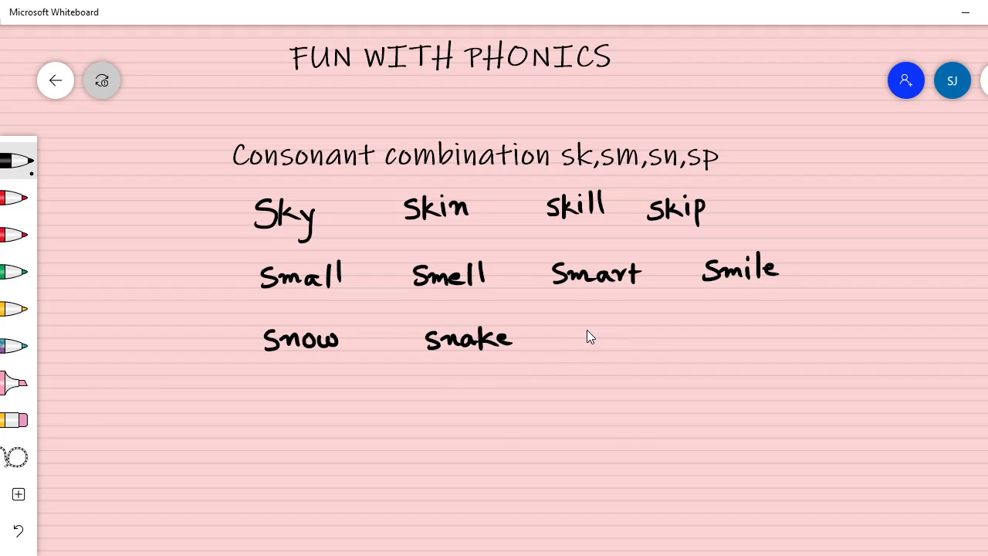
pyautogui.moveTo(593, 334)
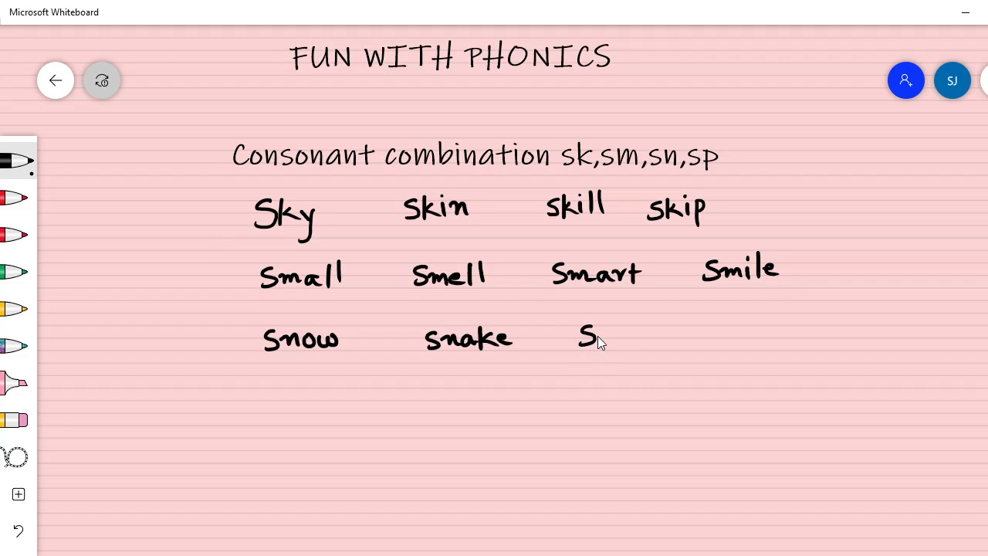
pyautogui.moveTo(594, 340); pyautogui.dragTo(618, 340)
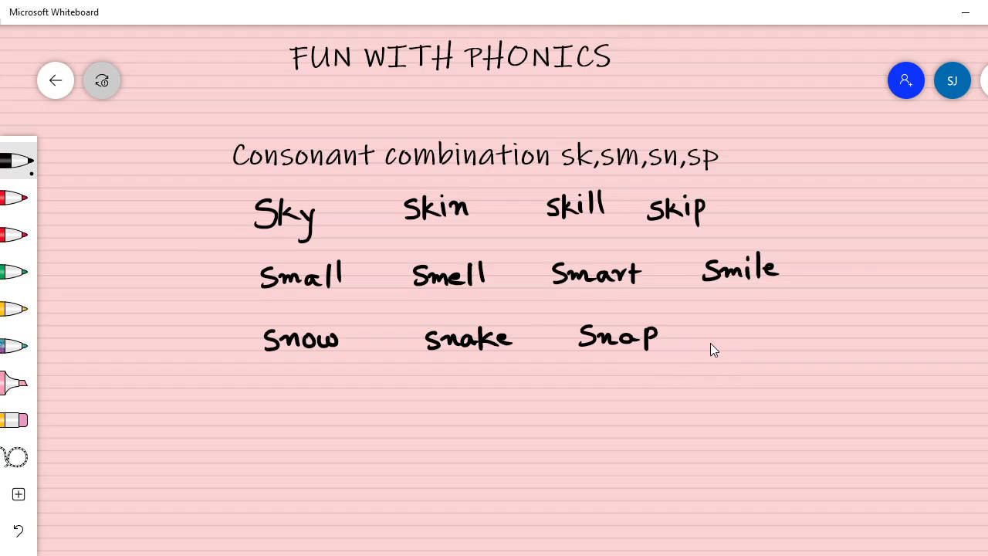
pyautogui.moveTo(734, 334)
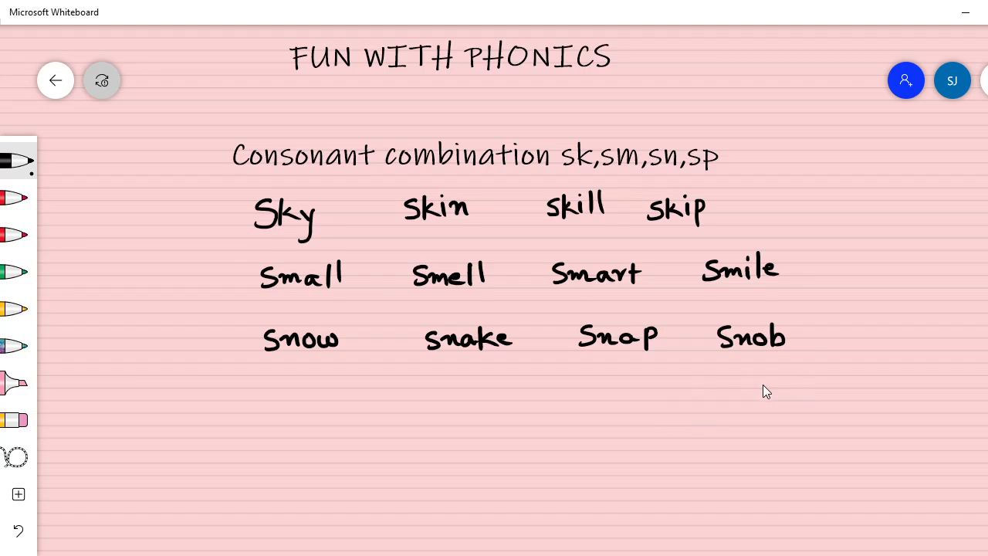
pyautogui.moveTo(279, 394)
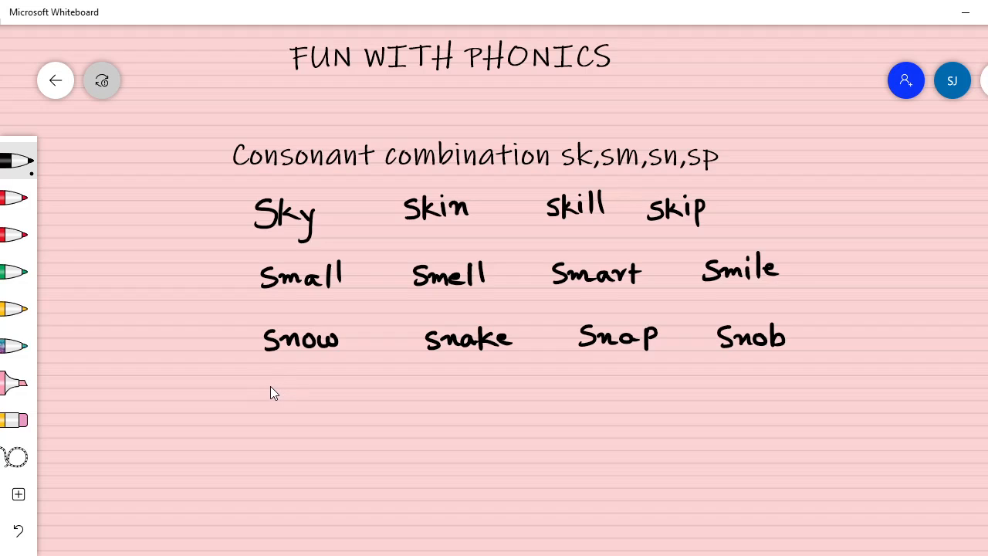
pyautogui.moveTo(276, 400)
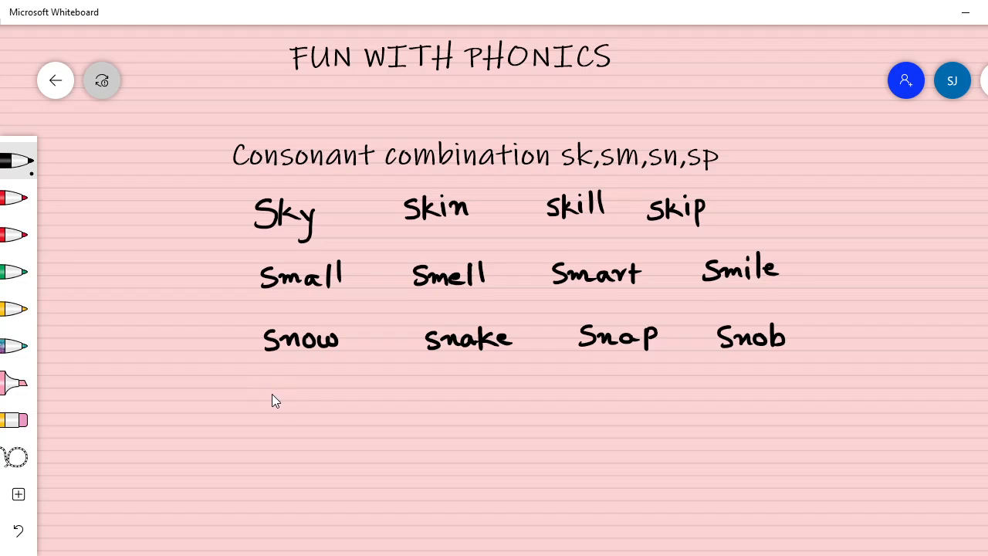
pyautogui.moveTo(267, 394); pyautogui.dragTo(289, 429)
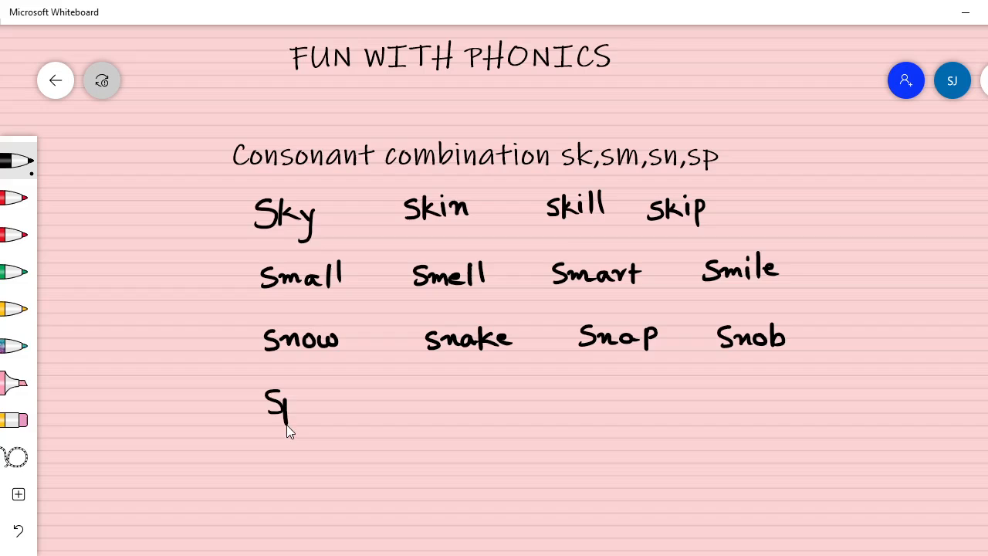
pyautogui.moveTo(278, 401); pyautogui.dragTo(313, 409)
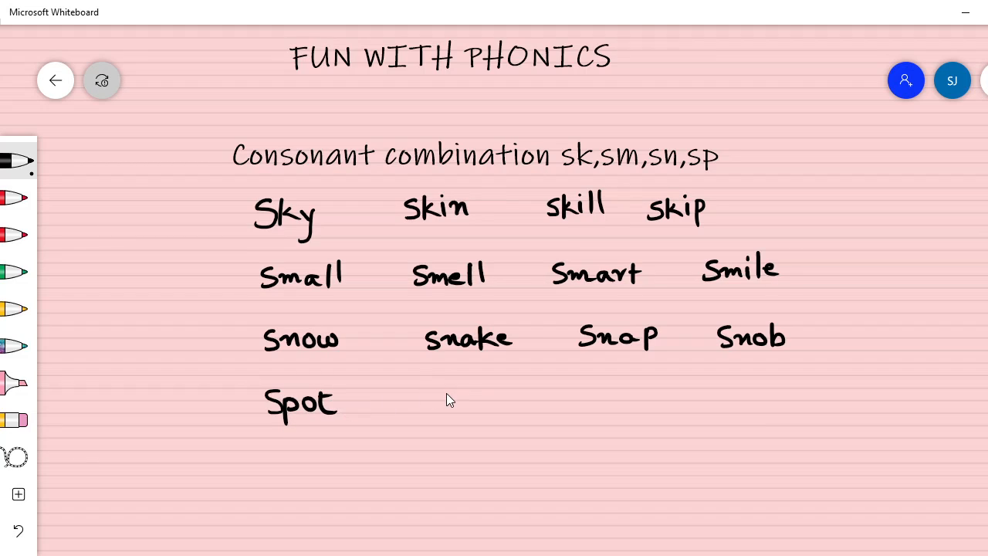
pyautogui.moveTo(454, 404)
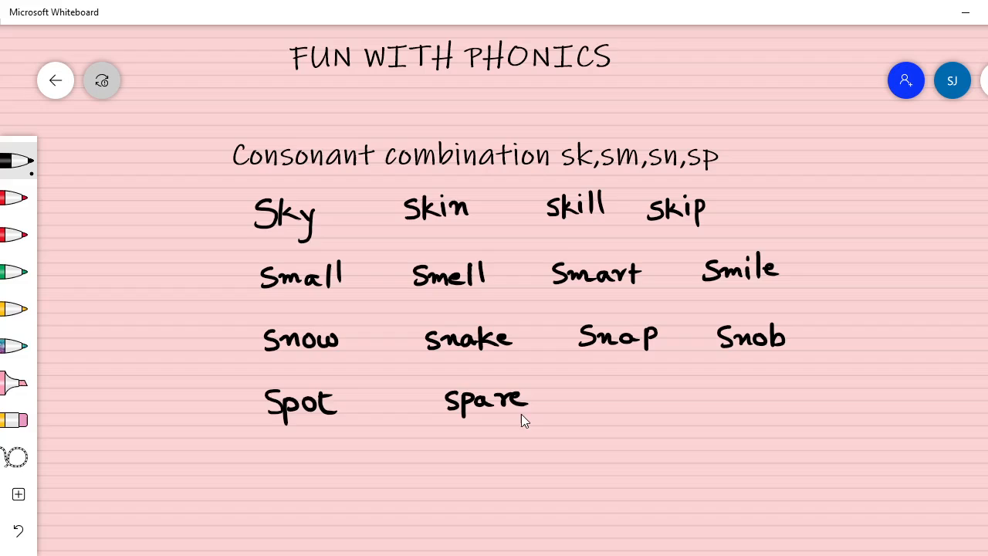
pyautogui.moveTo(585, 395)
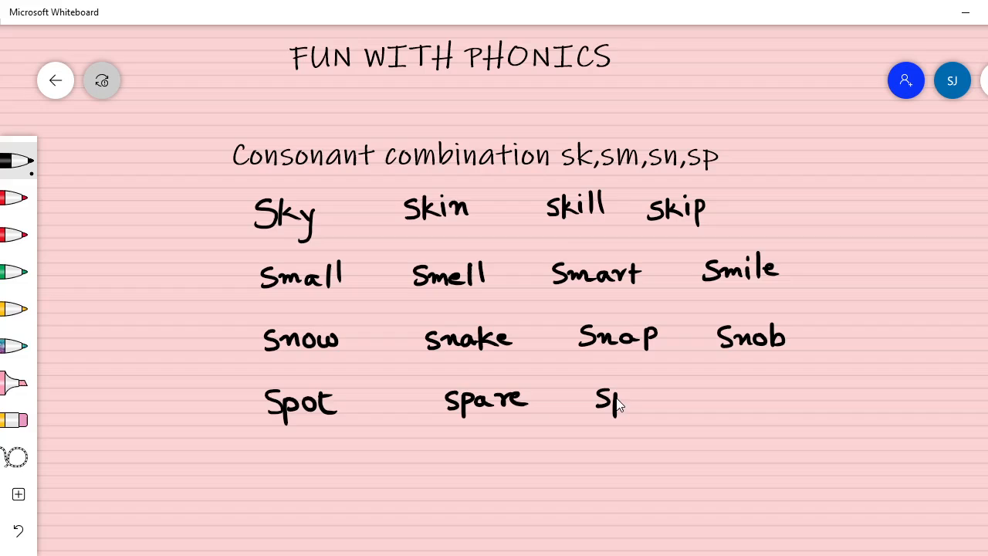
pyautogui.write('pin')
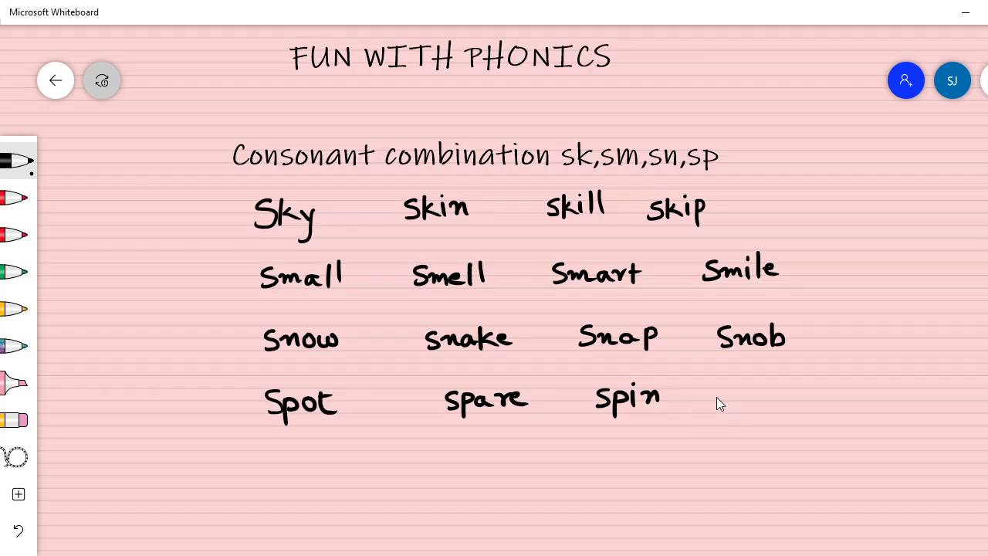
pyautogui.moveTo(778, 392)
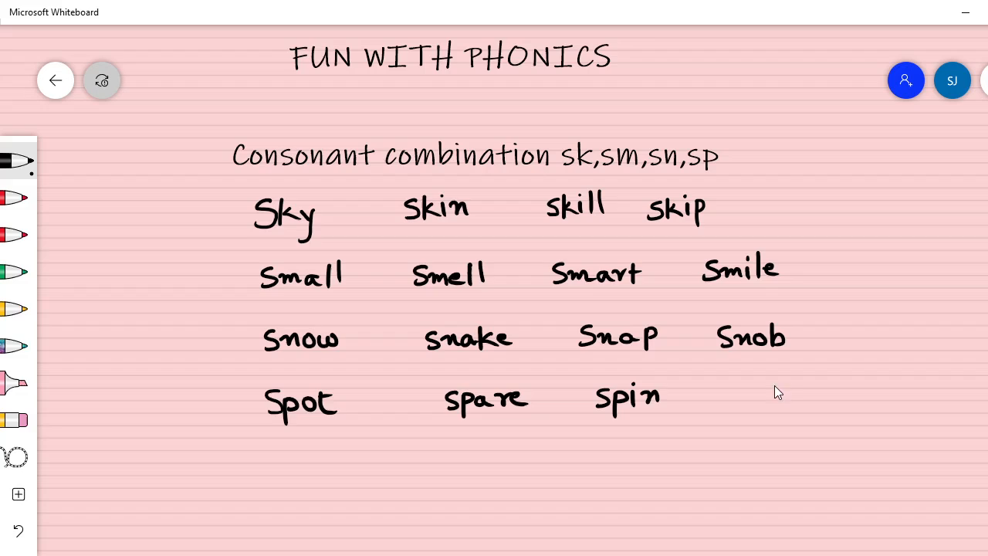
pyautogui.moveTo(753, 402)
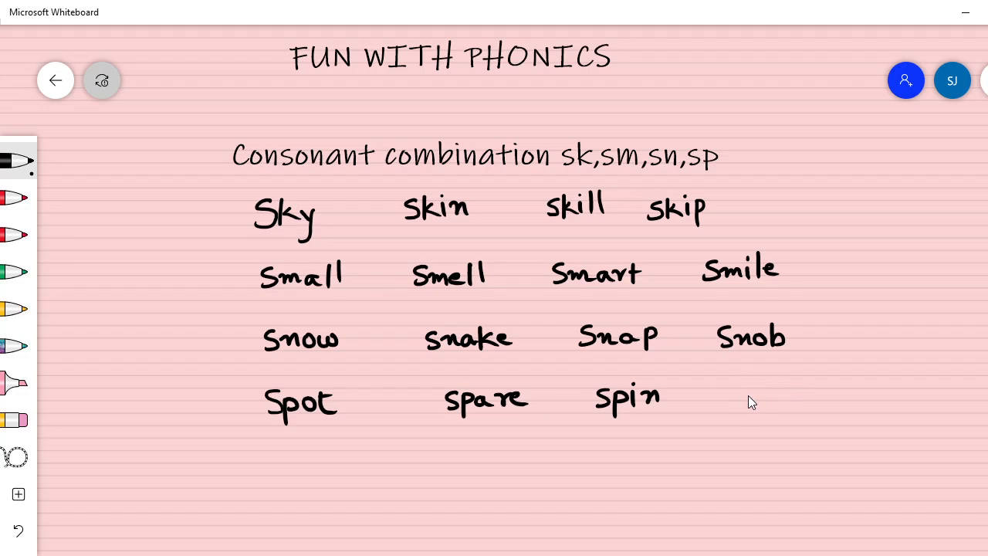
pyautogui.moveTo(740, 400)
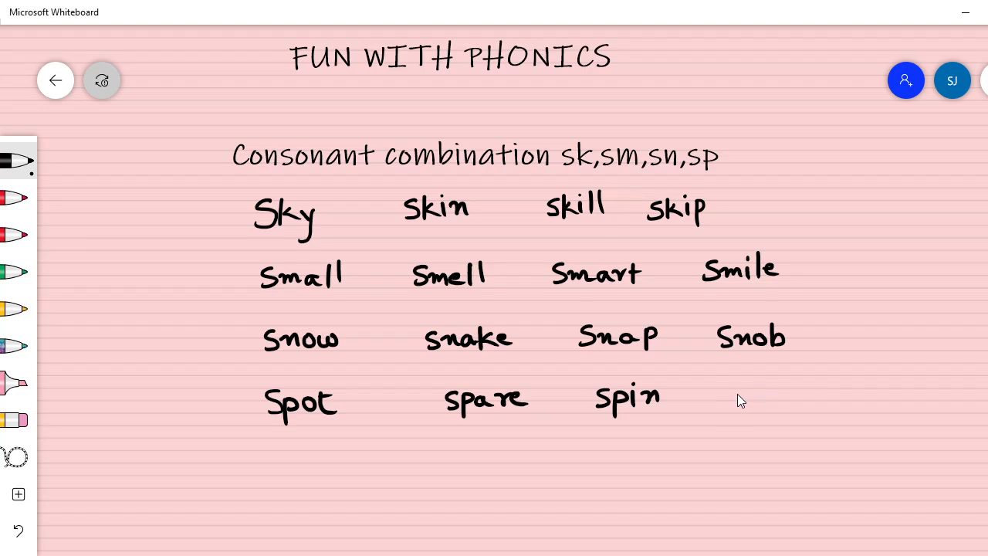
pyautogui.moveTo(709, 402)
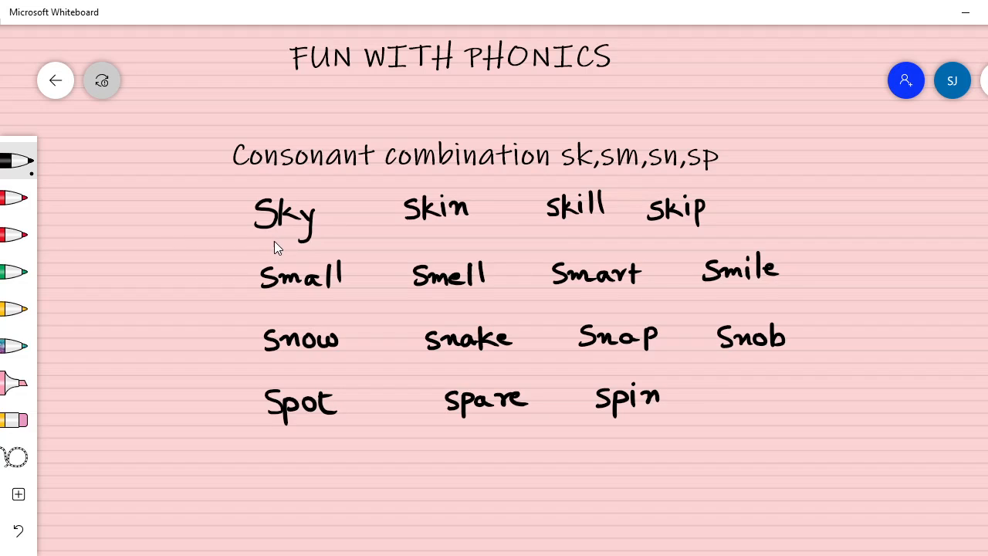
pyautogui.moveTo(265, 251)
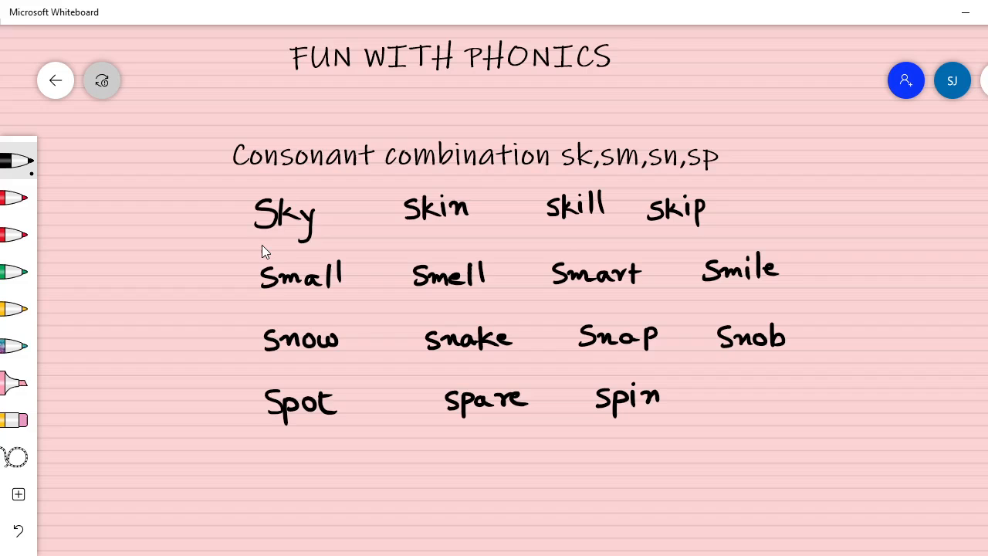
pyautogui.moveTo(693, 511)
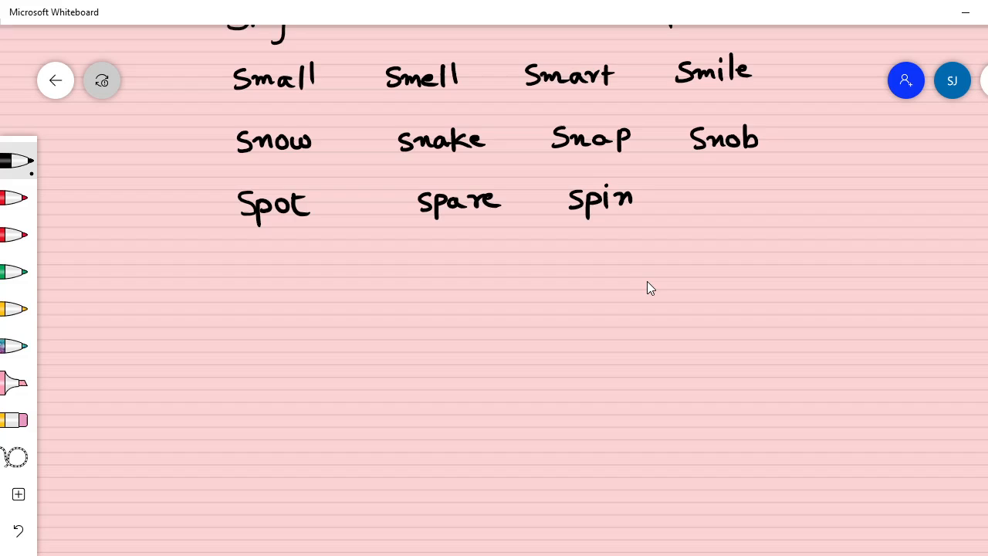
pyautogui.moveTo(283, 291)
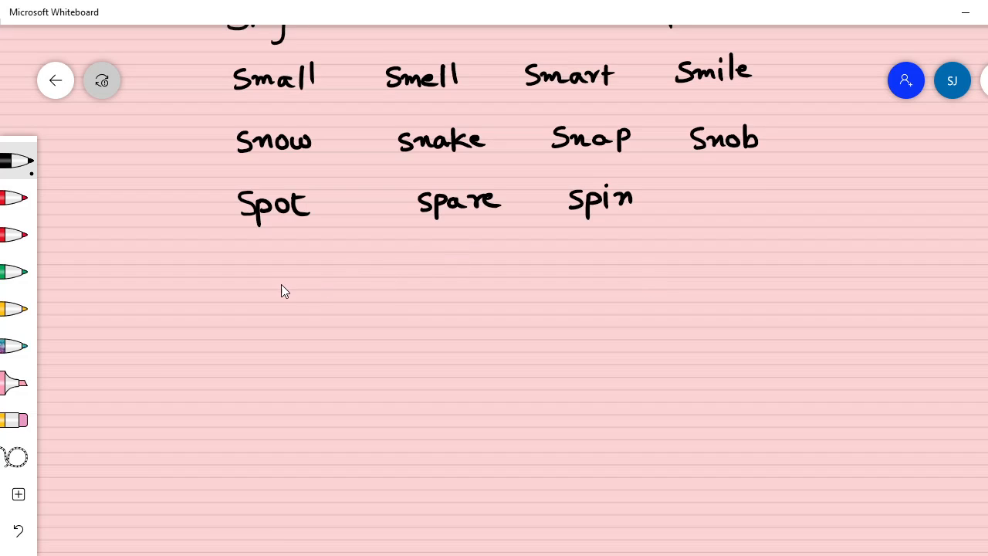
# Handwrite the practice words 'sky', 'spot' and 'snake' in a row below the examples.
pyautogui.moveTo(292, 301); pyautogui.dragTo(293, 329)
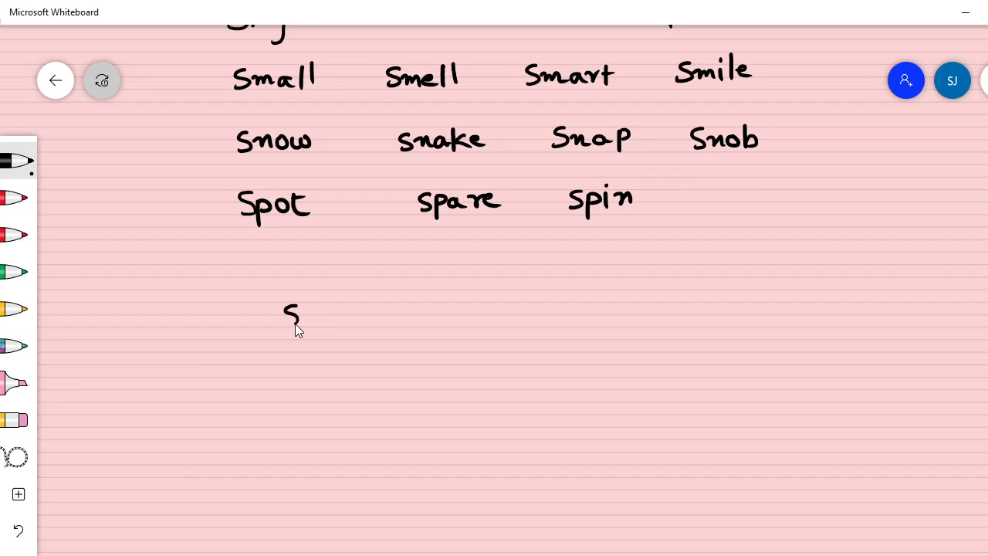
pyautogui.moveTo(305, 309); pyautogui.dragTo(324, 332)
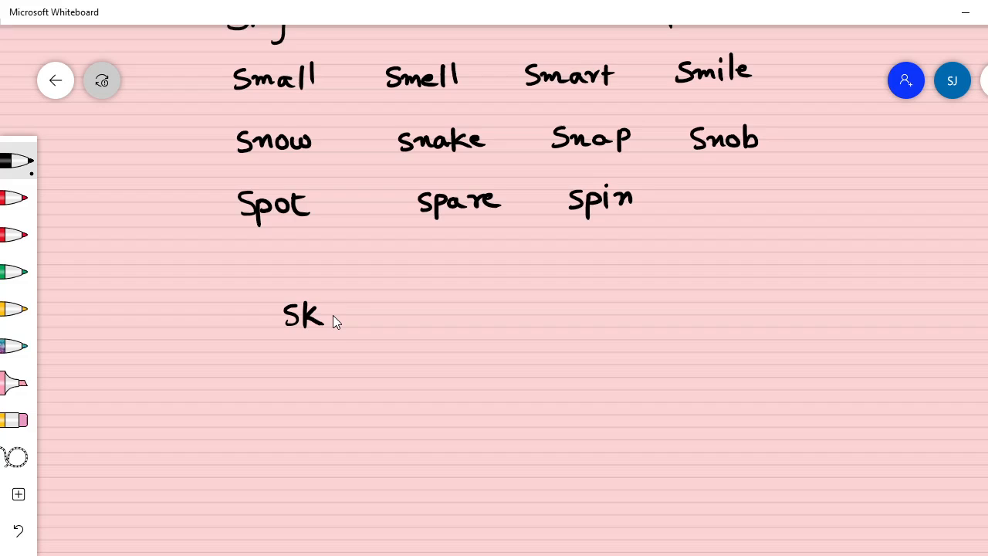
pyautogui.moveTo(328, 305); pyautogui.dragTo(336, 339)
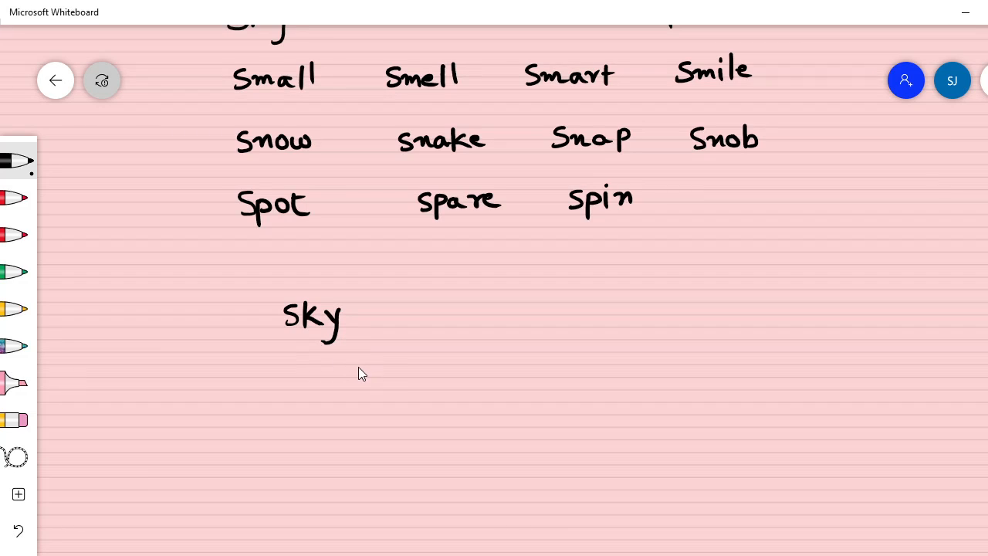
pyautogui.moveTo(487, 318)
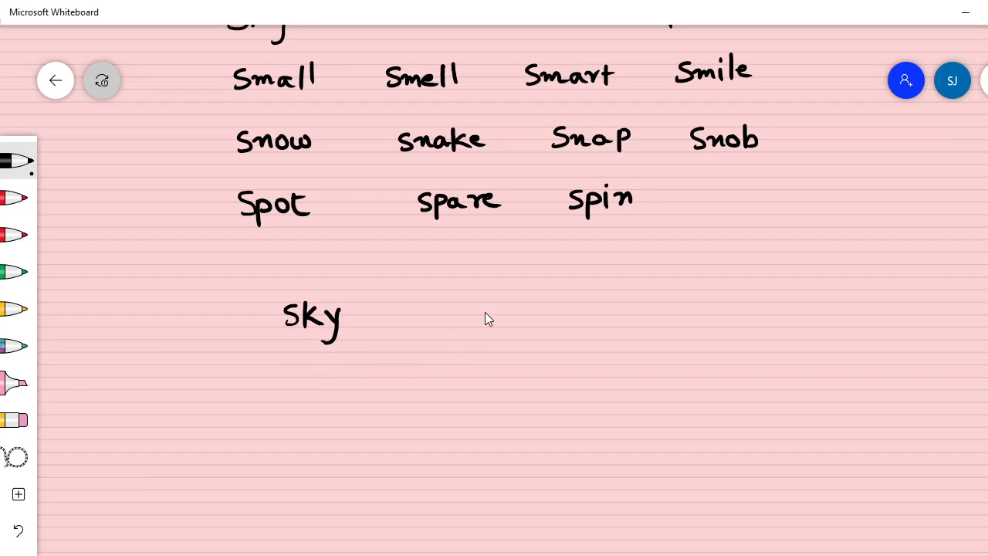
pyautogui.moveTo(483, 301); pyautogui.dragTo(510, 333)
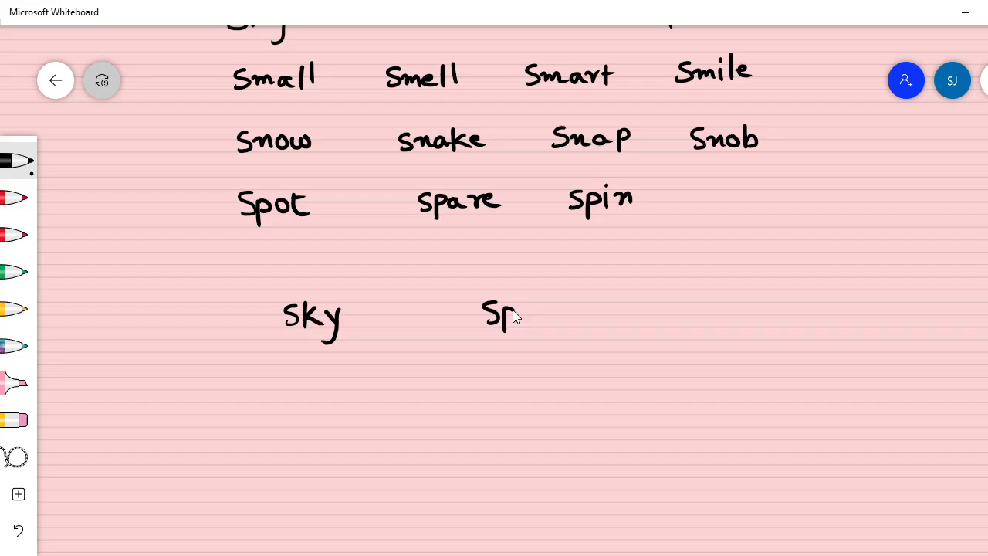
pyautogui.write('pot')
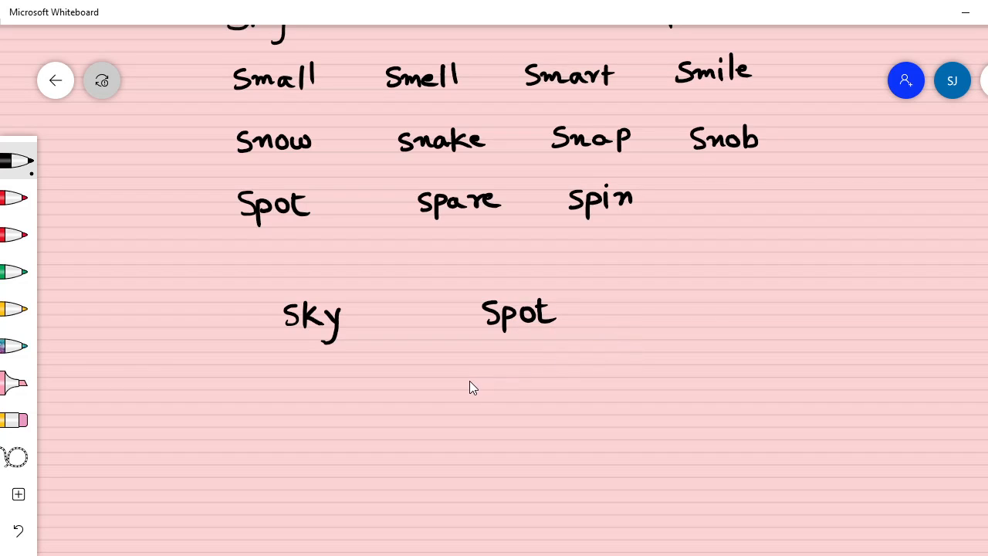
pyautogui.moveTo(690, 310)
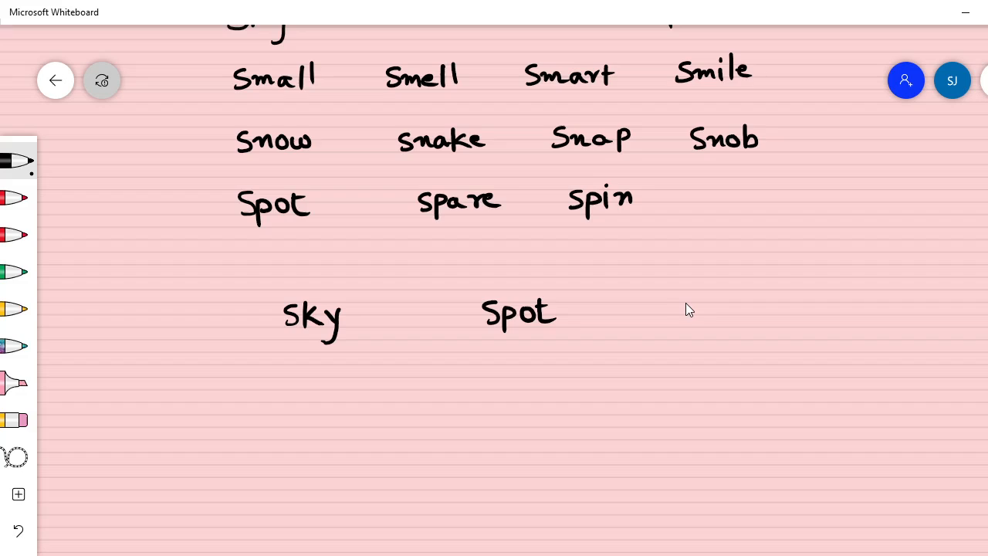
pyautogui.moveTo(672, 313); pyautogui.dragTo(710, 313)
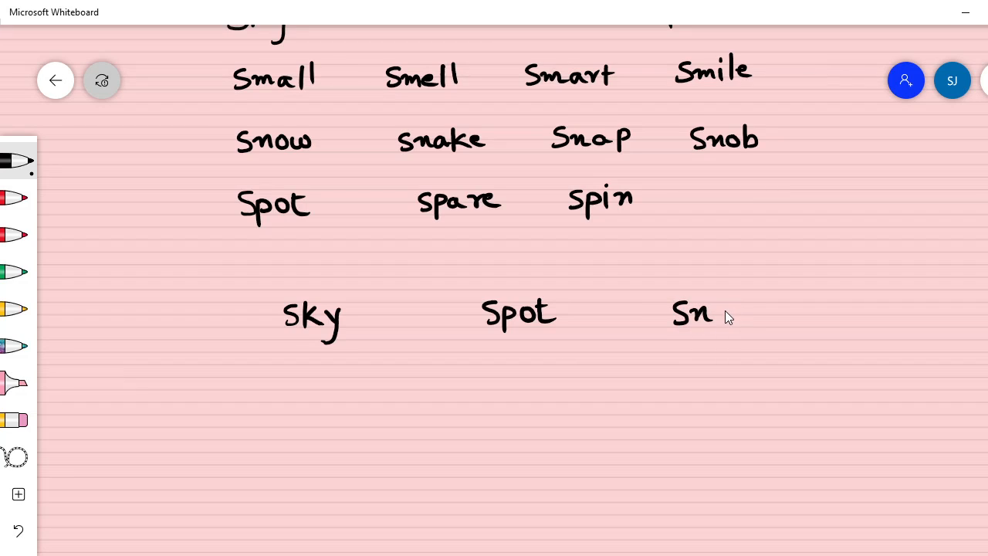
pyautogui.moveTo(711, 313); pyautogui.dragTo(746, 321)
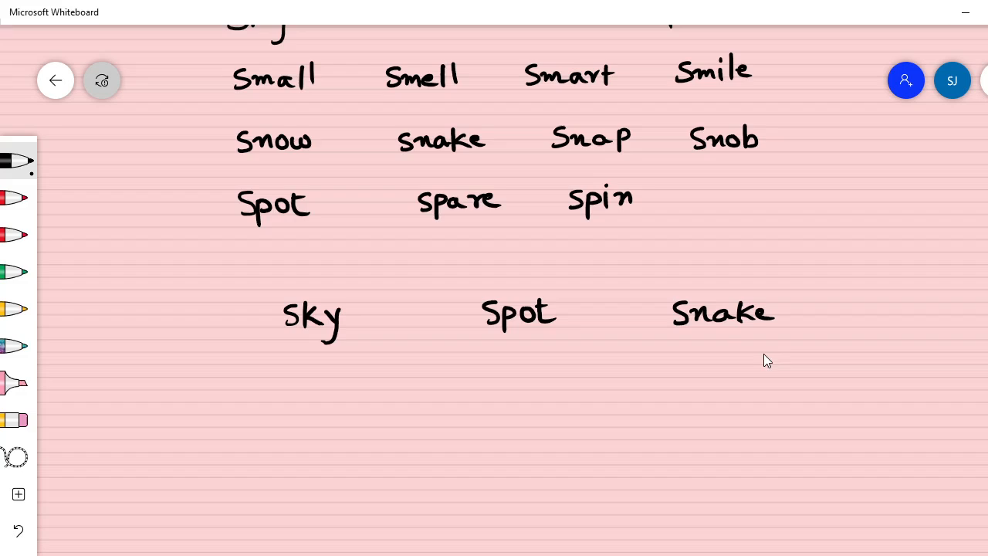
pyautogui.moveTo(290, 386)
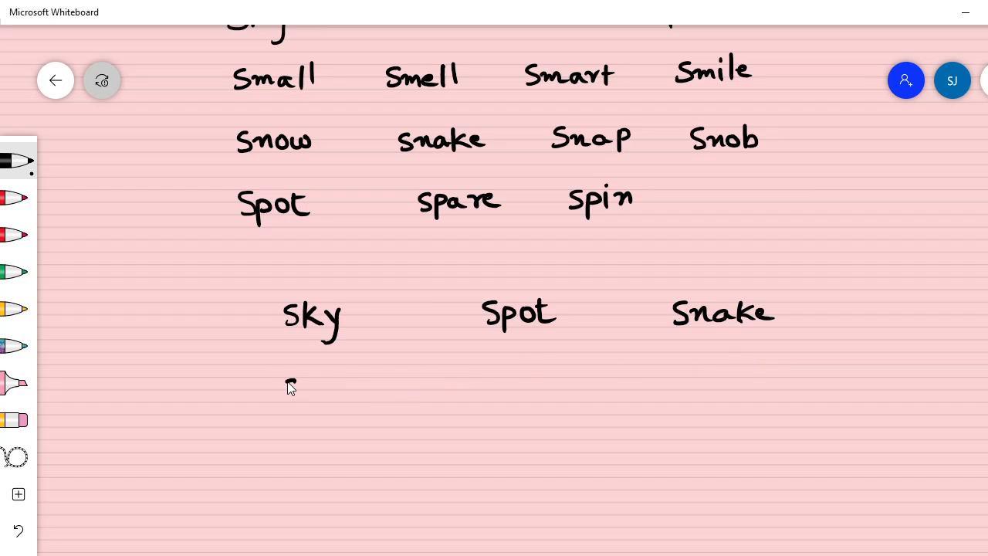
# Handwrite 'small', 'skirt' and 'skip' in a second row beneath them.
pyautogui.moveTo(282, 390); pyautogui.dragTo(328, 398)
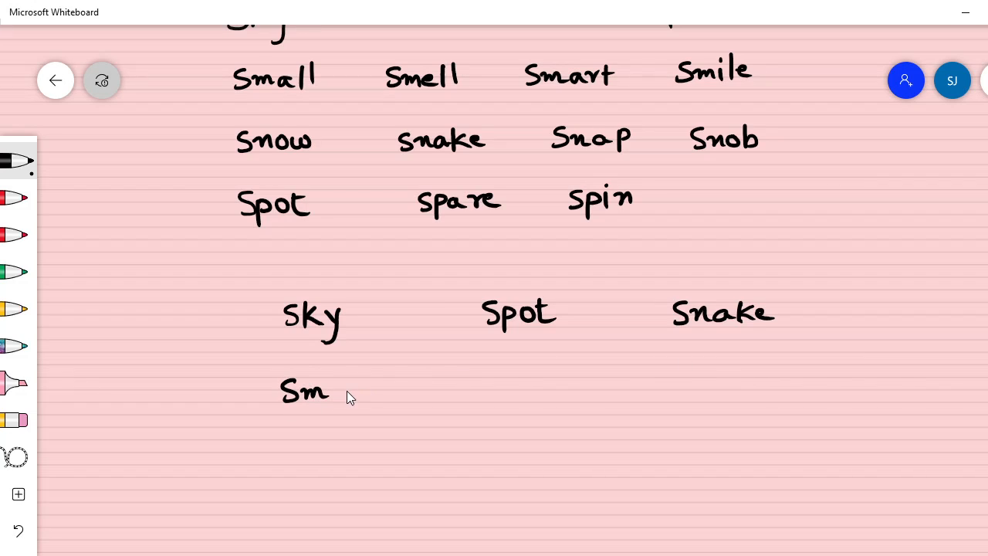
pyautogui.moveTo(329, 390); pyautogui.dragTo(362, 389)
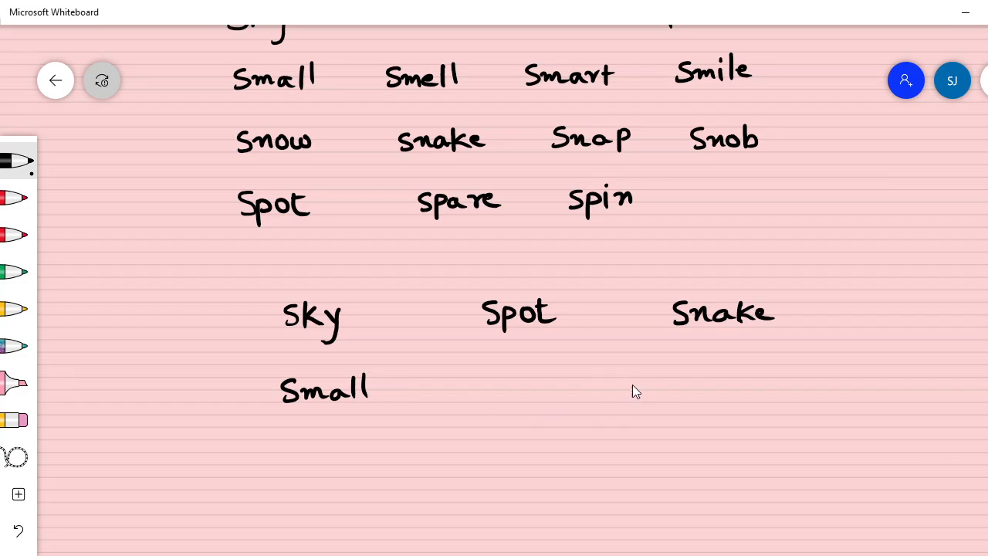
pyautogui.moveTo(506, 378); pyautogui.dragTo(501, 397)
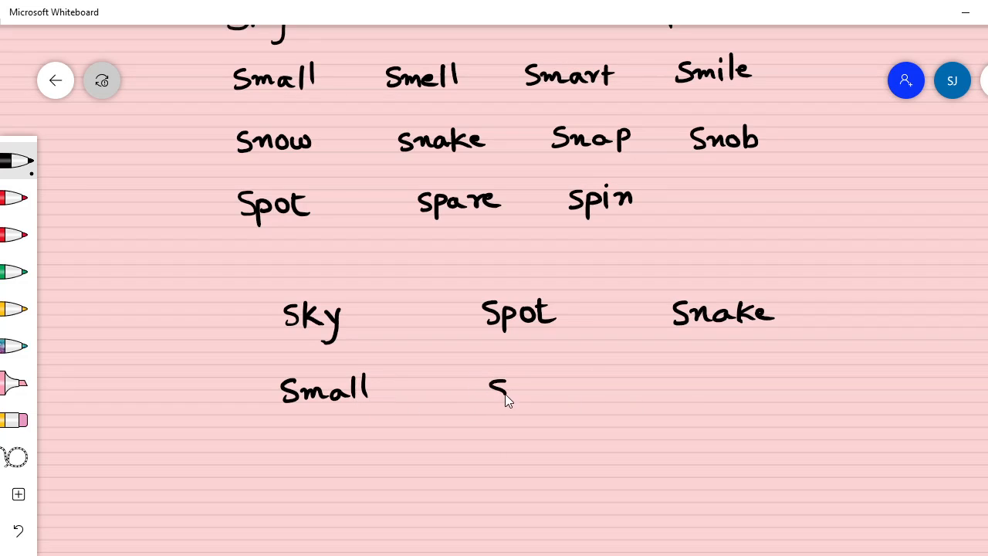
pyautogui.moveTo(498, 390); pyautogui.dragTo(525, 393)
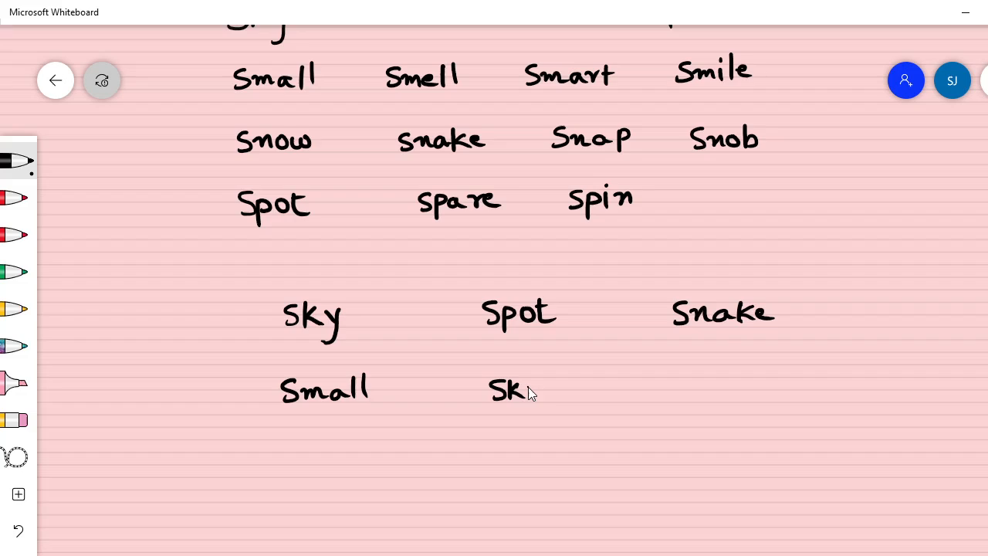
pyautogui.moveTo(532, 390); pyautogui.dragTo(559, 390)
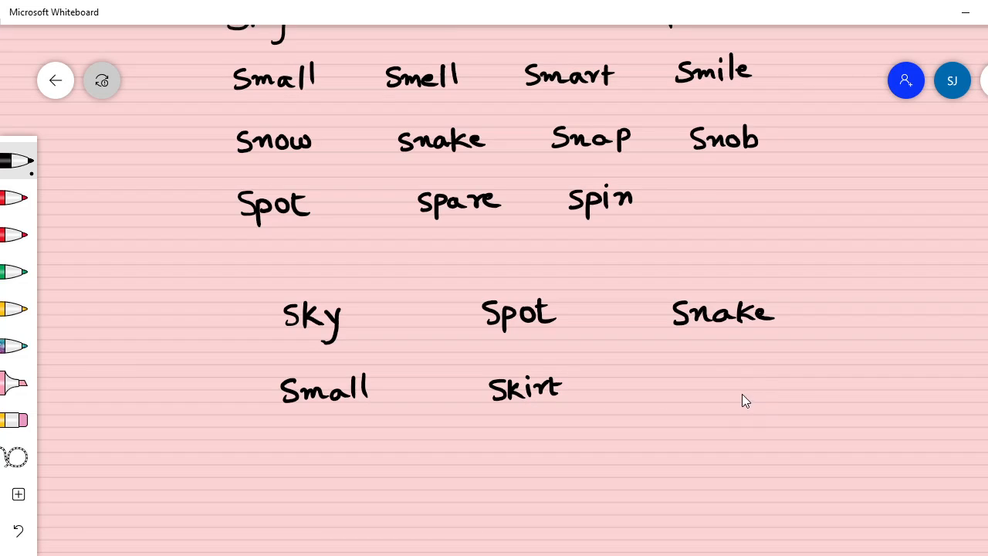
pyautogui.moveTo(692, 379); pyautogui.dragTo(710, 405)
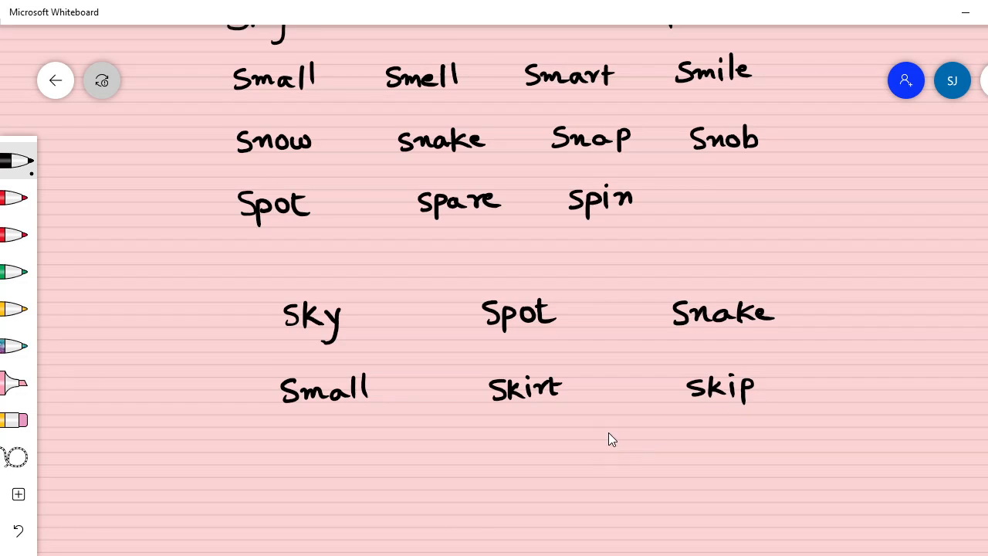
pyautogui.moveTo(386, 363)
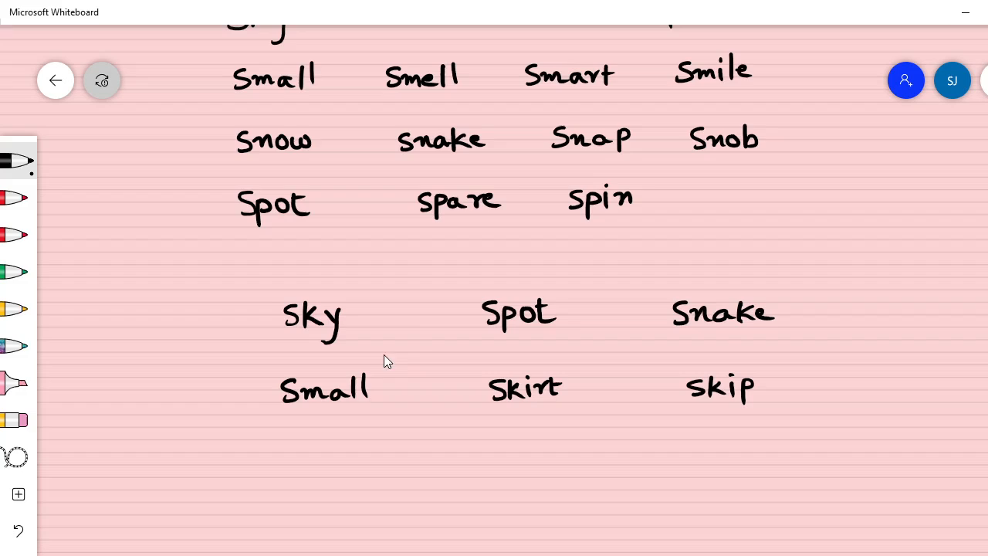
pyautogui.moveTo(278, 290)
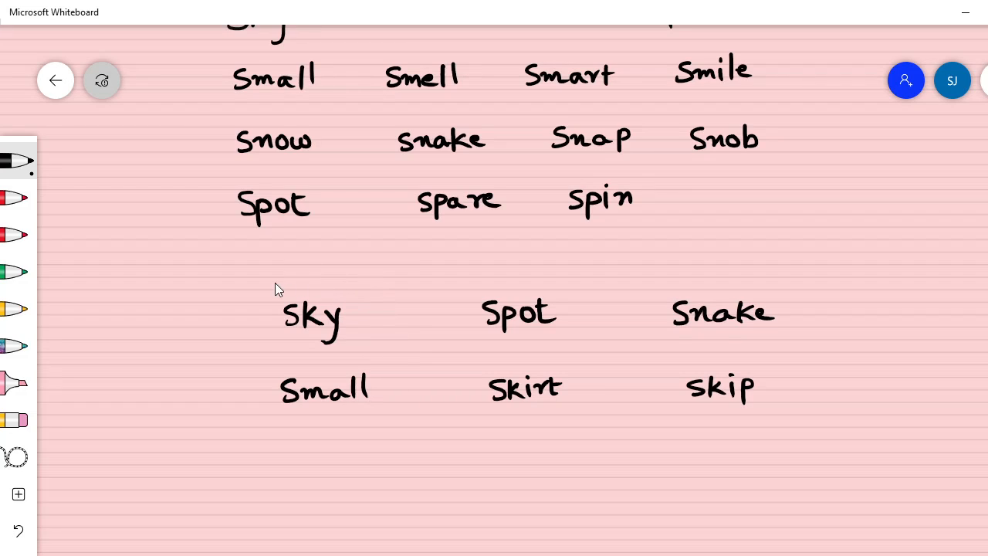
pyautogui.moveTo(407, 304)
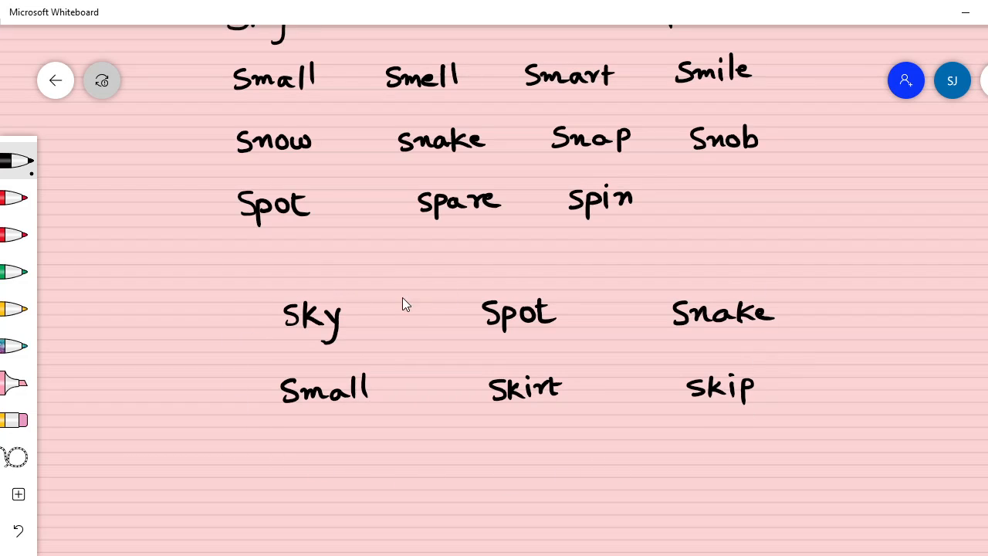
pyautogui.moveTo(292, 340)
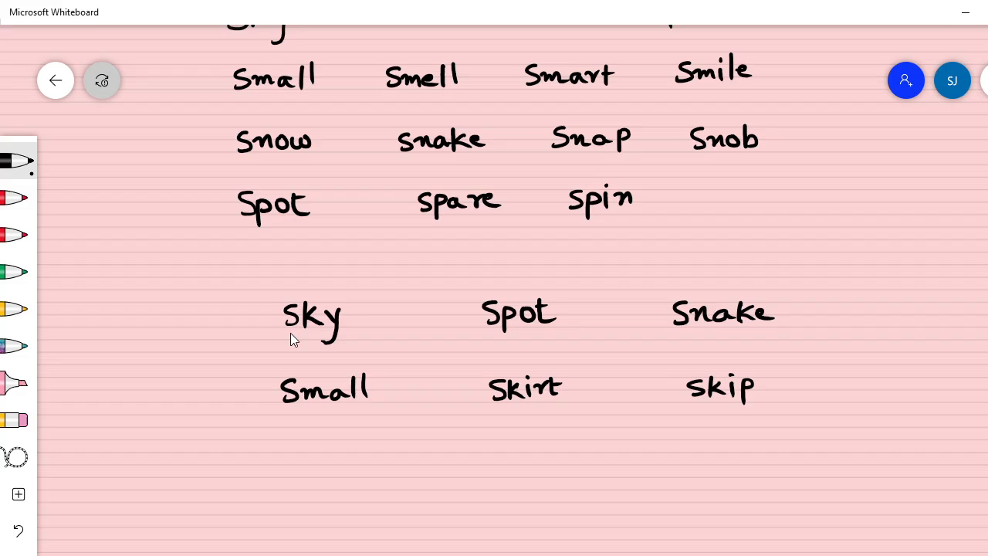
pyautogui.moveTo(458, 336)
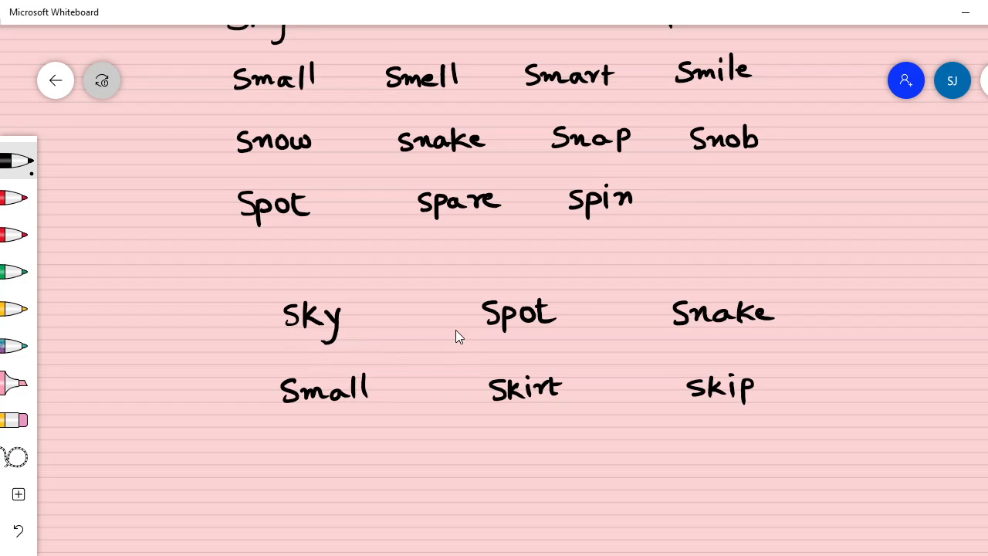
pyautogui.moveTo(699, 334)
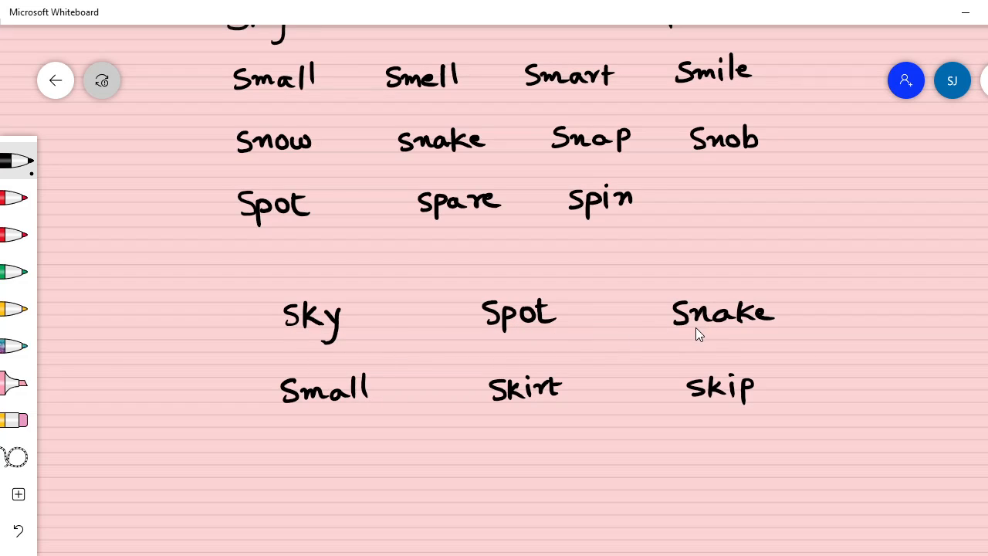
pyautogui.moveTo(300, 414)
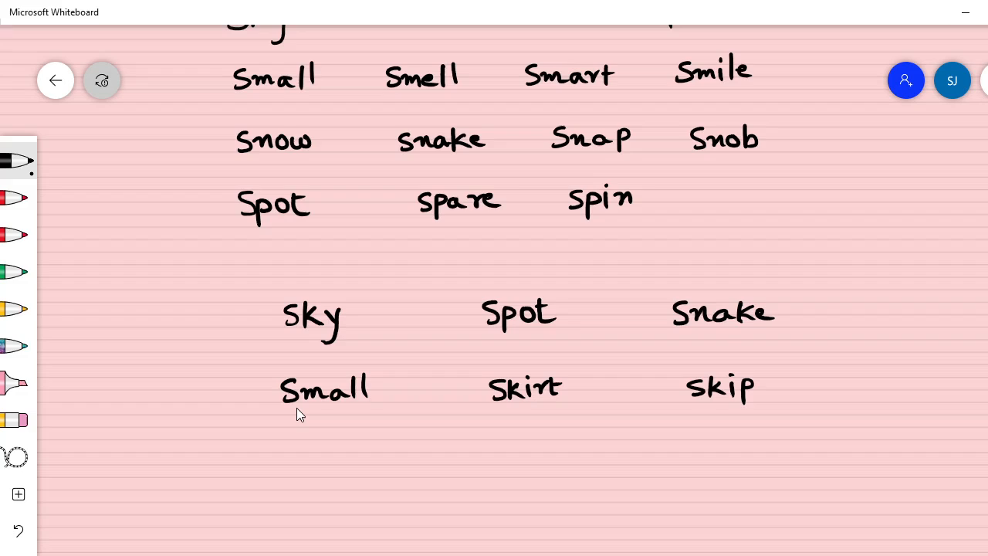
pyautogui.moveTo(514, 417)
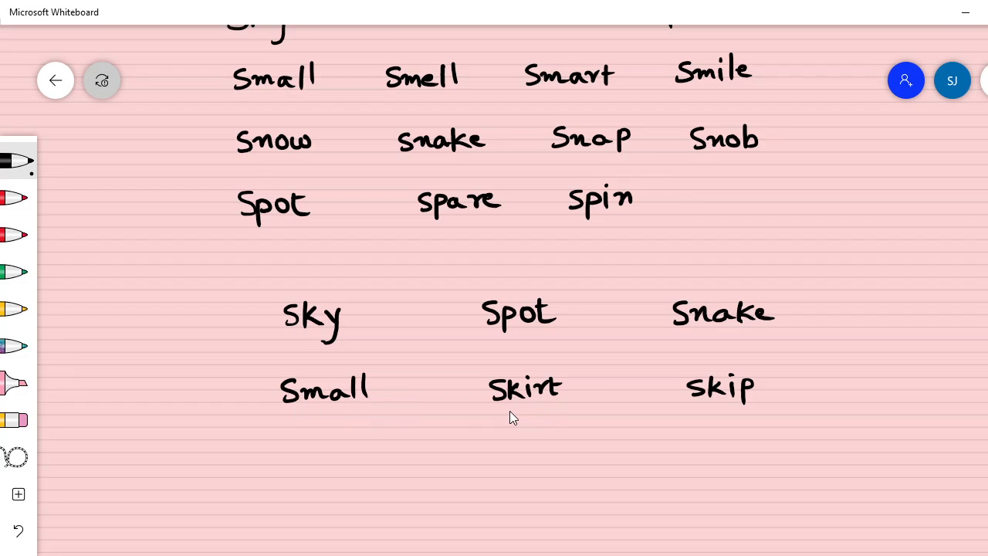
pyautogui.moveTo(703, 417)
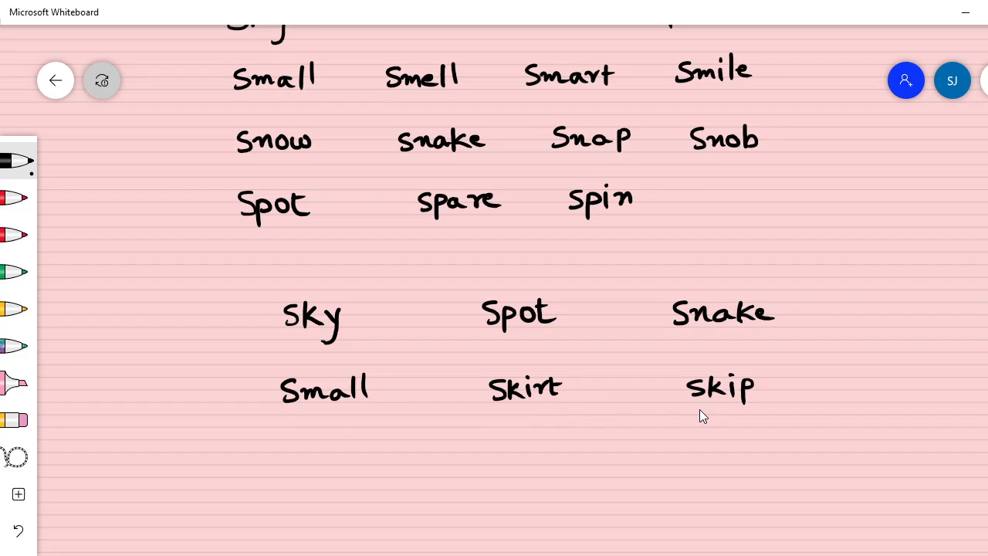
pyautogui.moveTo(753, 386)
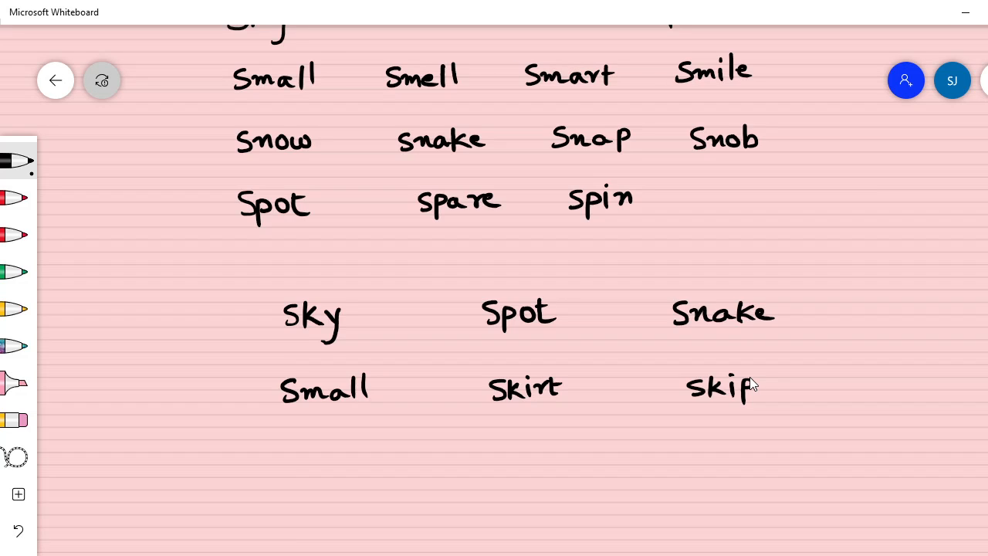
pyautogui.moveTo(698, 503)
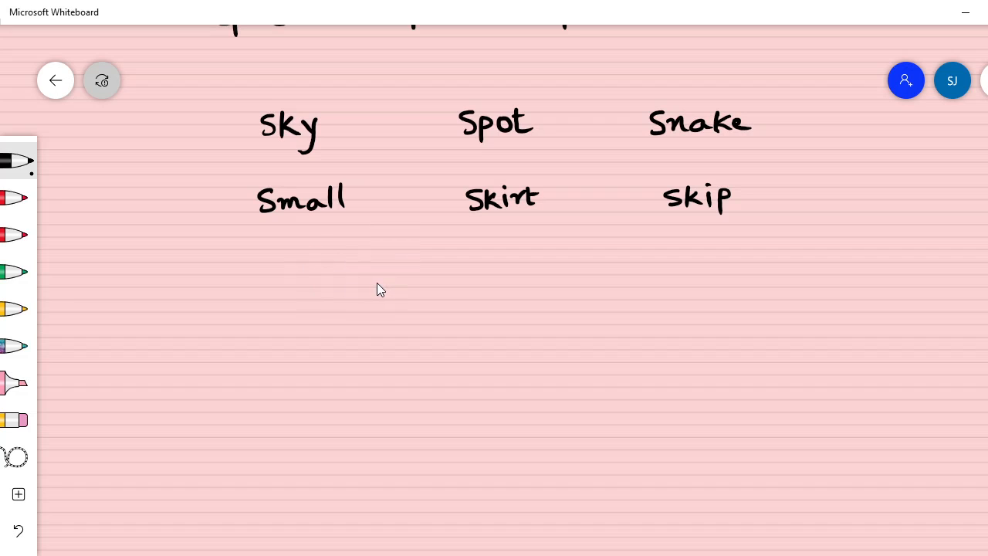
pyautogui.moveTo(371, 296)
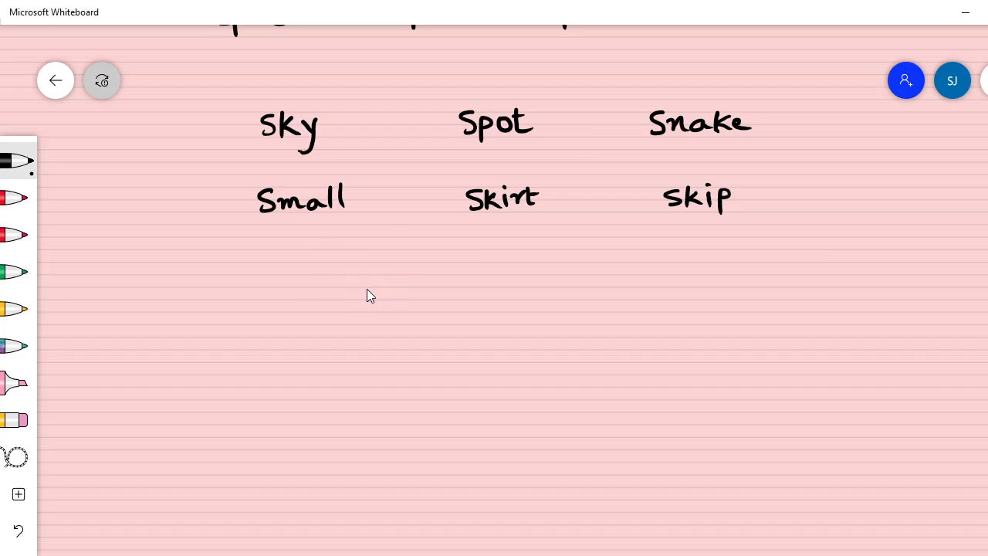
pyautogui.moveTo(374, 298)
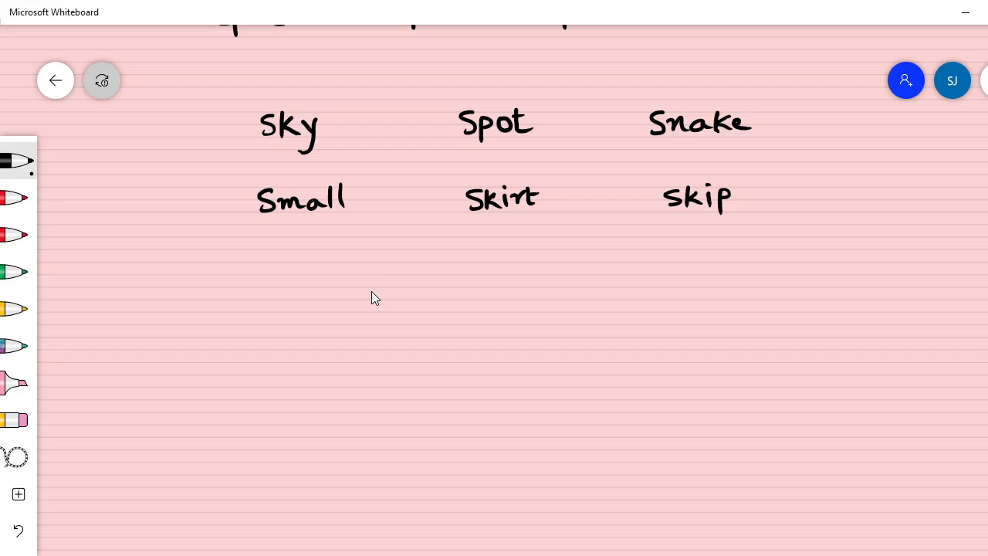
pyautogui.moveTo(348, 305)
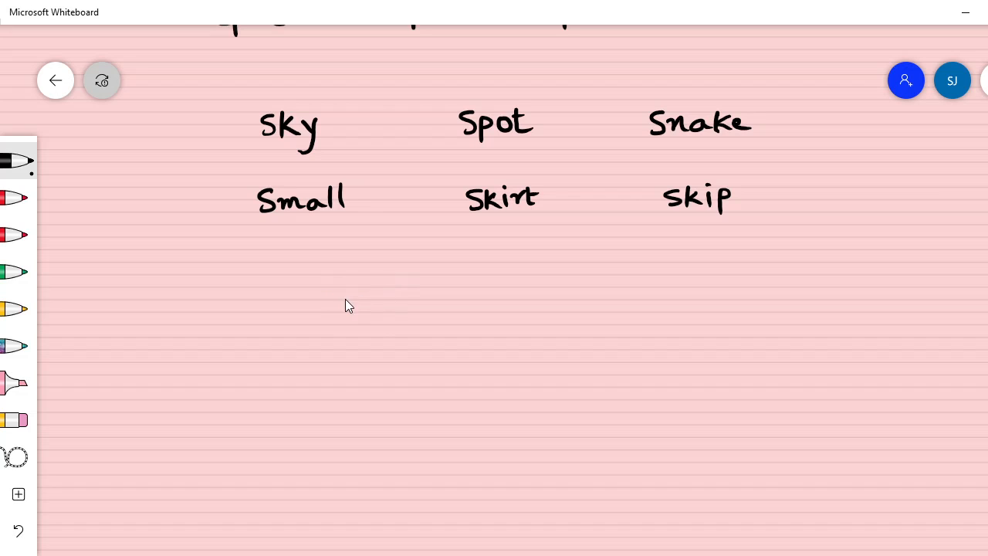
pyautogui.moveTo(365, 308)
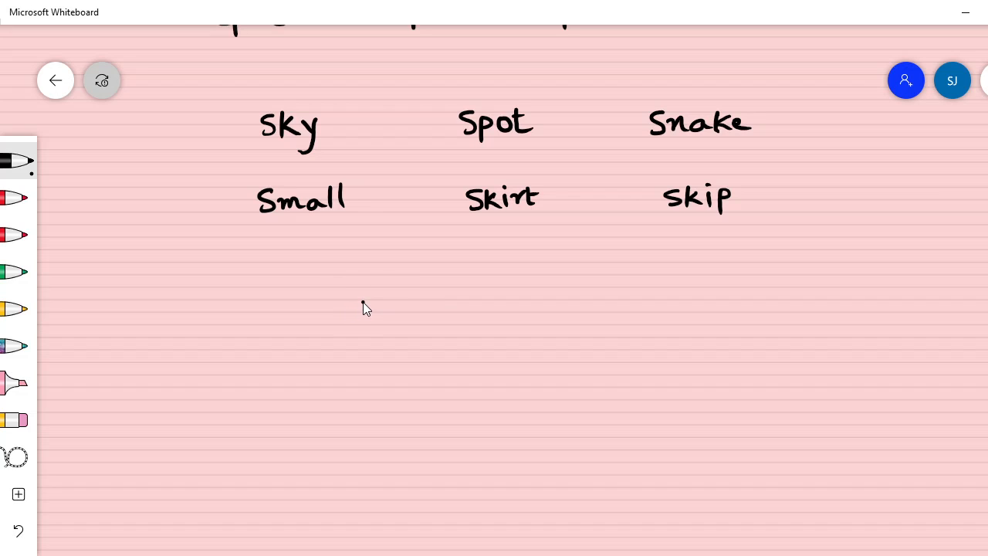
# Ink 'Spin a spy' below the practice words and 'Small smell' on the next line.
pyautogui.moveTo(348, 317); pyautogui.dragTo(390, 324)
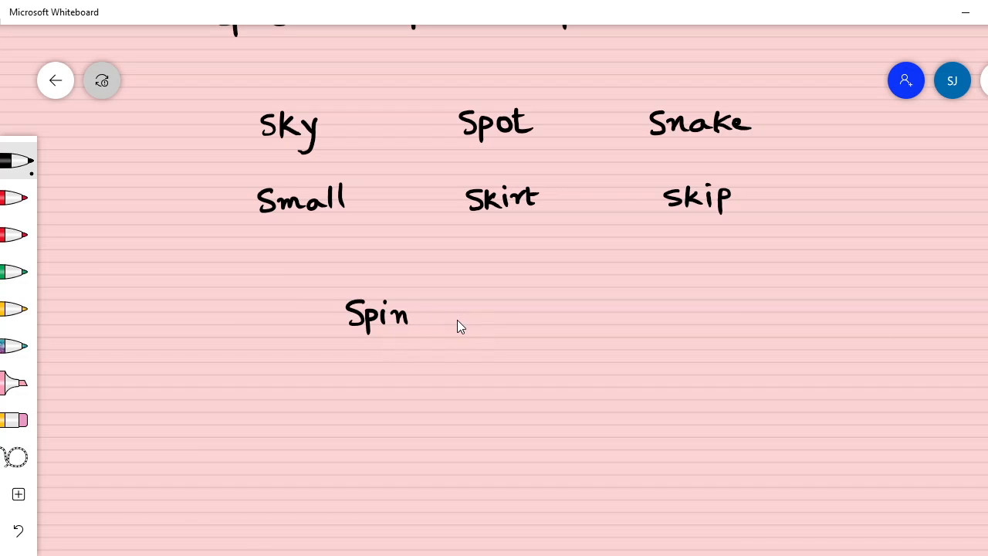
pyautogui.moveTo(455, 317); pyautogui.dragTo(549, 317)
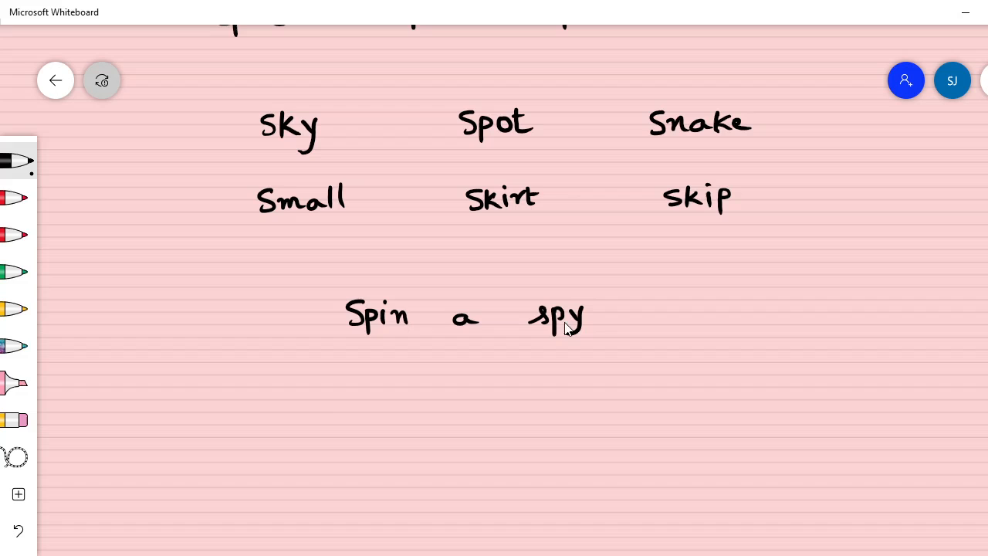
pyautogui.moveTo(366, 344)
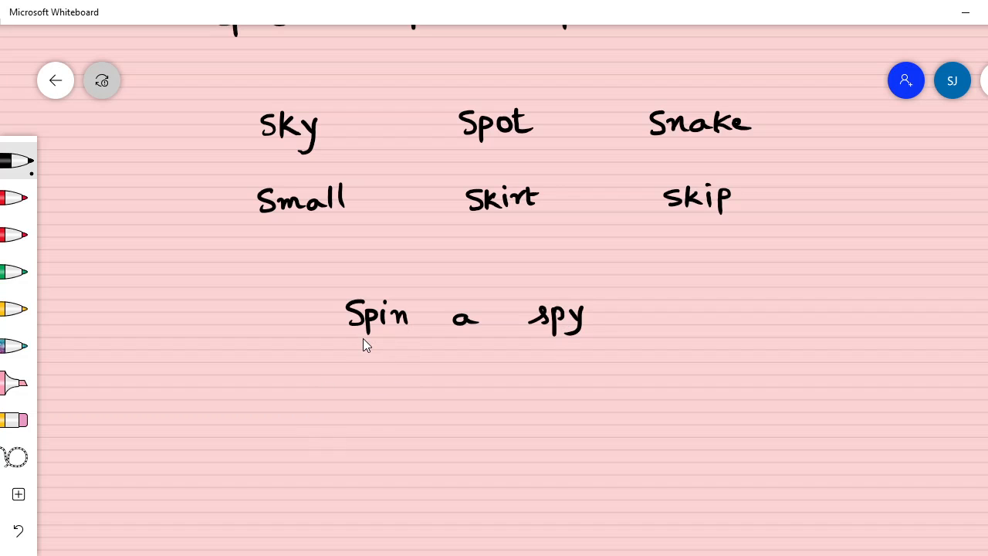
pyautogui.moveTo(512, 345)
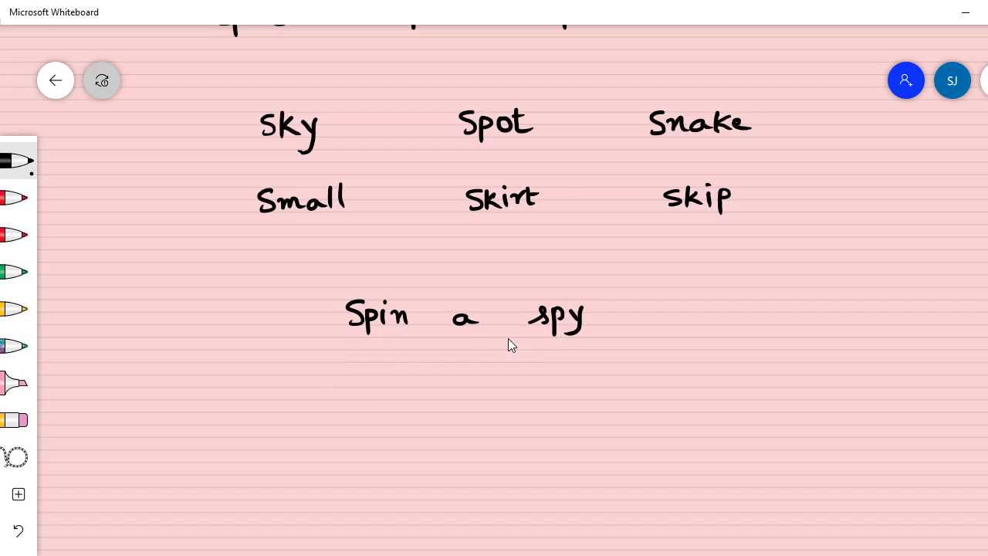
pyautogui.moveTo(336, 384)
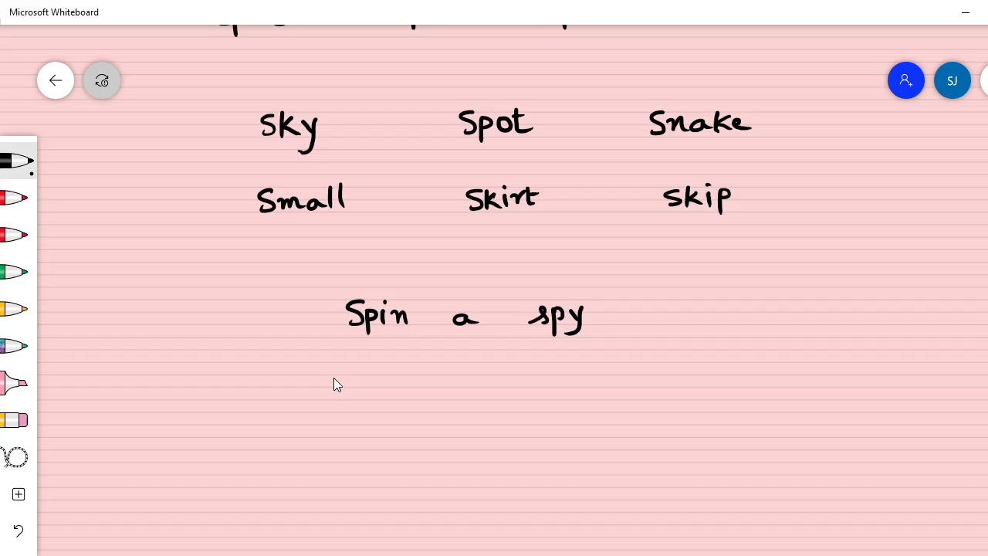
pyautogui.moveTo(355, 367); pyautogui.dragTo(370, 393)
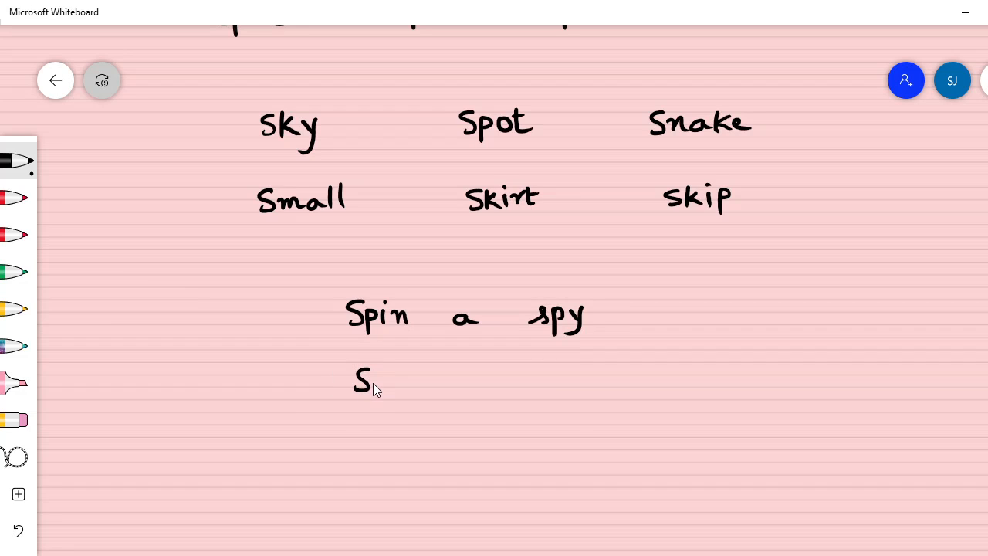
pyautogui.moveTo(367, 379); pyautogui.dragTo(432, 394)
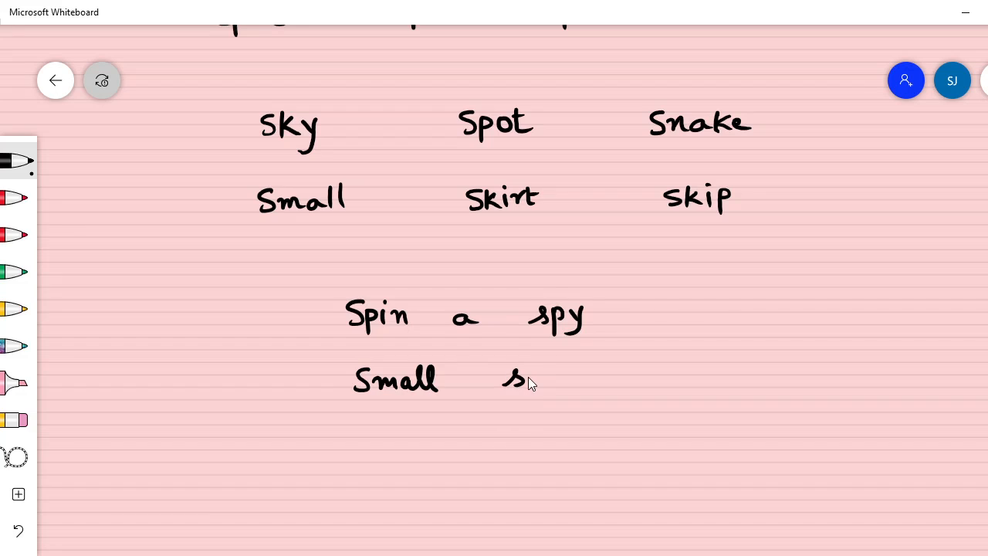
pyautogui.moveTo(525, 379); pyautogui.dragTo(564, 378)
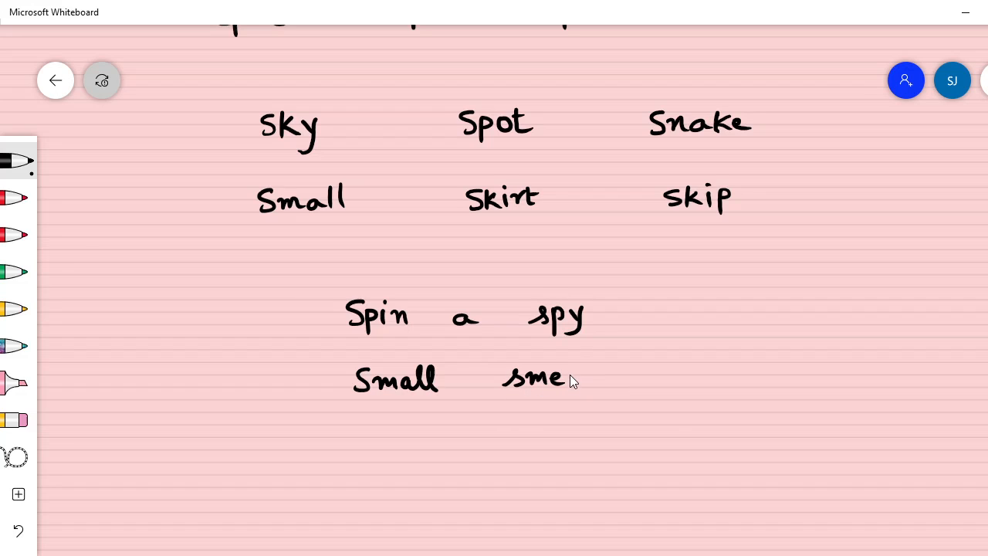
pyautogui.moveTo(564, 378); pyautogui.dragTo(587, 378)
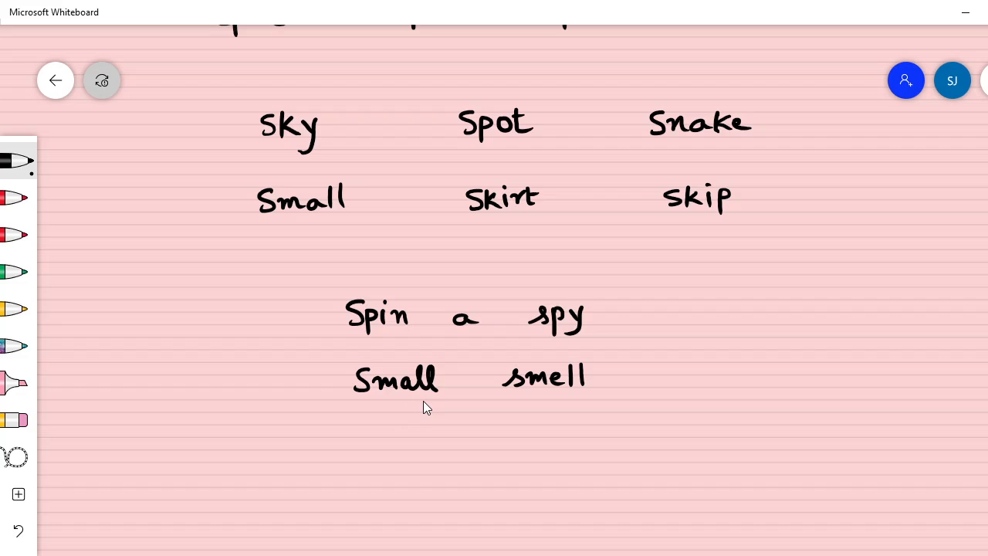
pyautogui.moveTo(373, 436)
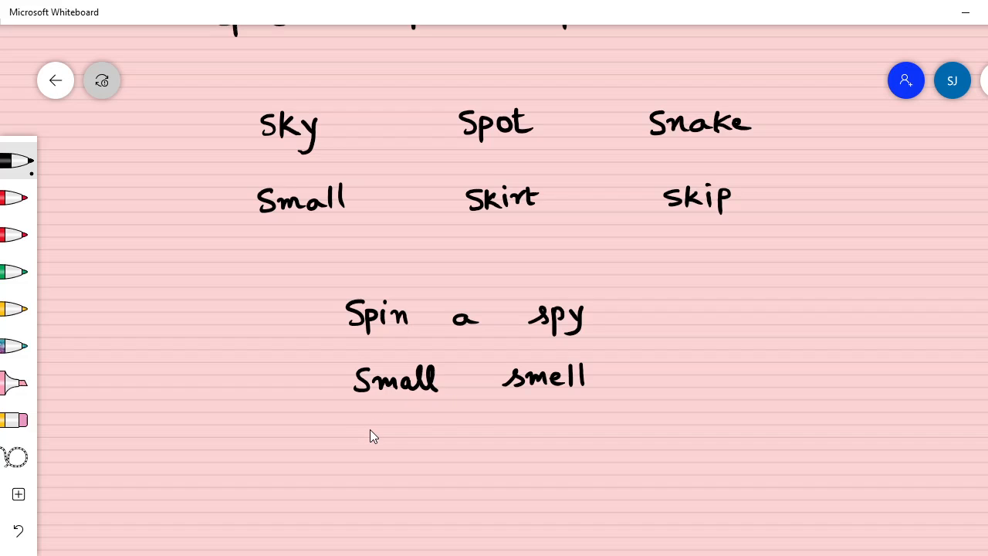
# Ink 'Skip in skirt' and then 'Snake in snow' on the following lines.
pyautogui.moveTo(367, 429); pyautogui.dragTo(379, 452)
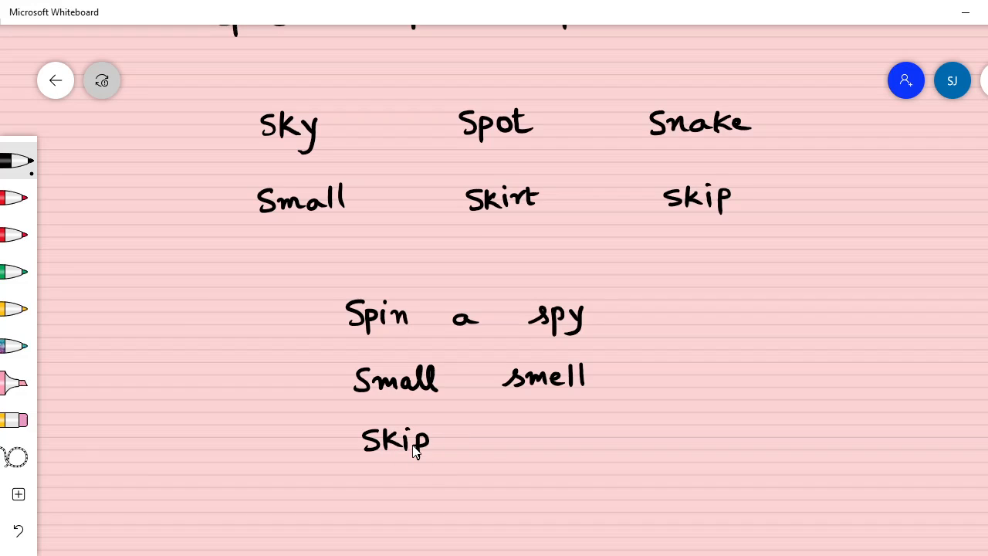
pyautogui.moveTo(471, 432); pyautogui.dragTo(510, 444)
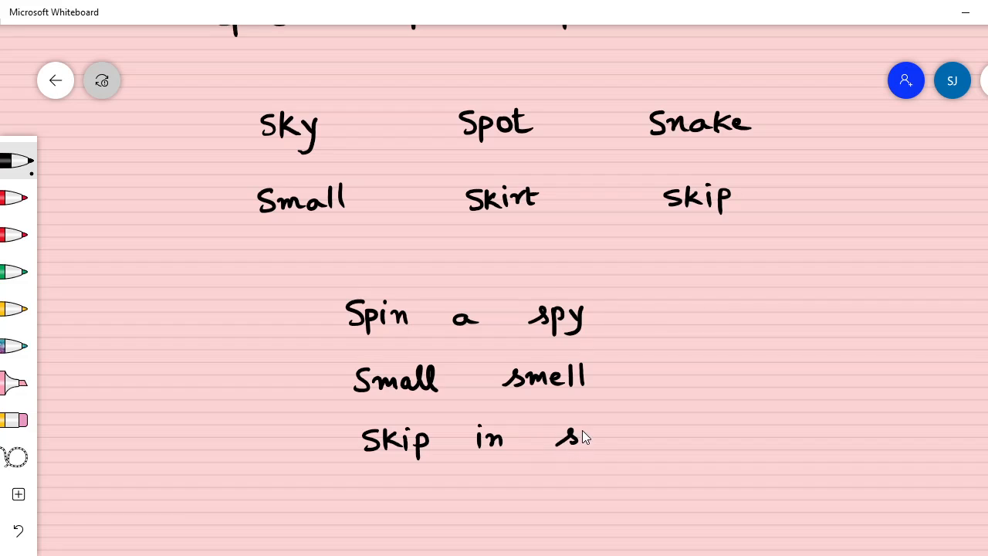
pyautogui.moveTo(572, 437); pyautogui.dragTo(626, 436)
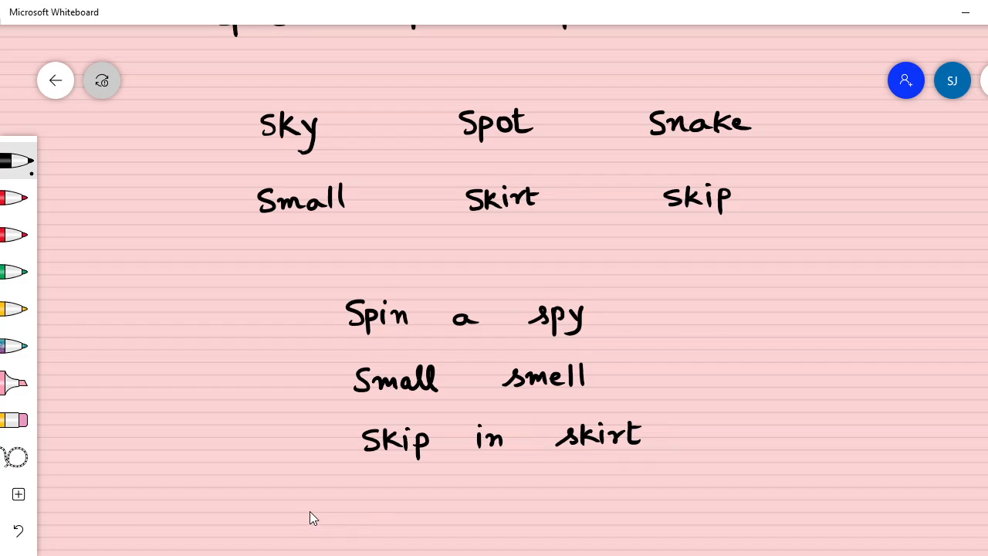
pyautogui.moveTo(416, 491)
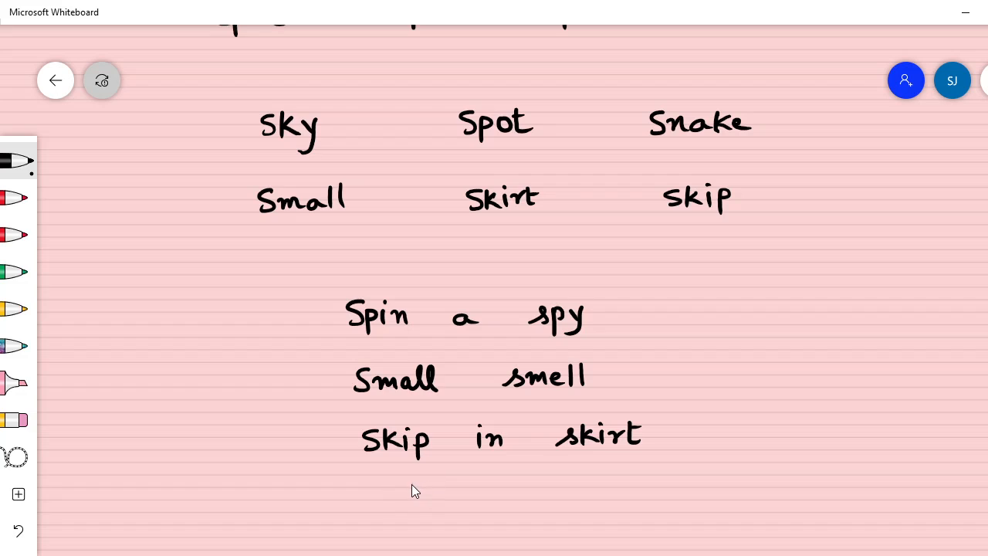
pyautogui.moveTo(360, 493)
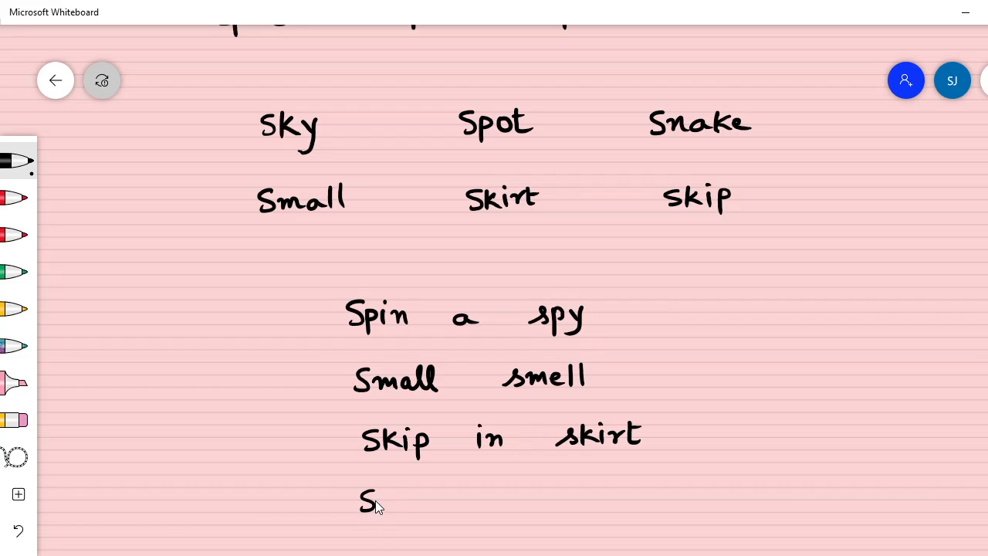
pyautogui.moveTo(371, 502); pyautogui.dragTo(394, 502)
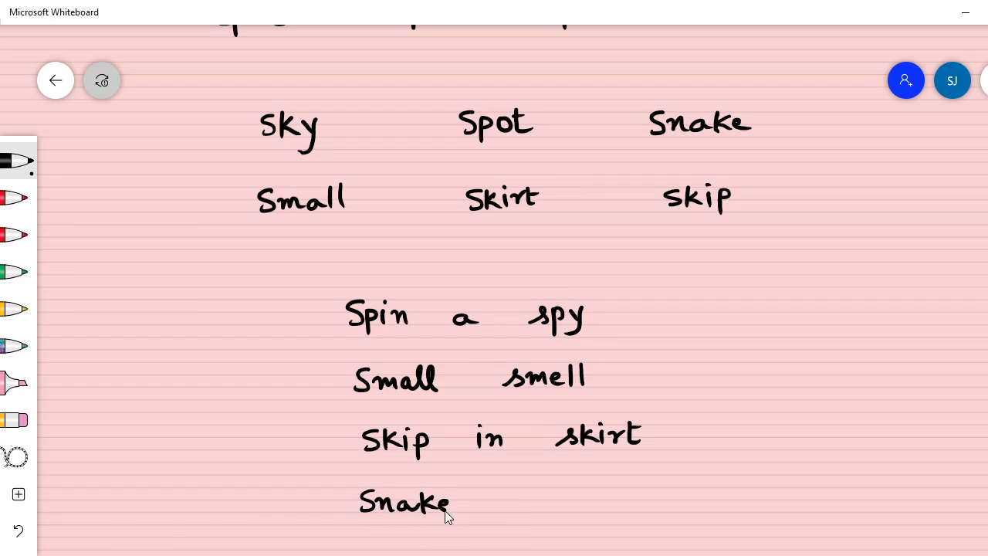
pyautogui.moveTo(512, 498)
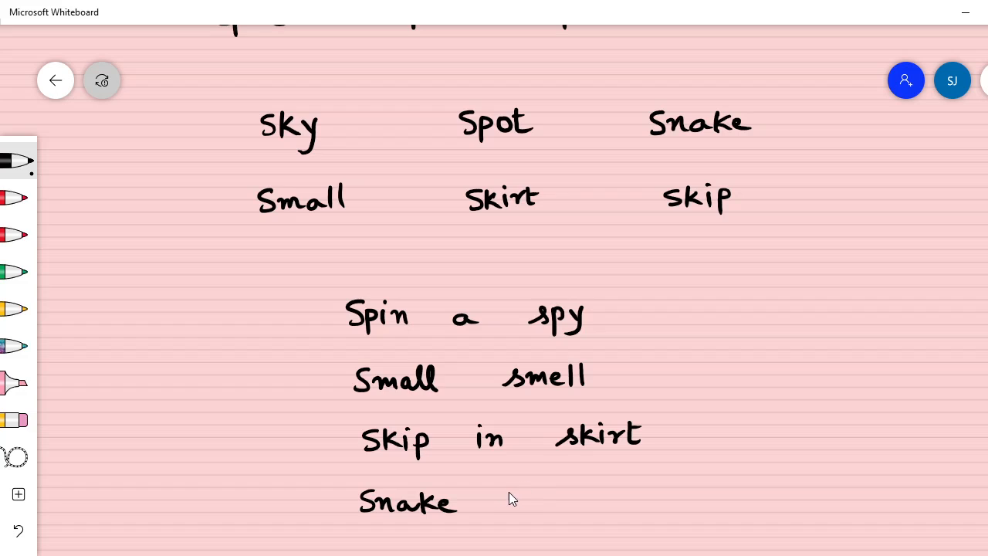
pyautogui.moveTo(506, 494); pyautogui.dragTo(540, 502)
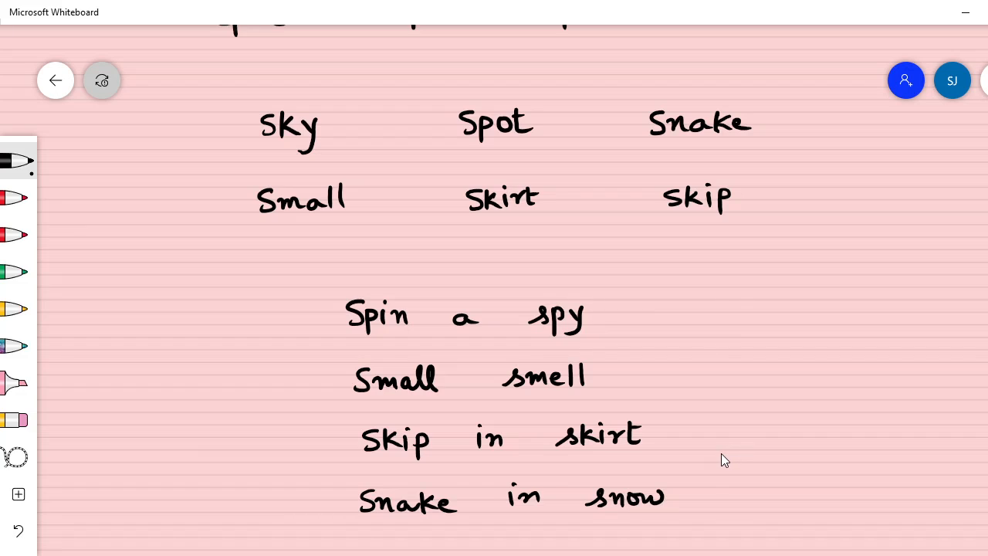
pyautogui.moveTo(414, 356)
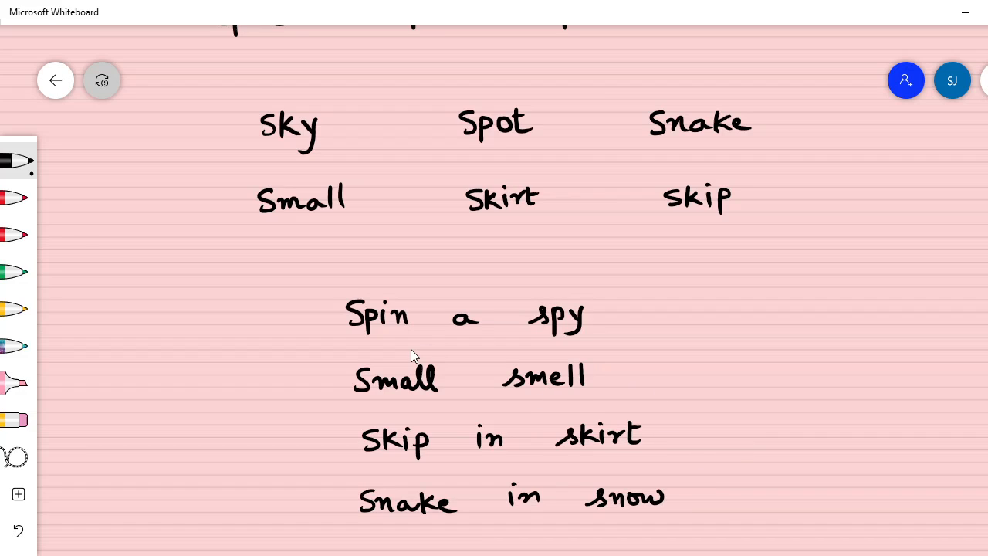
pyautogui.moveTo(370, 340)
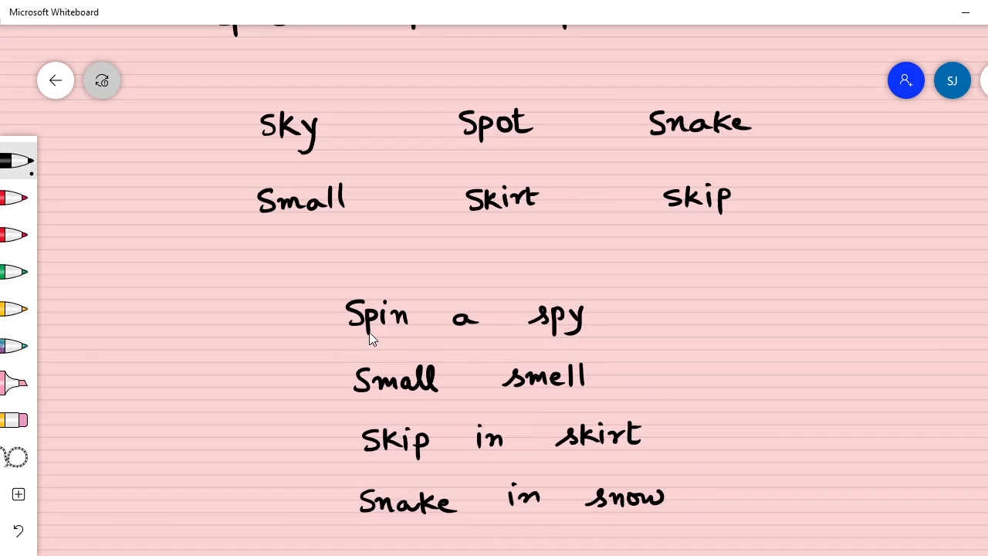
pyautogui.moveTo(531, 342)
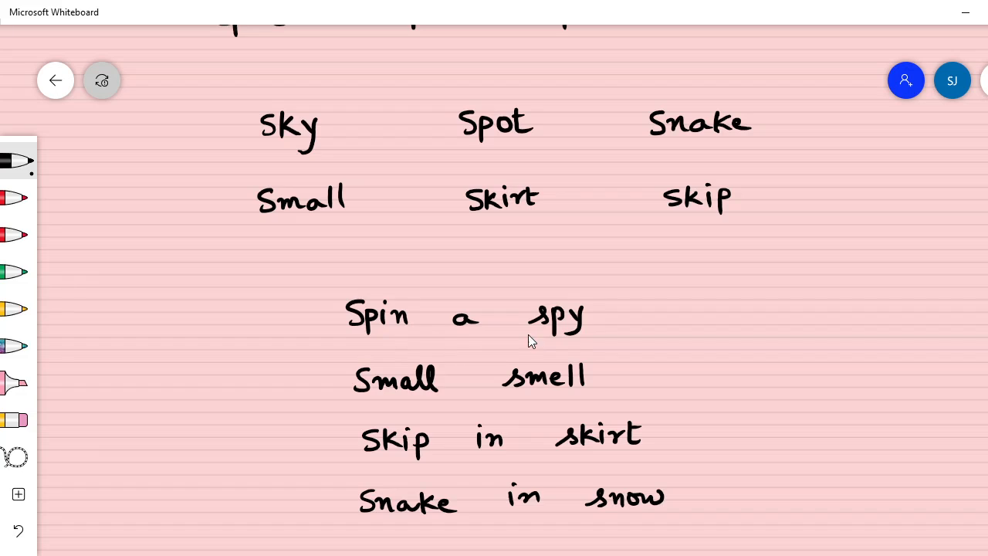
pyautogui.moveTo(373, 398)
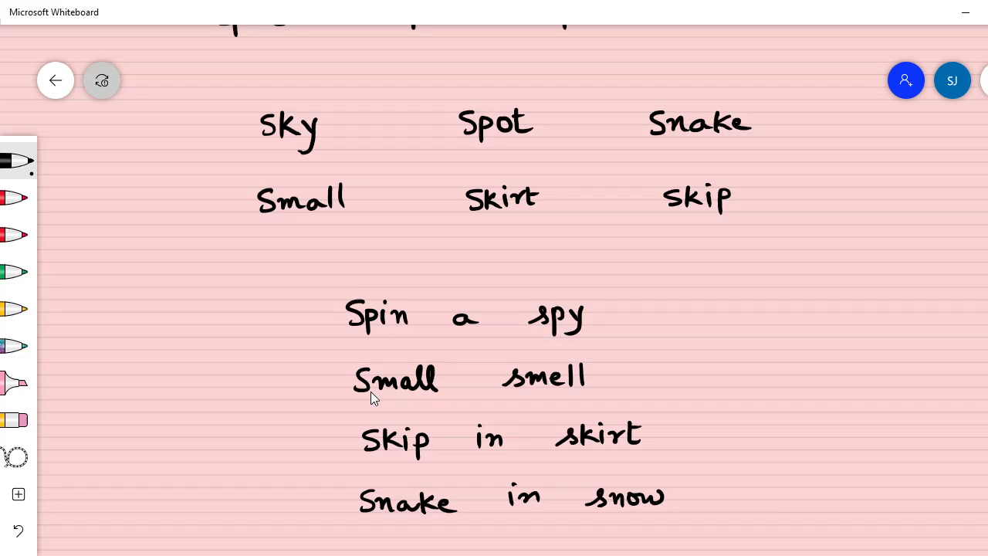
pyautogui.moveTo(579, 404)
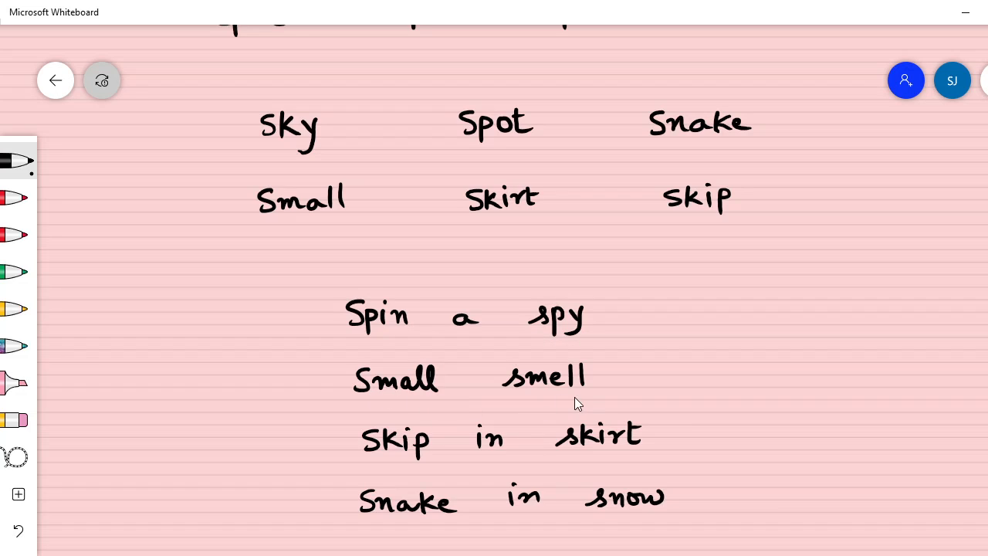
pyautogui.moveTo(373, 479)
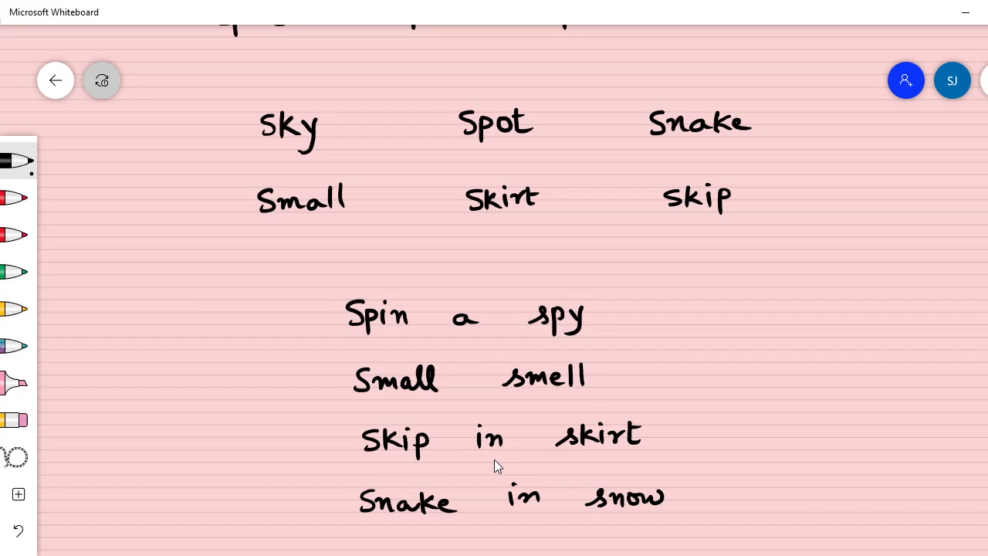
pyautogui.moveTo(396, 514)
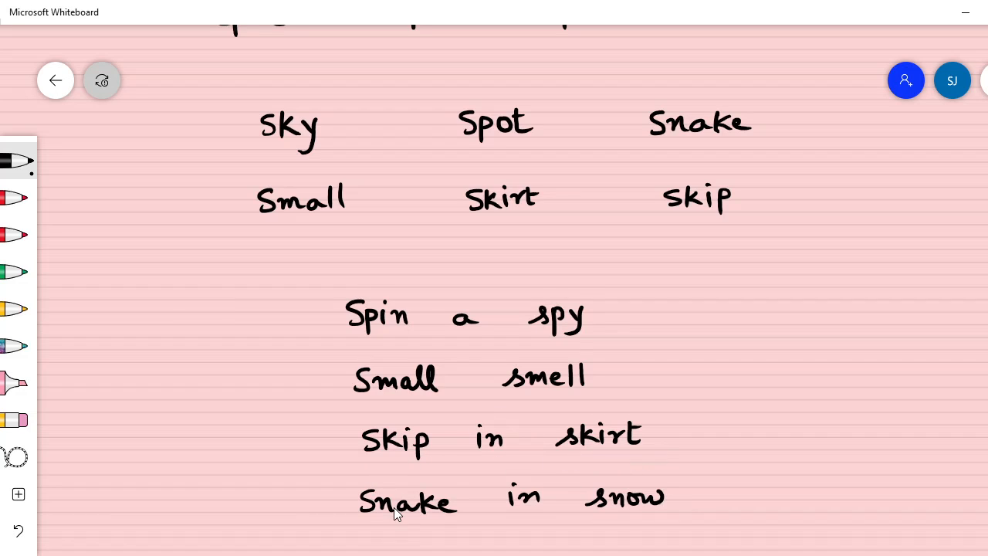
pyautogui.moveTo(548, 525)
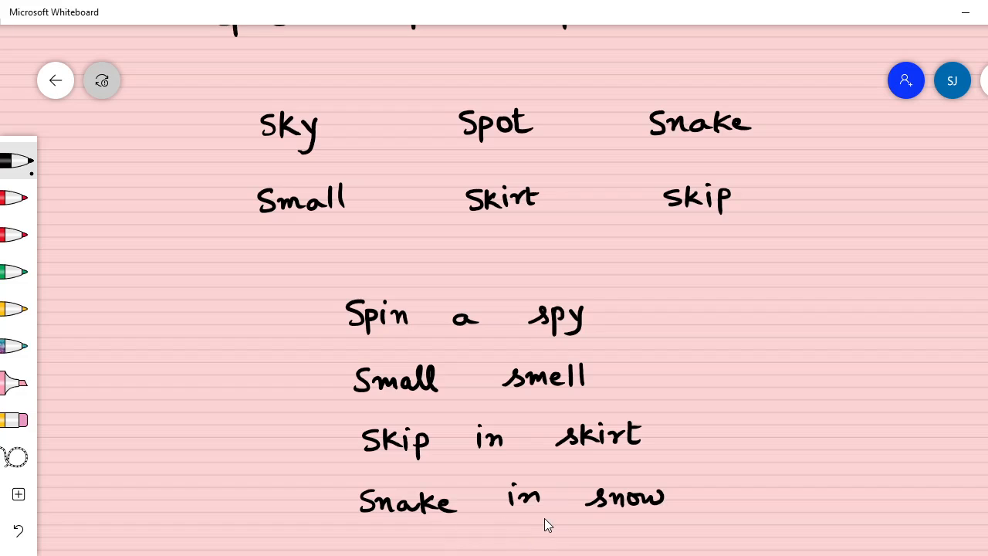
pyautogui.moveTo(654, 498)
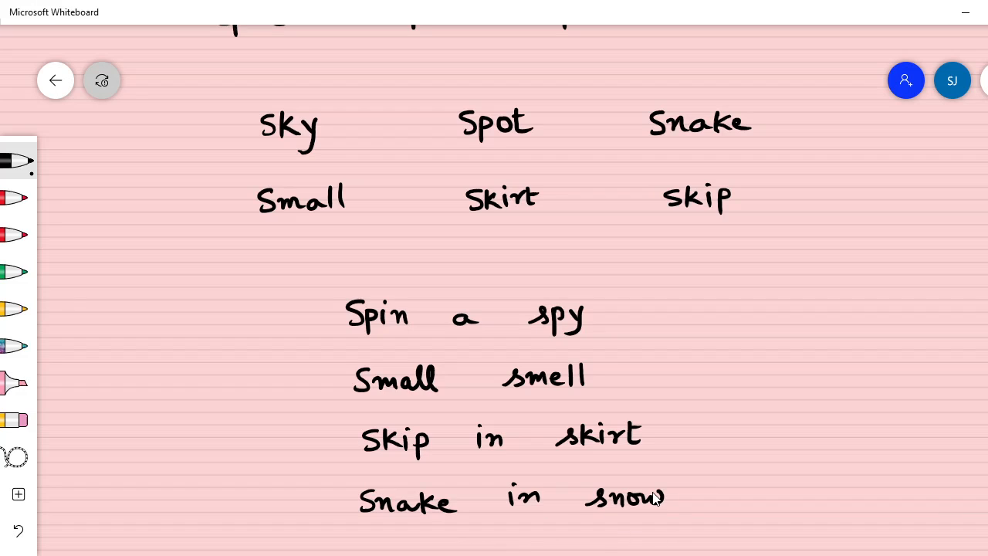